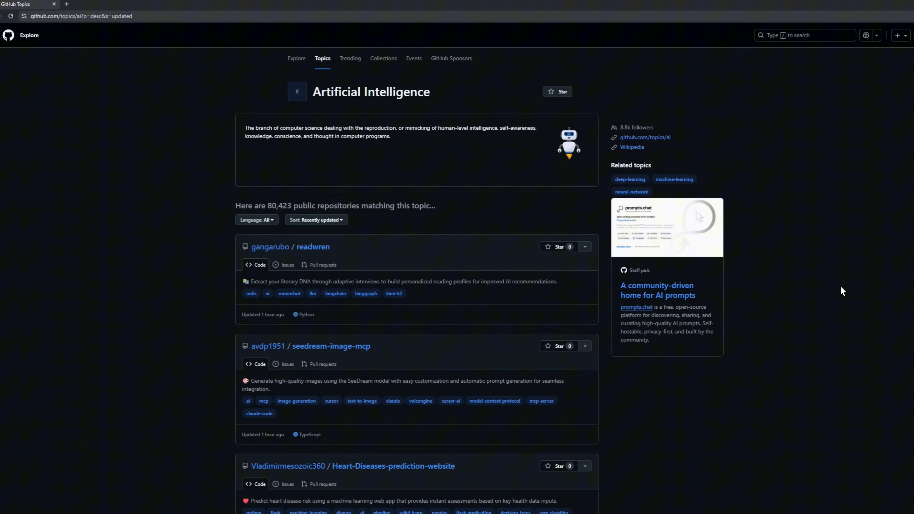
- Scroll the AI topic's recently updated repository cards down to the video-subtitles-generator project
scroll("down", 3)
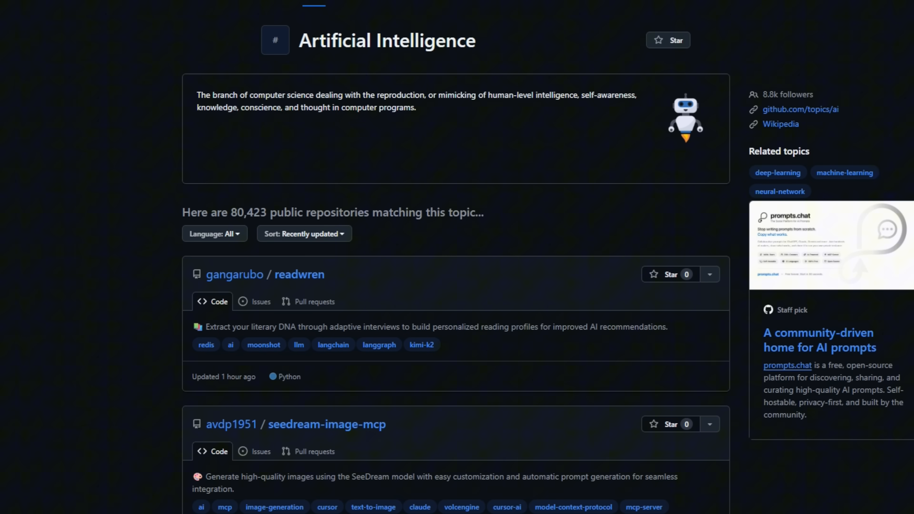
scroll("down", 3)
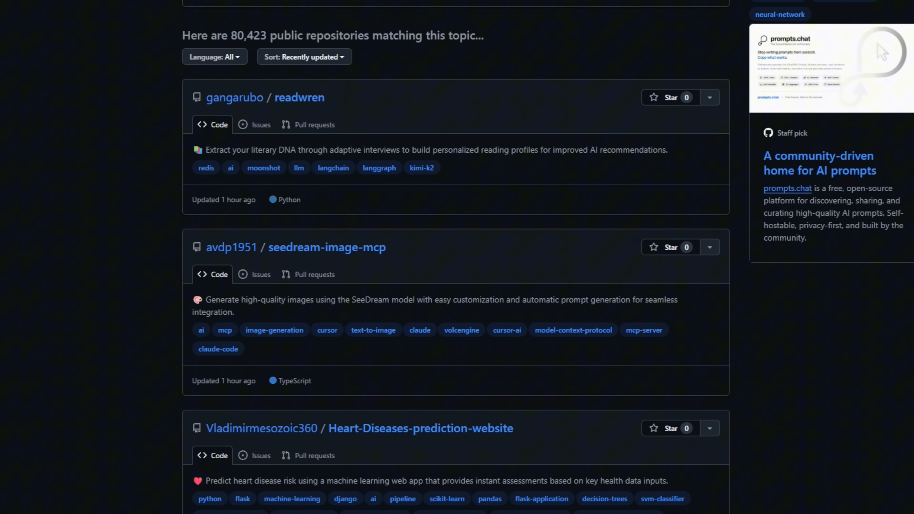
scroll("down", 3)
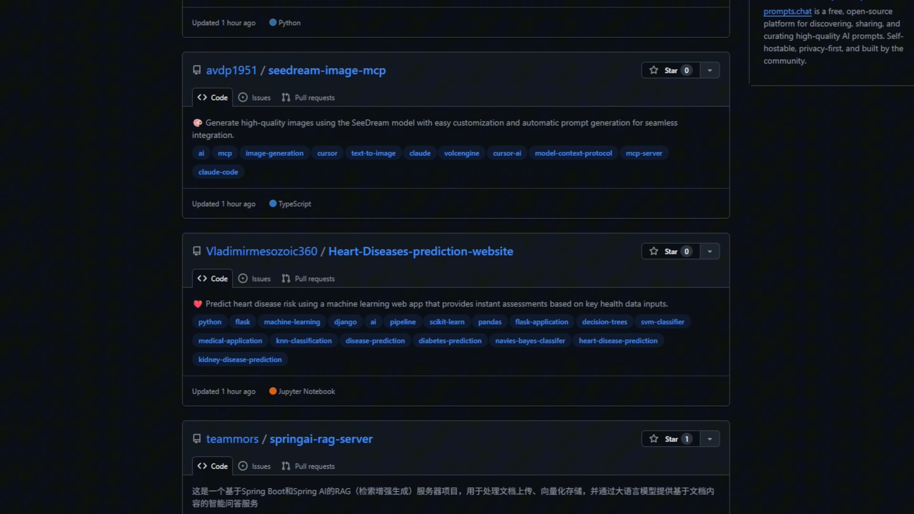
scroll("down", 3)
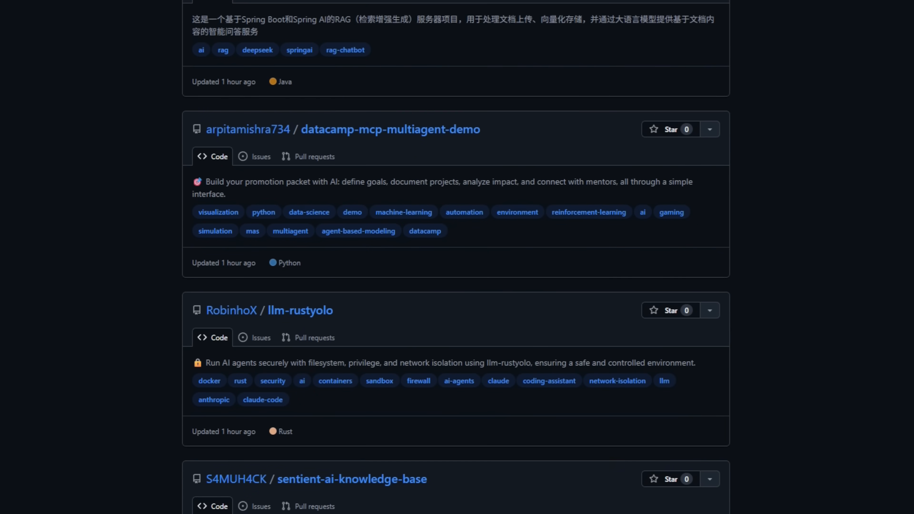
scroll("down", 3)
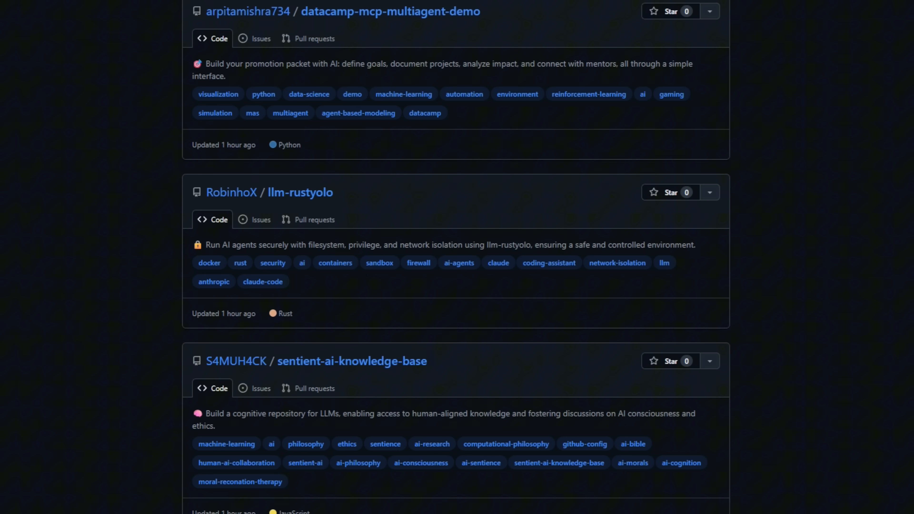
scroll("down", 3)
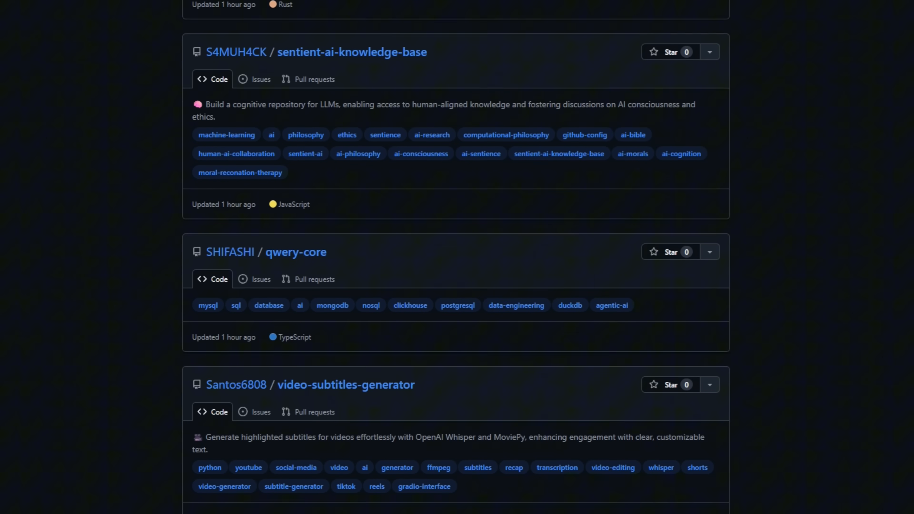
scroll("down", 3)
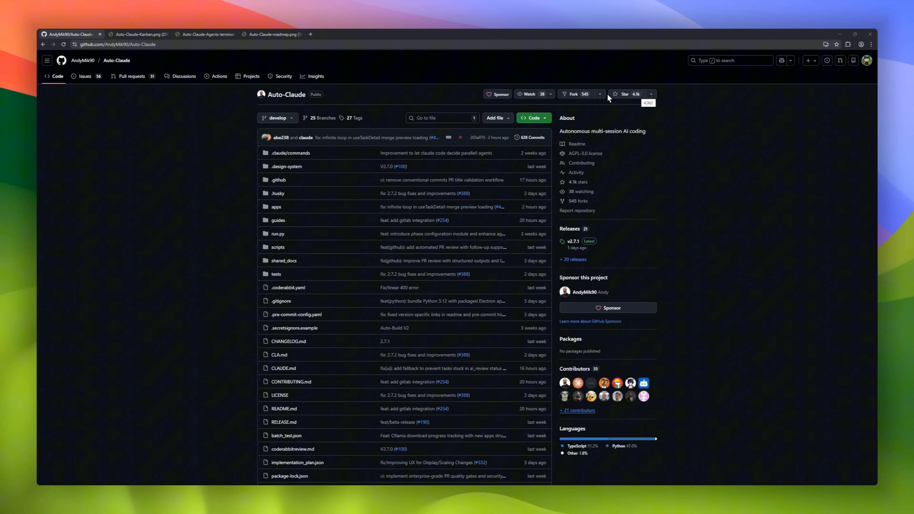
- Scroll the Auto-Claude README through its Features table and Roadmap section
scroll("down", 3)
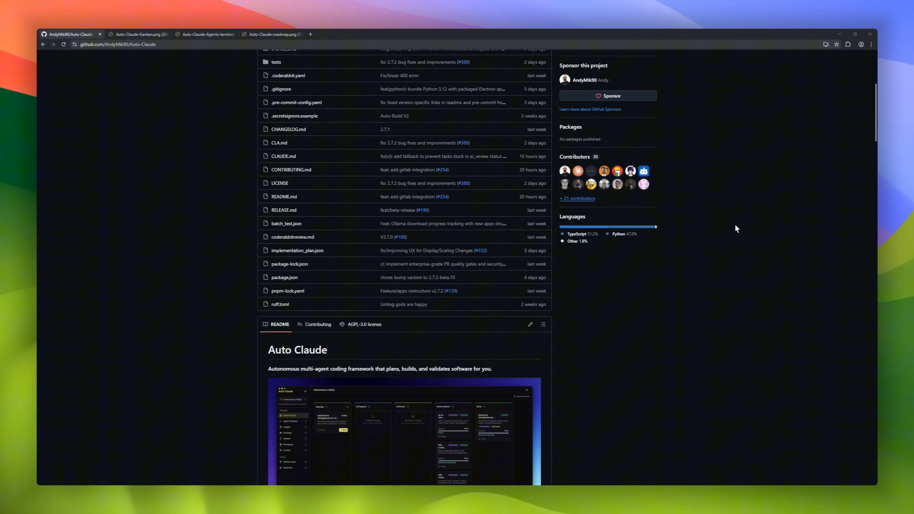
scroll("down", 3)
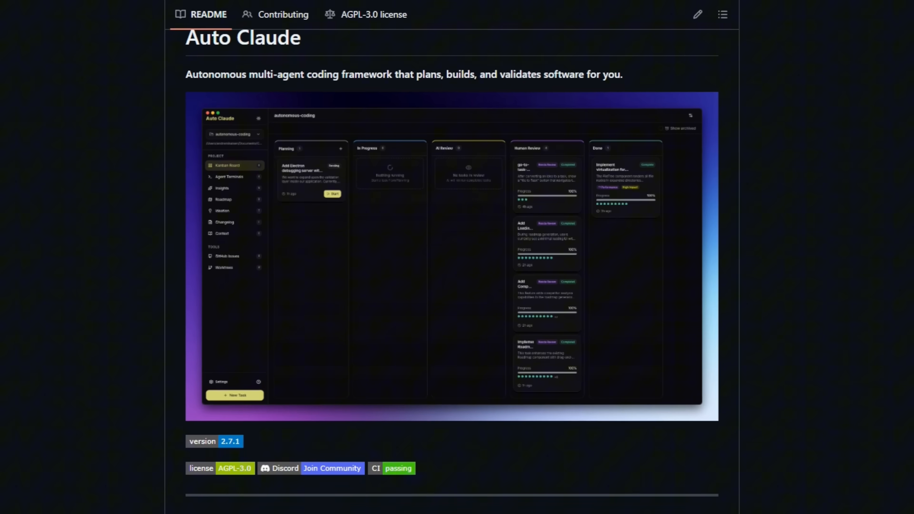
scroll("down", 3)
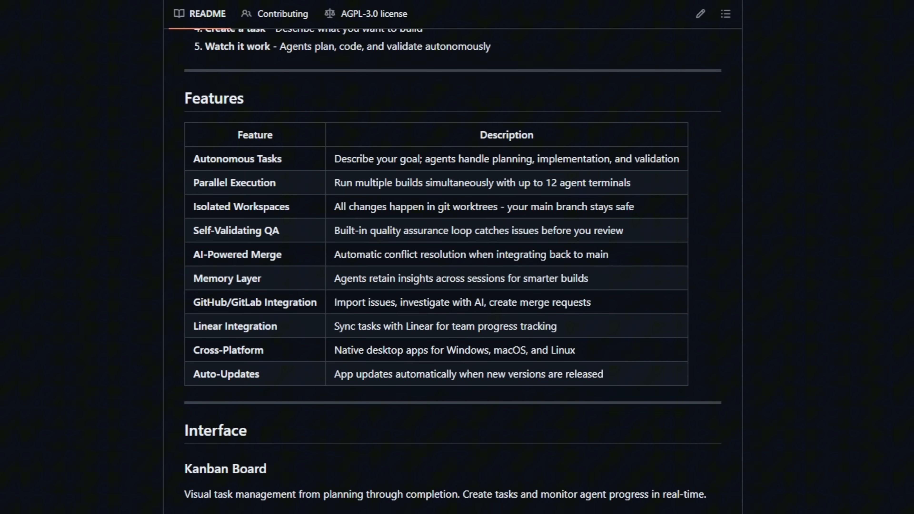
scroll("down", 3)
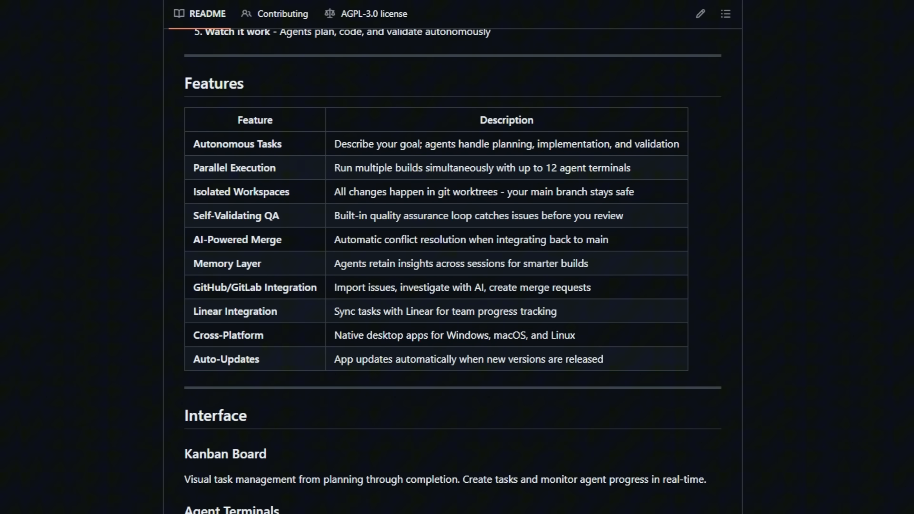
scroll("down", 3)
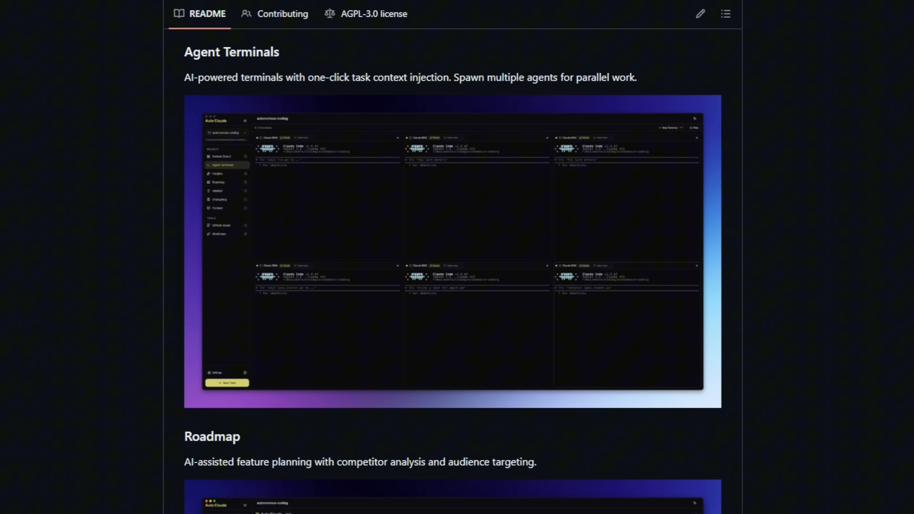
scroll("down", 3)
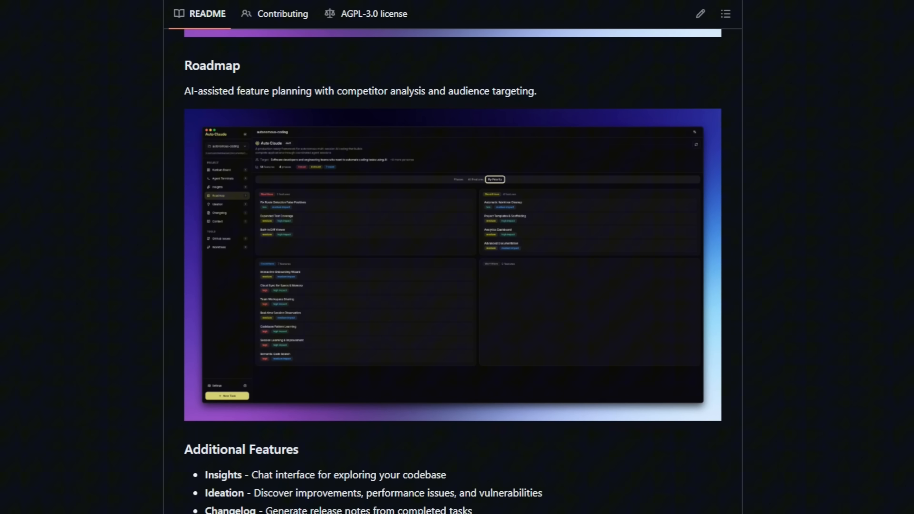
scroll("down", 3)
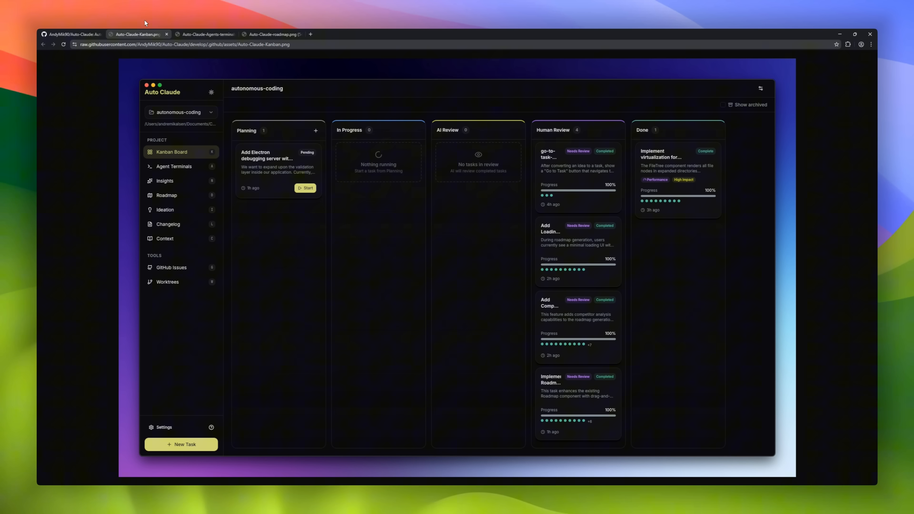
- View the Kanban board screenshot full size in its own tab
left_click(207, 34)
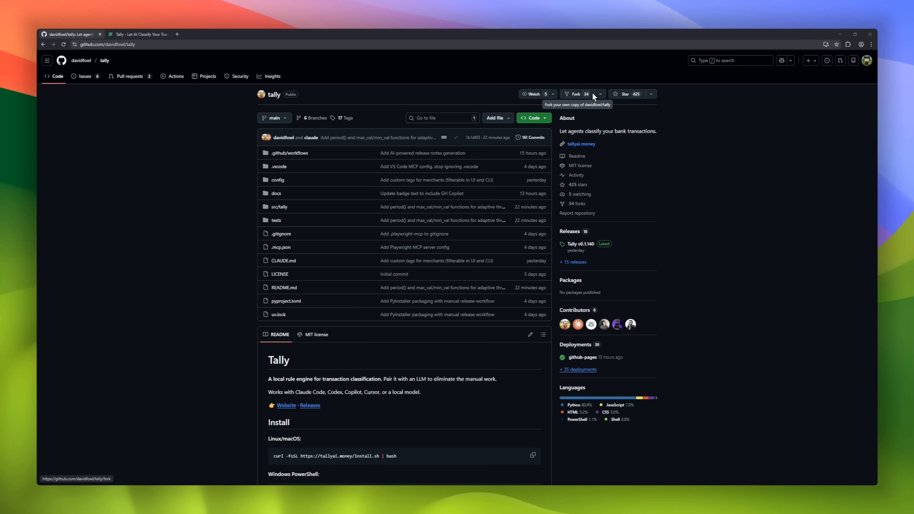
- Scroll the tally README to the For AI Agents and Development Builds sections, then go to tallyai.money
scroll("down", 3)
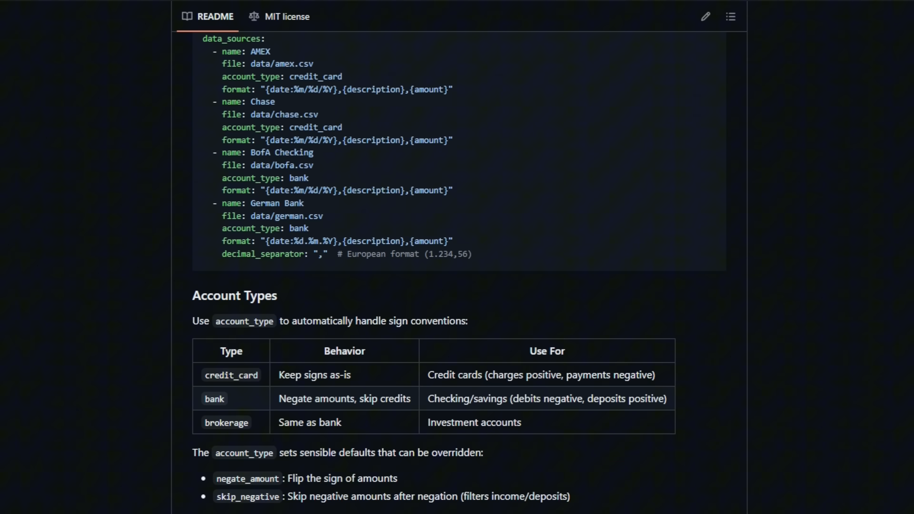
scroll("down", 3)
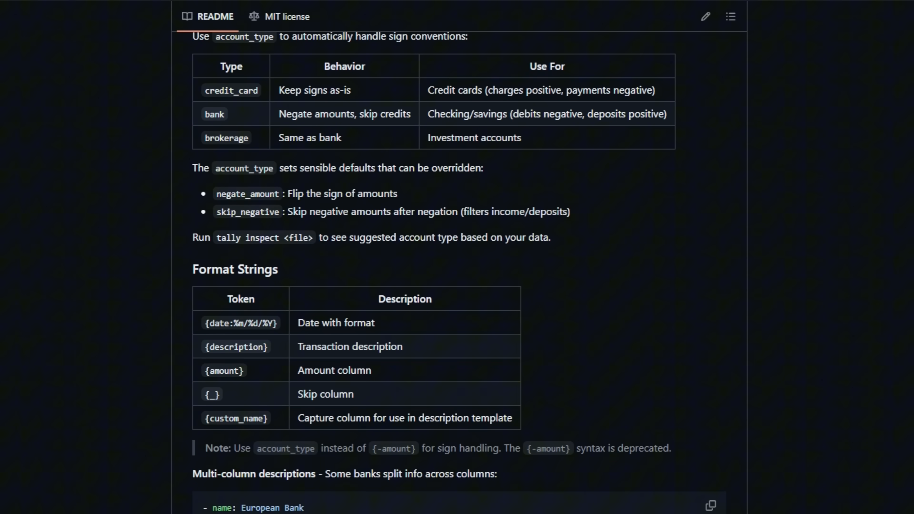
scroll("down", 3)
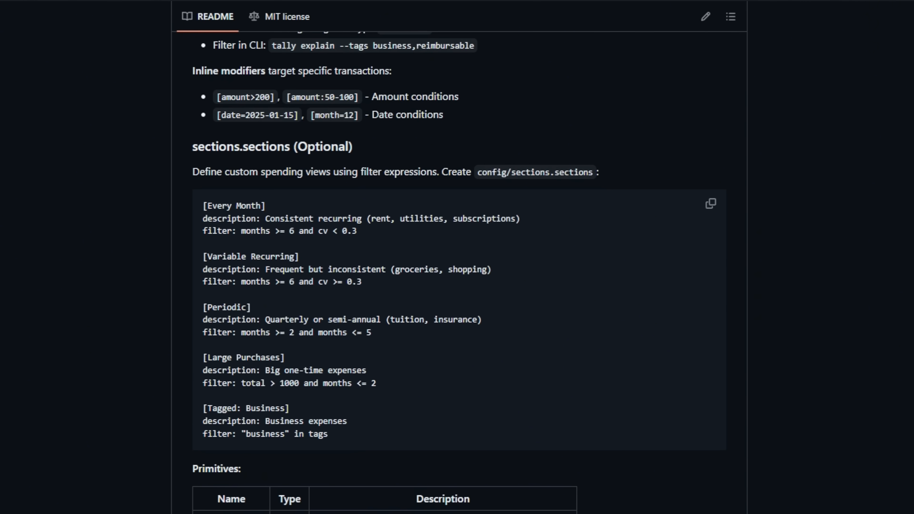
scroll("down", 3)
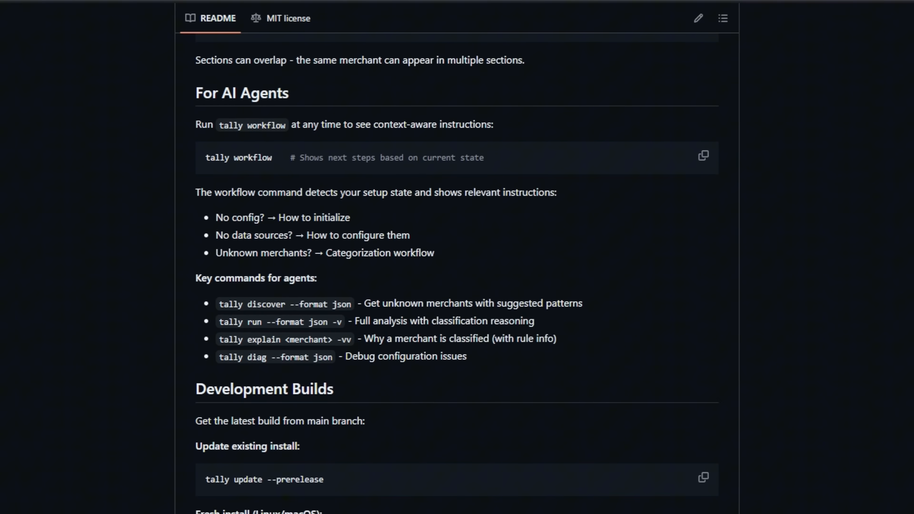
left_click(138, 34)
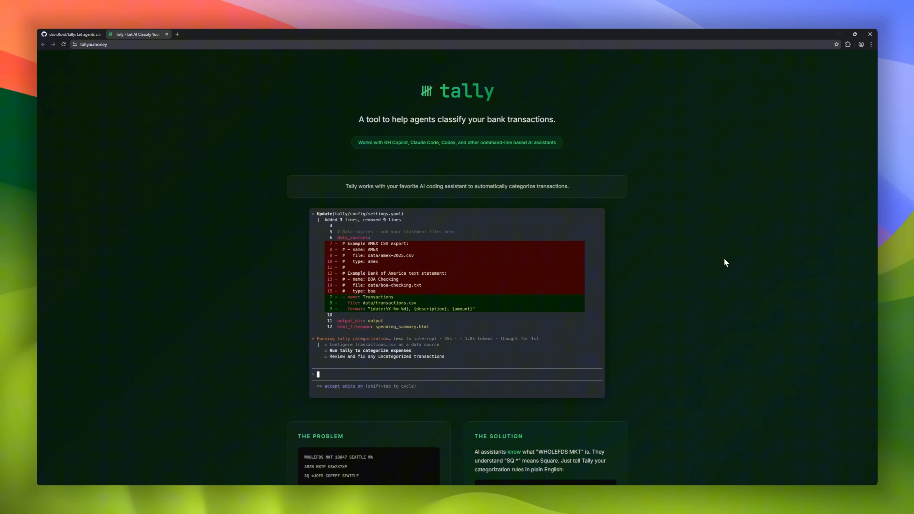
- Scroll the tallyai.money landing page past the terminal demo to The Problem and The Solution cards
scroll("down", 3)
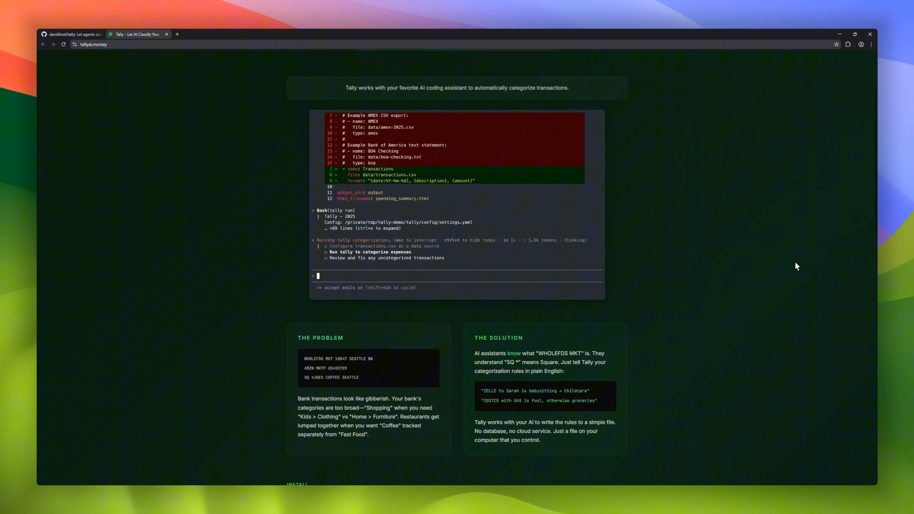
scroll("down", 3)
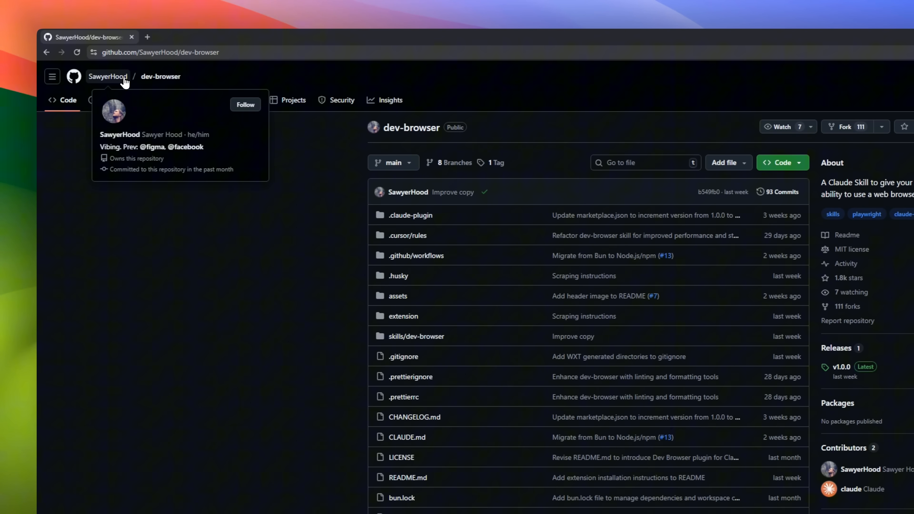
mouse_move(160, 77)
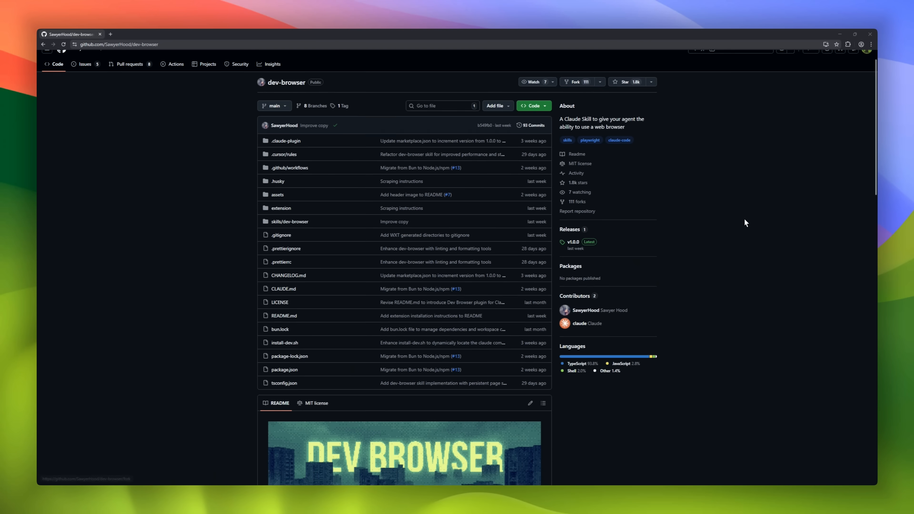
- Scroll the dev-browser README through Installation, Chrome Extension and Permissions
scroll("down", 3)
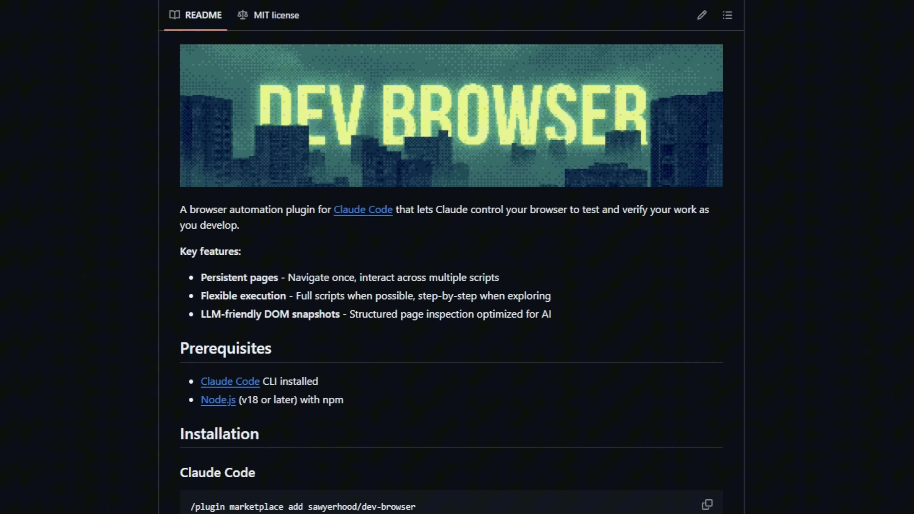
scroll("down", 3)
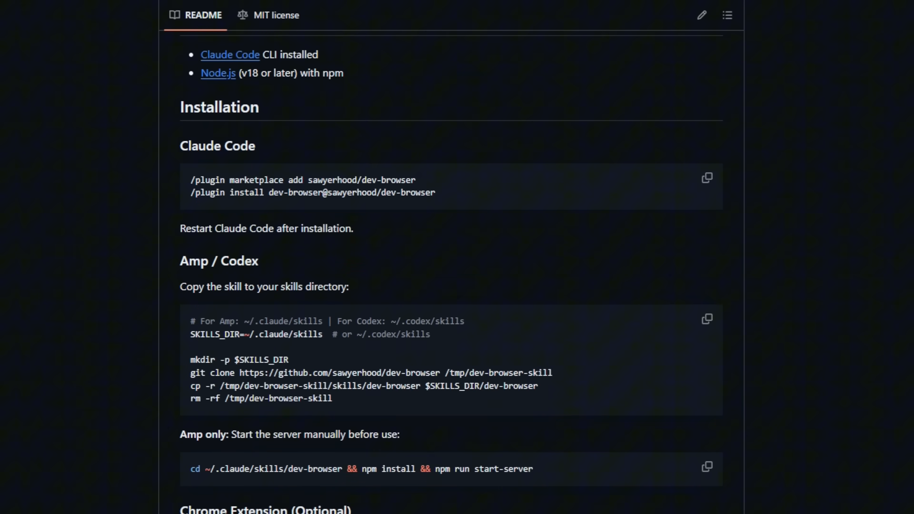
scroll("down", 3)
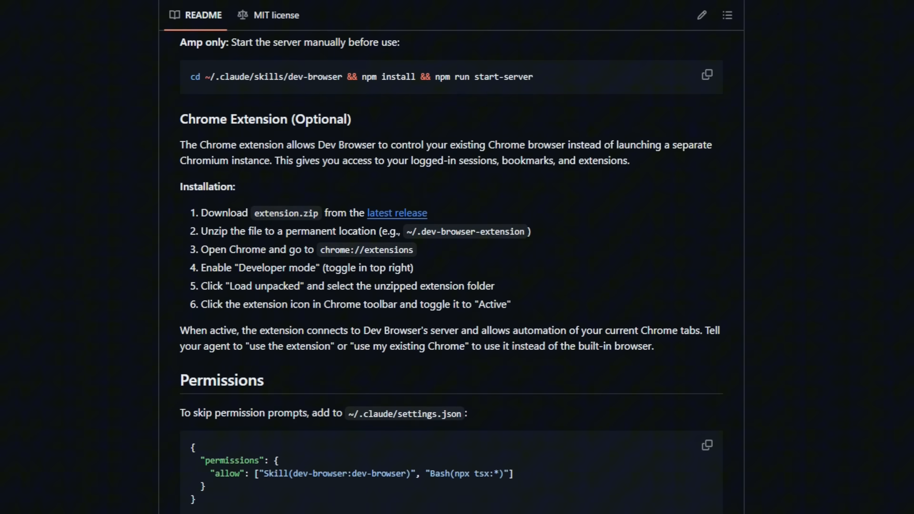
scroll("down", 3)
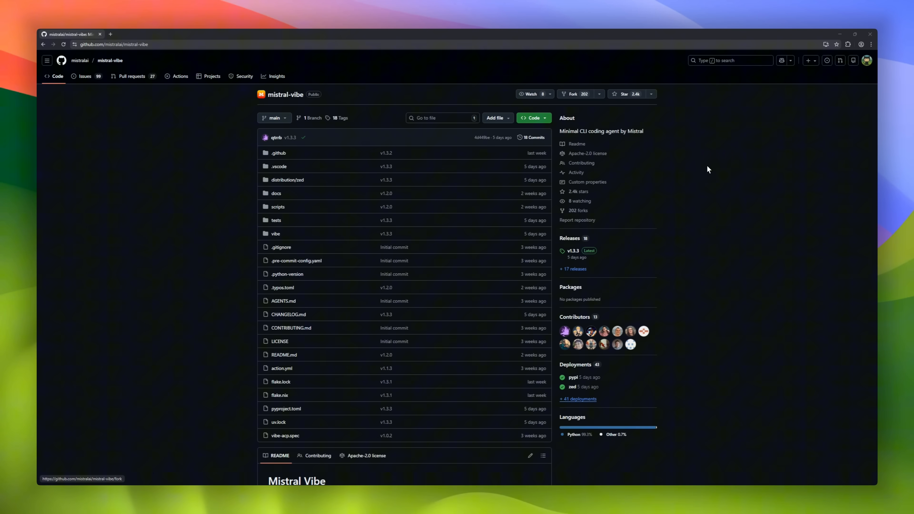
- Scroll the mistral-vibe README past installation and usage to Configuration, API key and Custom Agent sections
scroll("down", 3)
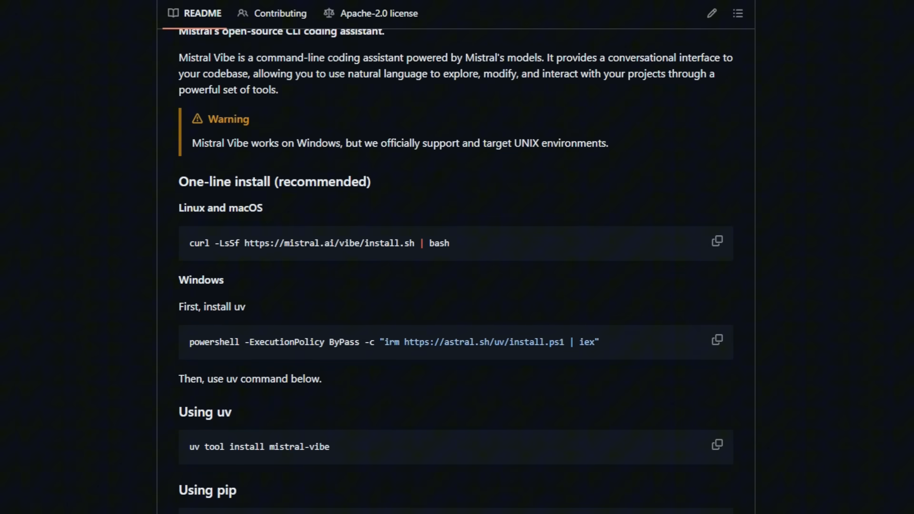
scroll("down", 3)
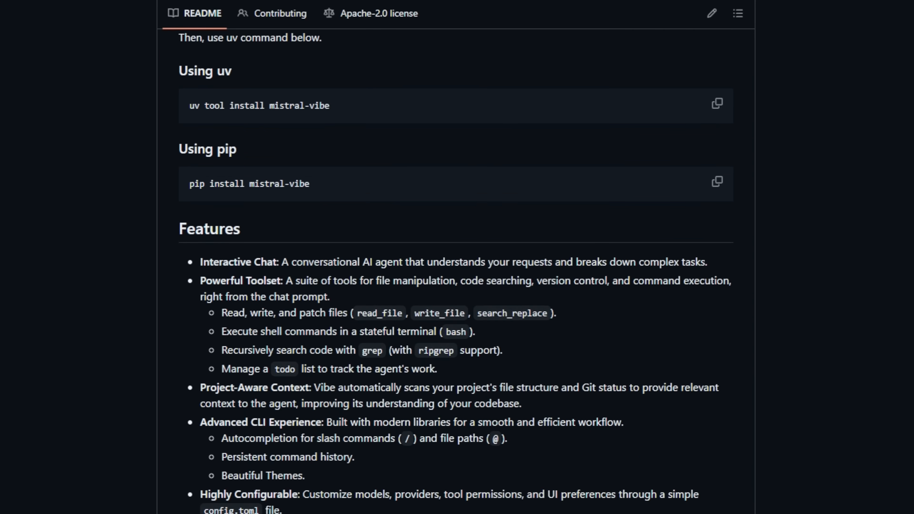
scroll("down", 3)
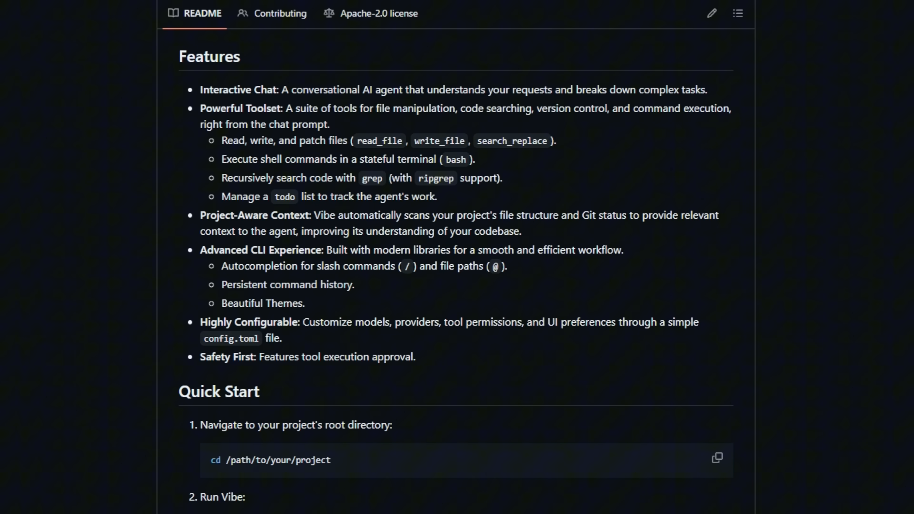
scroll("down", 3)
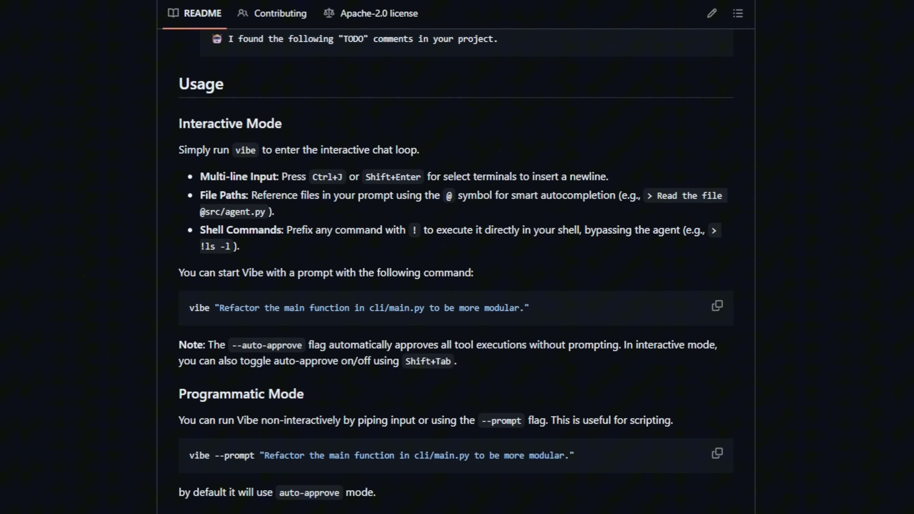
scroll("down", 3)
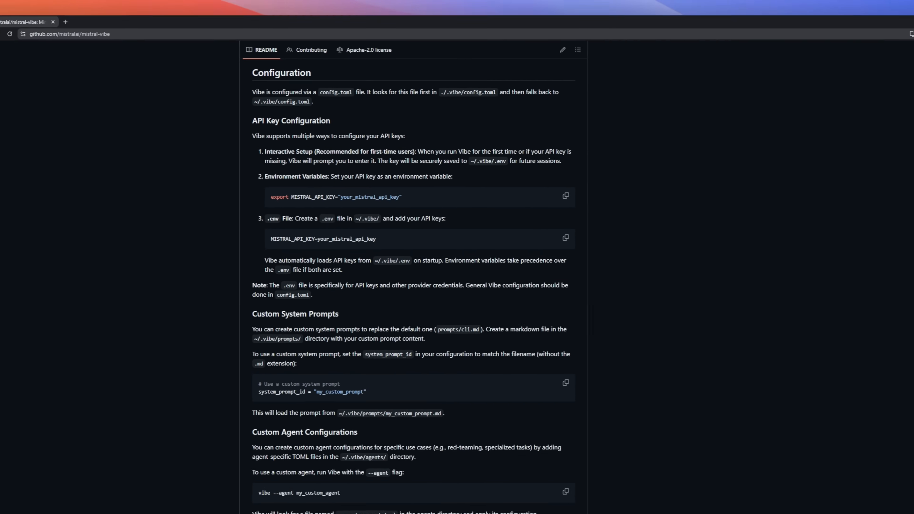
scroll("down", 3)
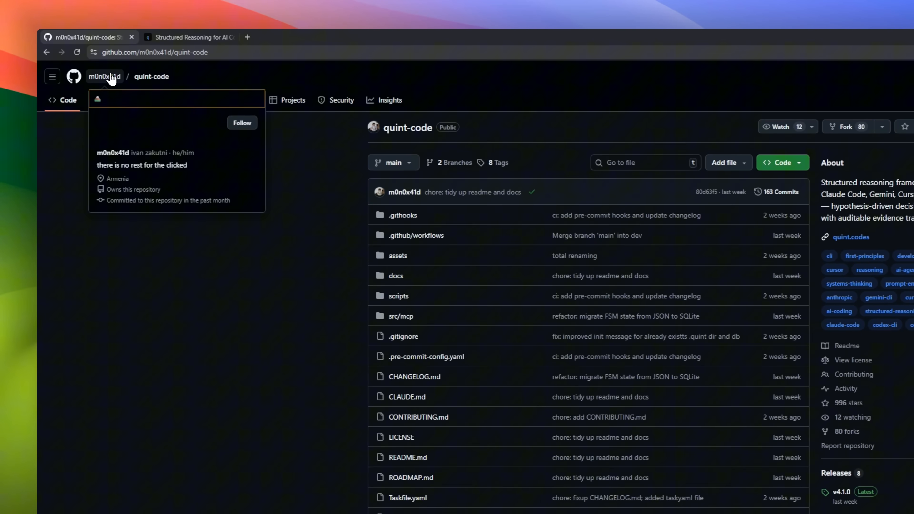
mouse_move(150, 76)
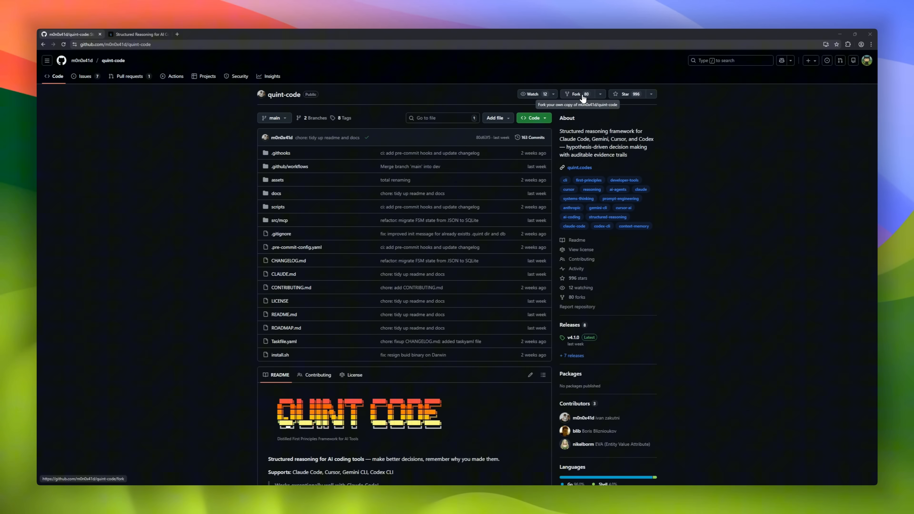
- Scroll the quint-code README through Quick Start, Commands table, Documentation links and License
scroll("down", 3)
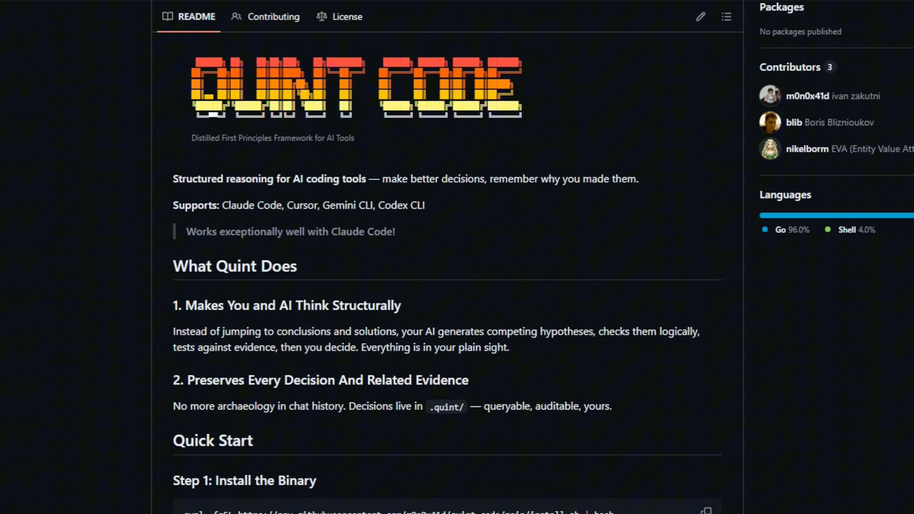
scroll("down", 3)
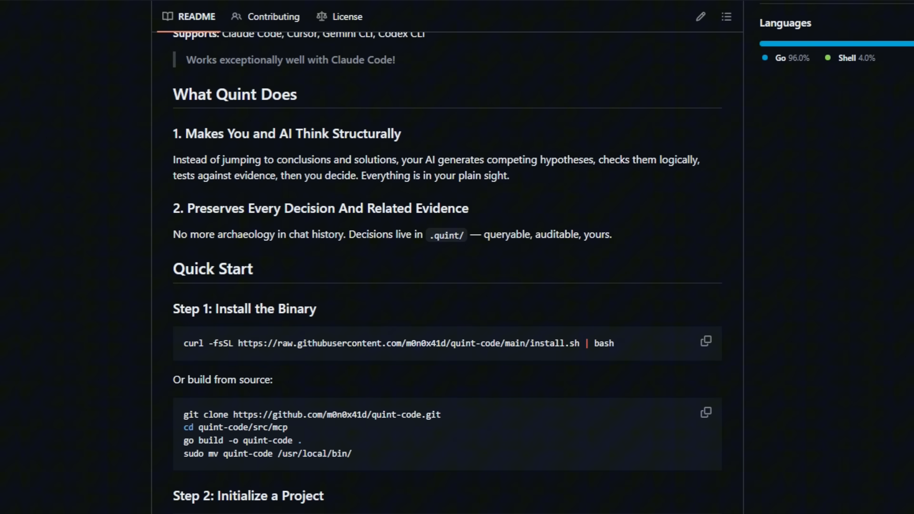
scroll("down", 3)
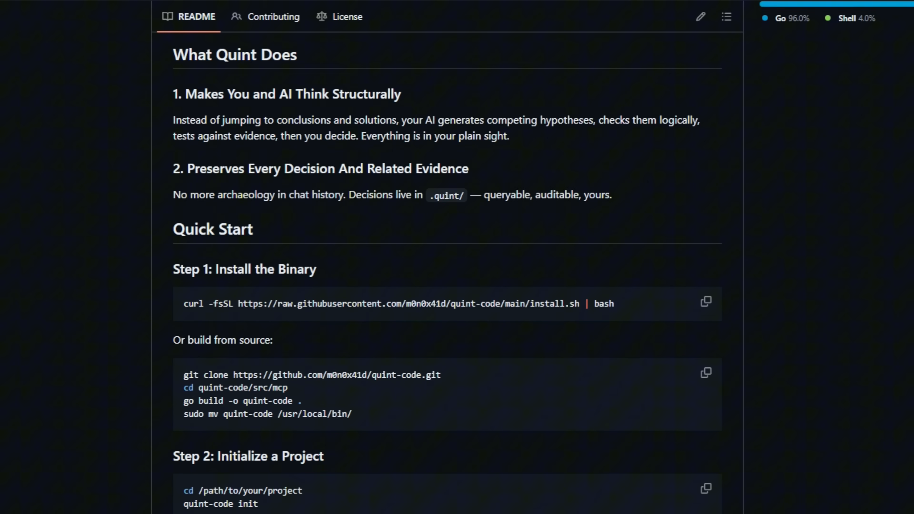
scroll("down", 3)
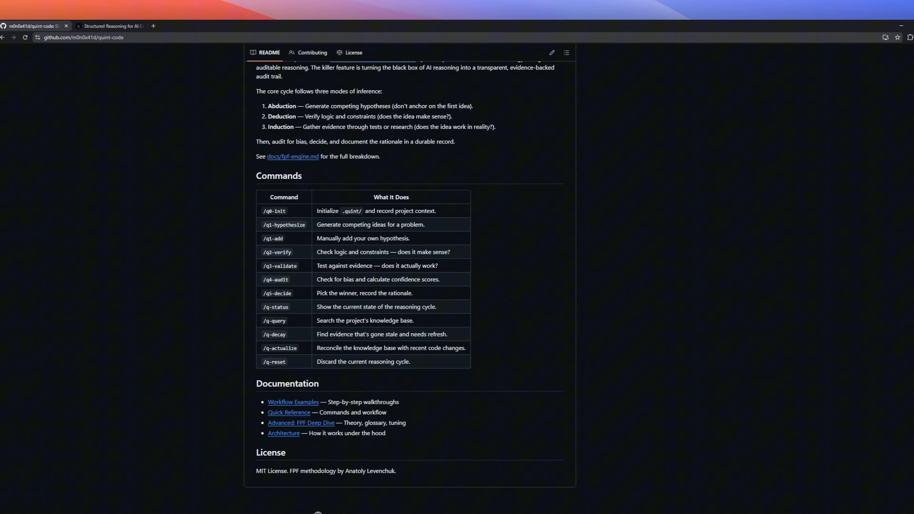
- Switch to the quint.codes site tab and scroll to The ADI Cycle overview
left_click(111, 25)
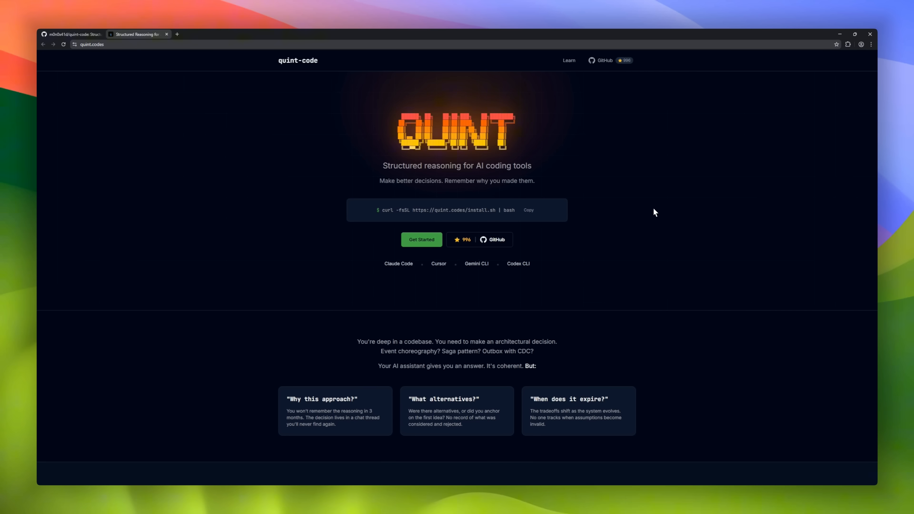
scroll("down", 3)
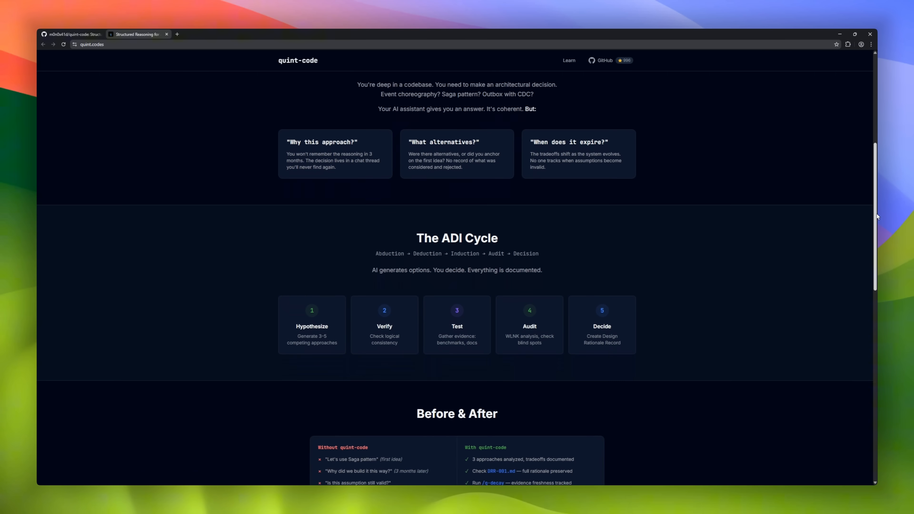
scroll("down", 3)
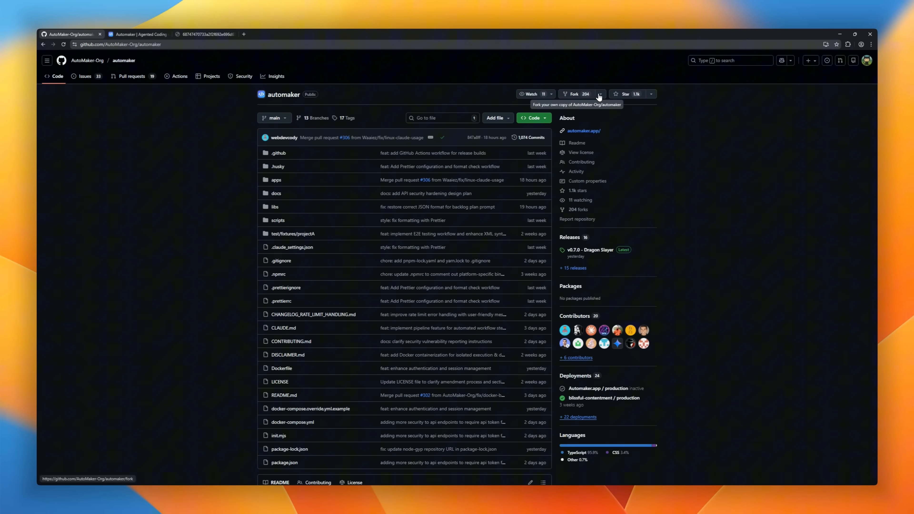
- Scroll through the automaker repository README
scroll("down", 3)
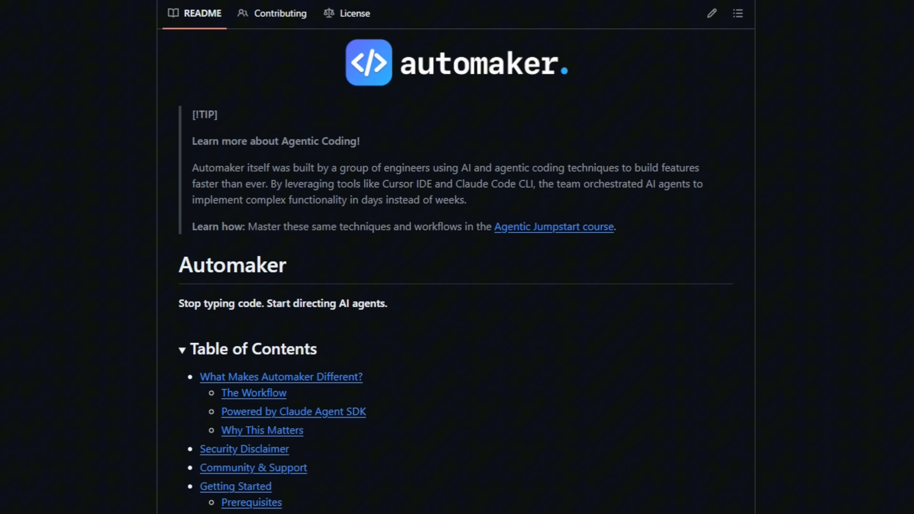
scroll("down", 3)
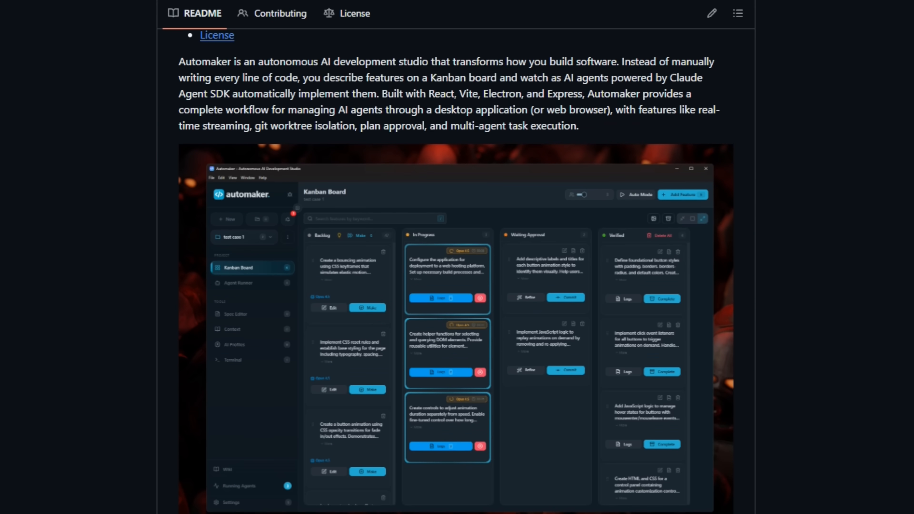
scroll("down", 3)
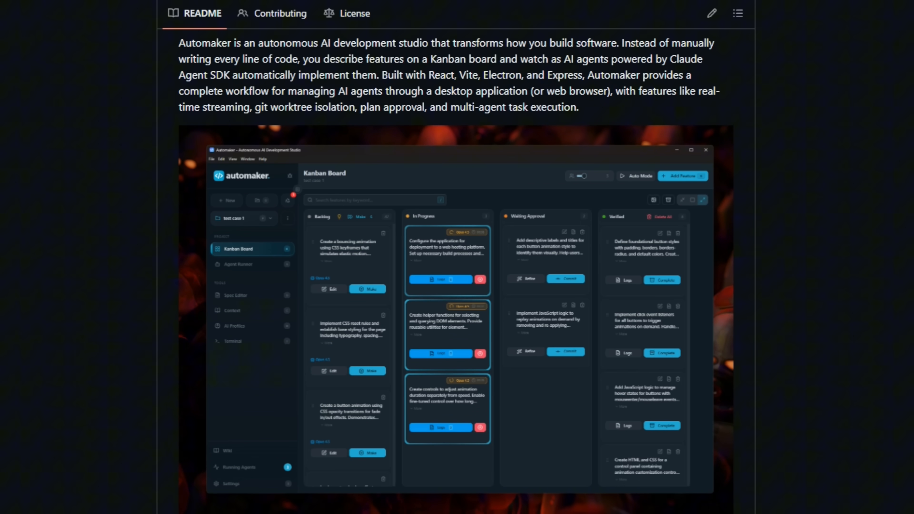
scroll("down", 3)
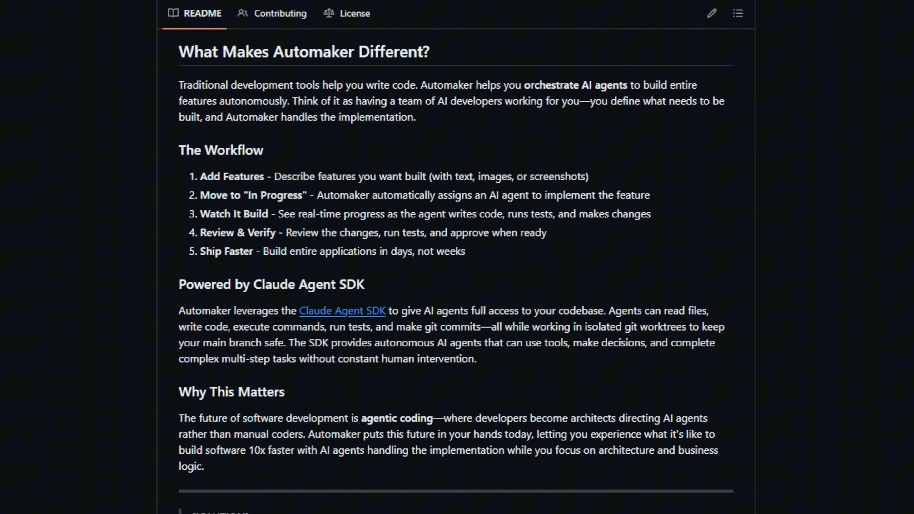
- Scroll the automaker.app site through its feature sections
scroll("down", 3)
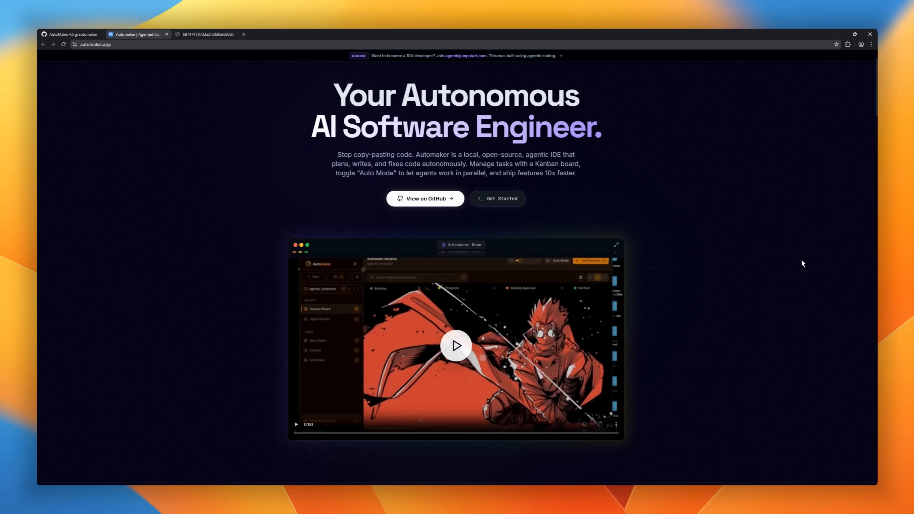
scroll("down", 3)
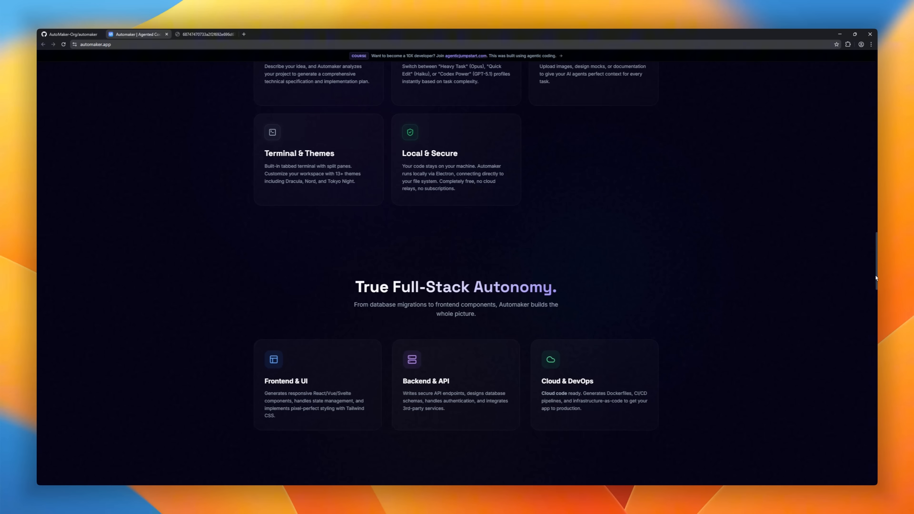
scroll("down", 3)
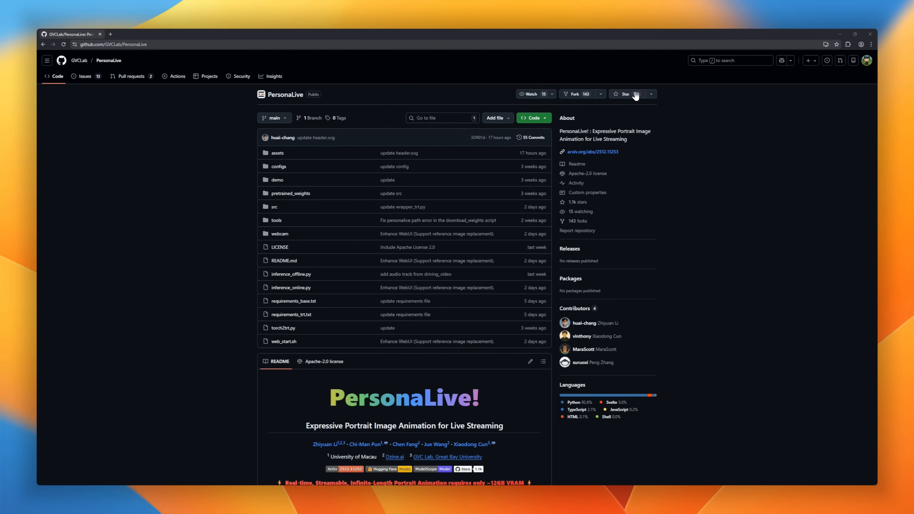
- Scroll the PersonaLive README through framework, installation, usage, latency tips to More Results and Comparisons
scroll("down", 3)
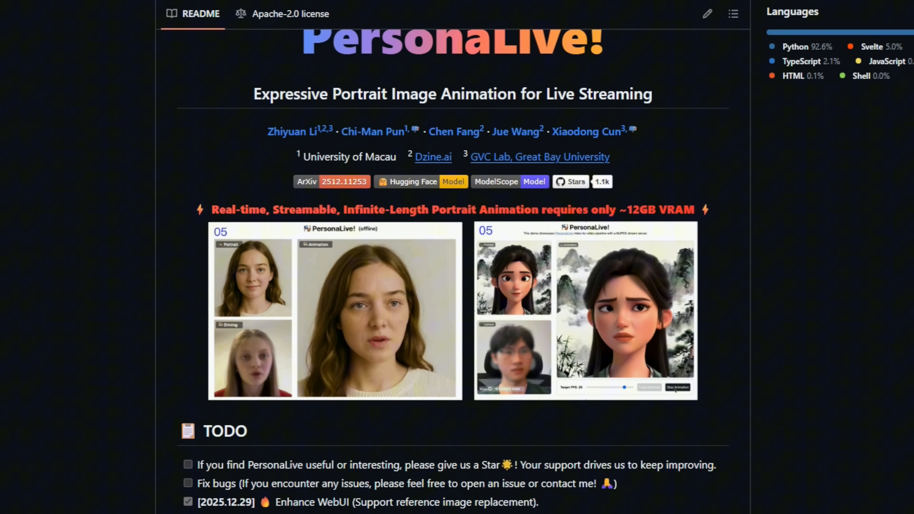
scroll("down", 3)
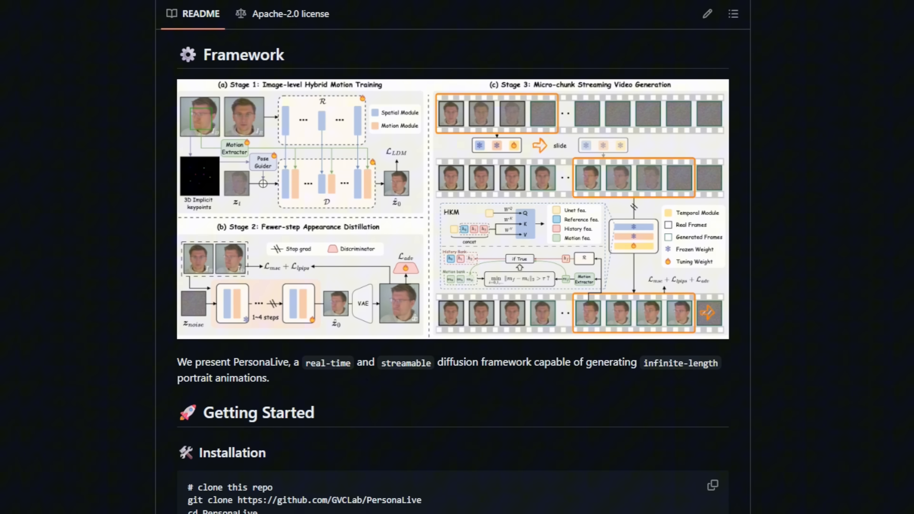
scroll("down", 3)
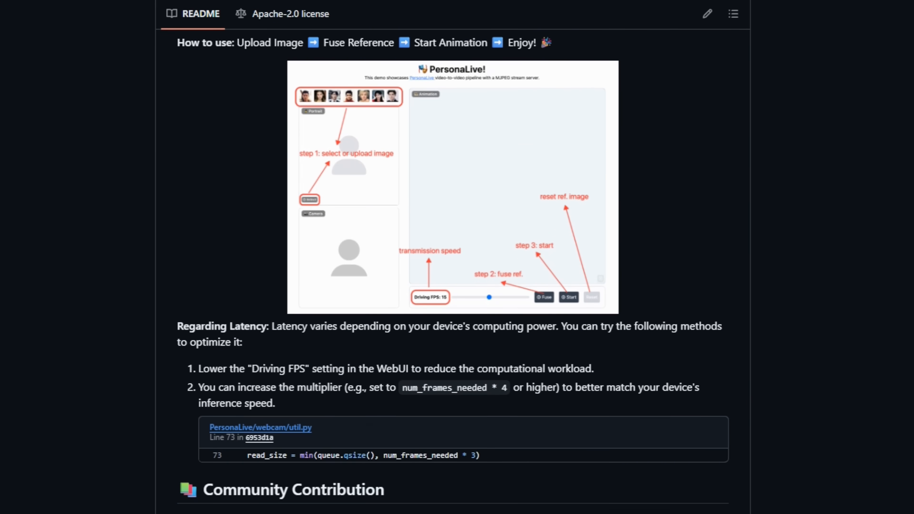
scroll("down", 3)
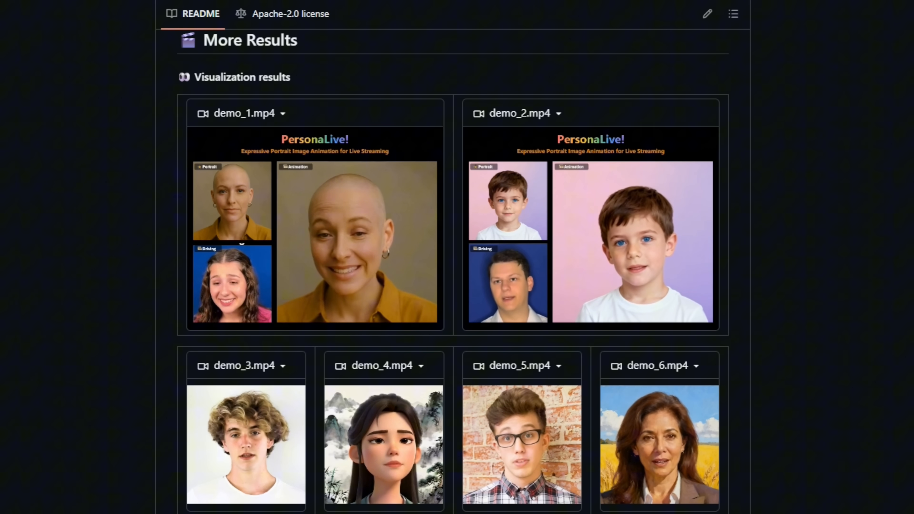
scroll("down", 3)
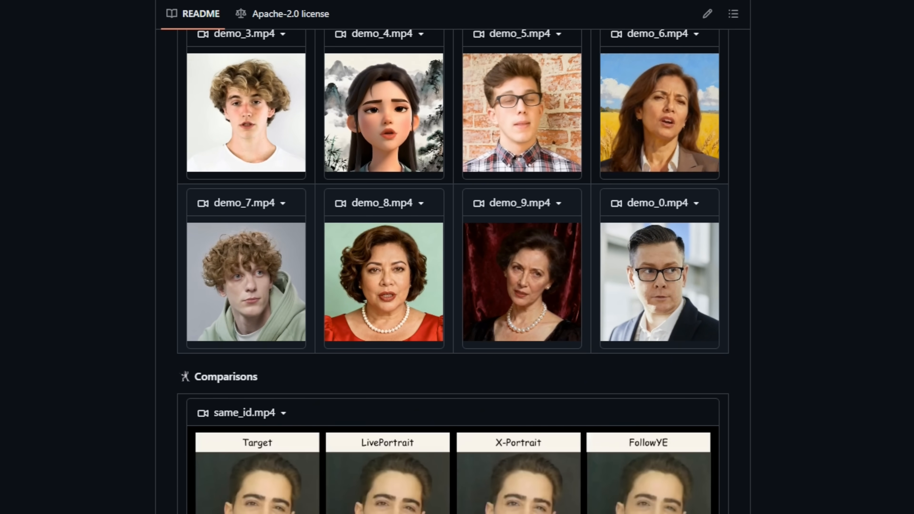
scroll("down", 3)
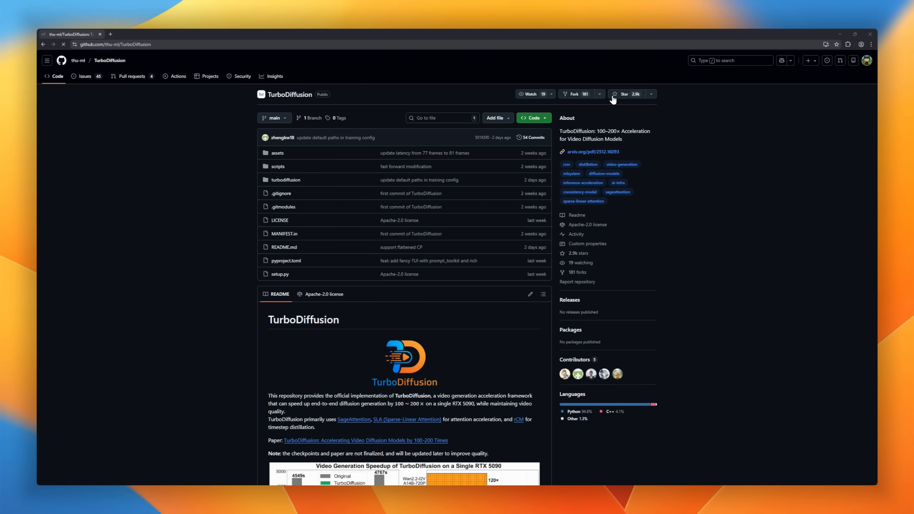
- Scroll the TurboDiffusion README through speedup charts, available models, inference and evaluation videos
scroll("down", 3)
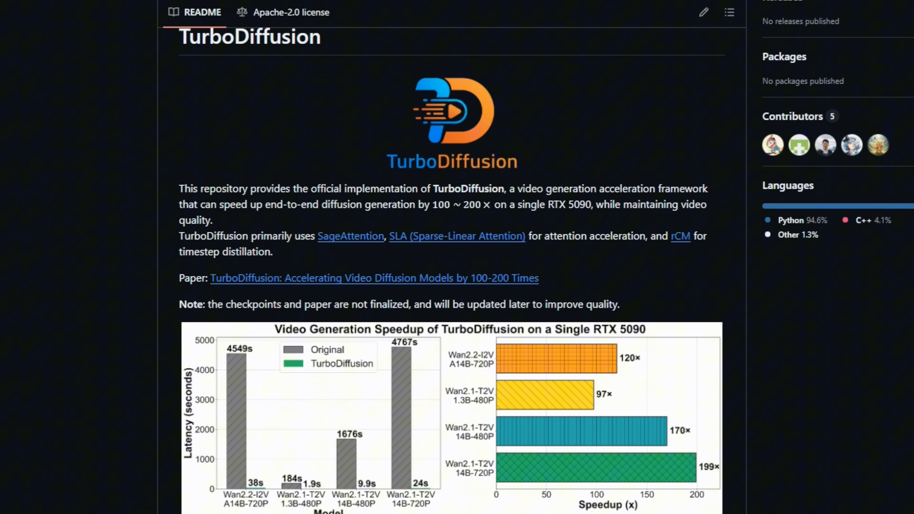
scroll("down", 3)
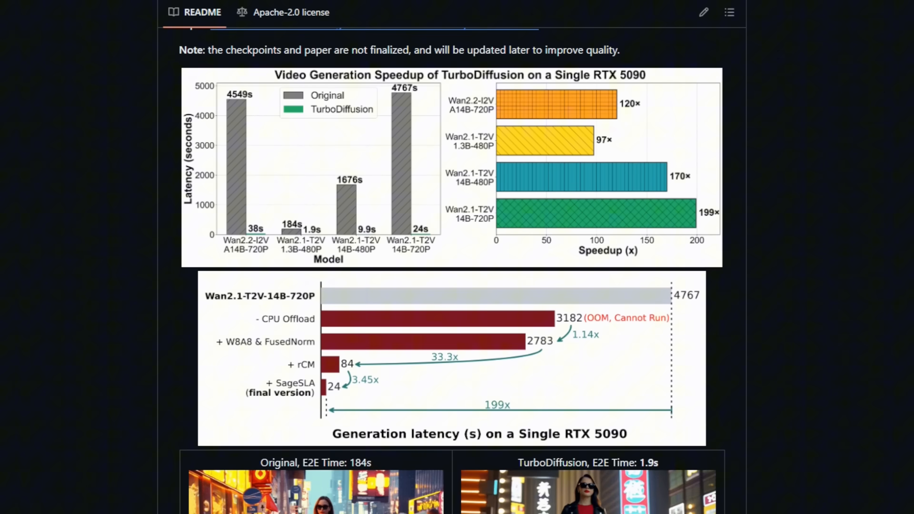
scroll("down", 3)
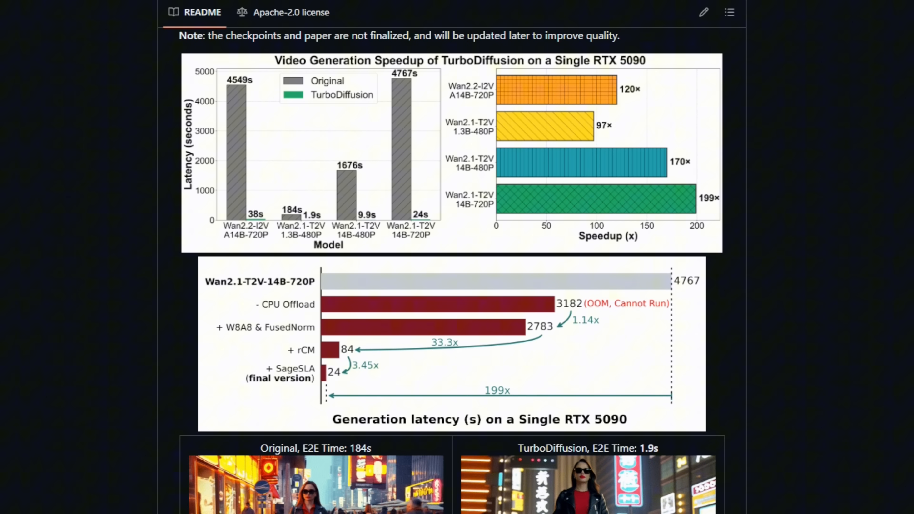
scroll("down", 3)
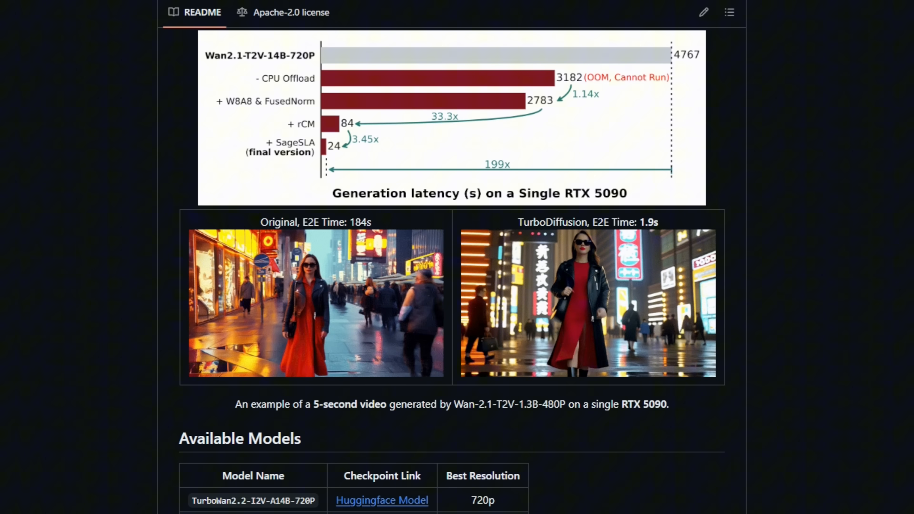
scroll("down", 3)
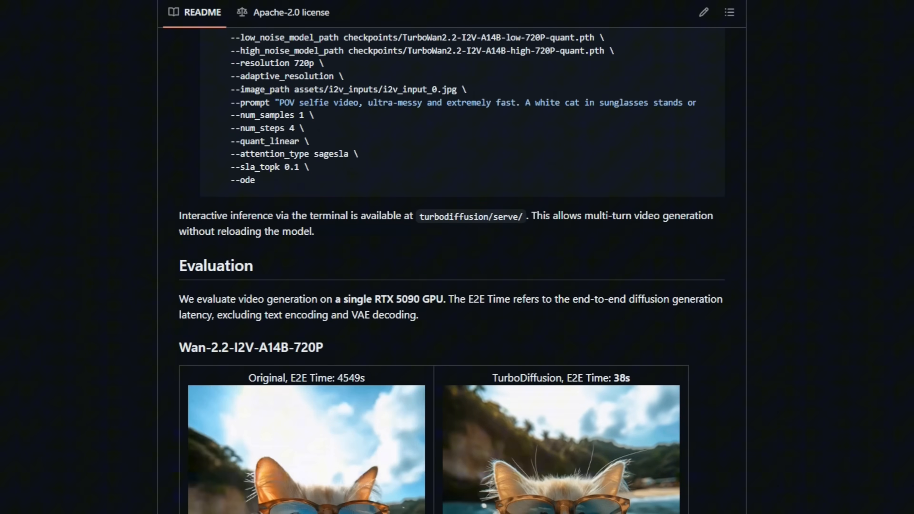
scroll("down", 3)
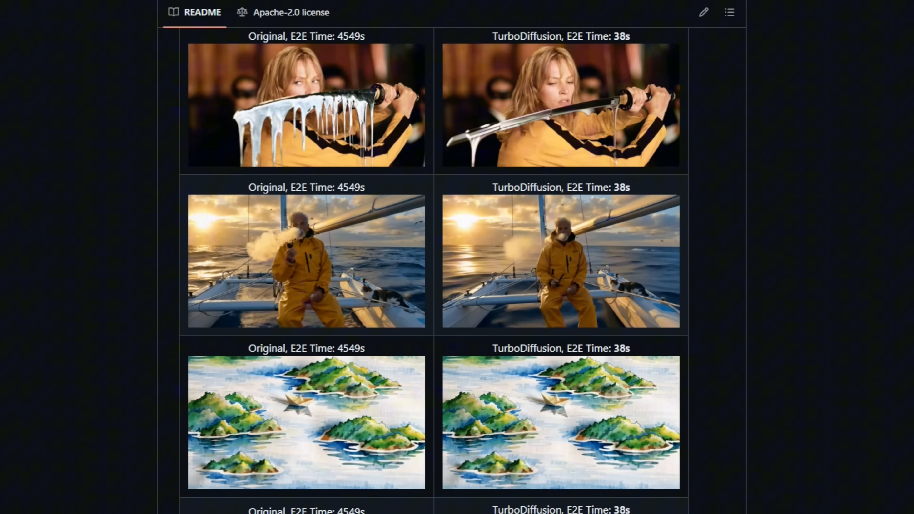
scroll("down", 3)
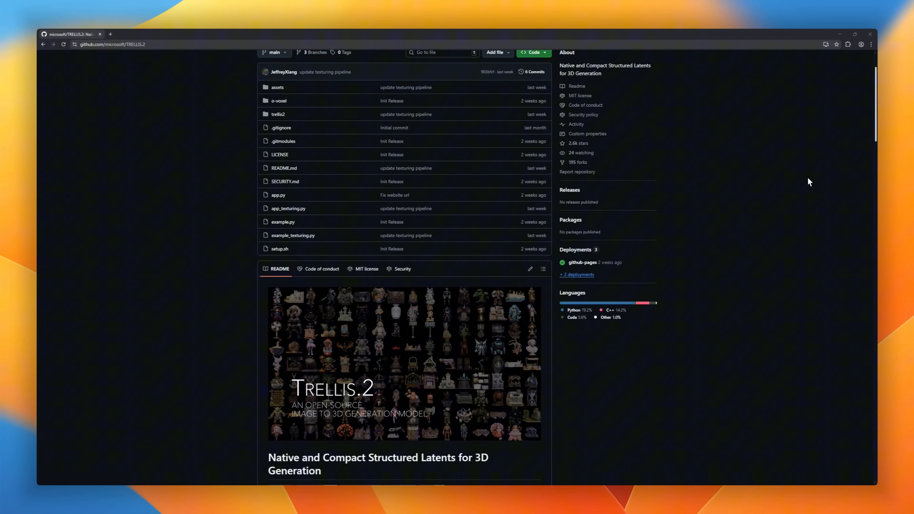
- Scroll down the TRELLIS.2 README to reach its demo video
scroll("down", 3)
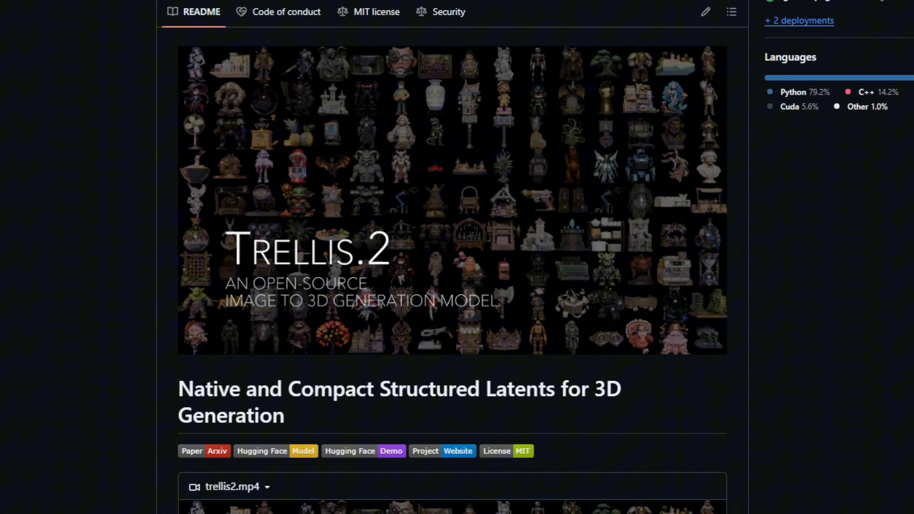
scroll("down", 3)
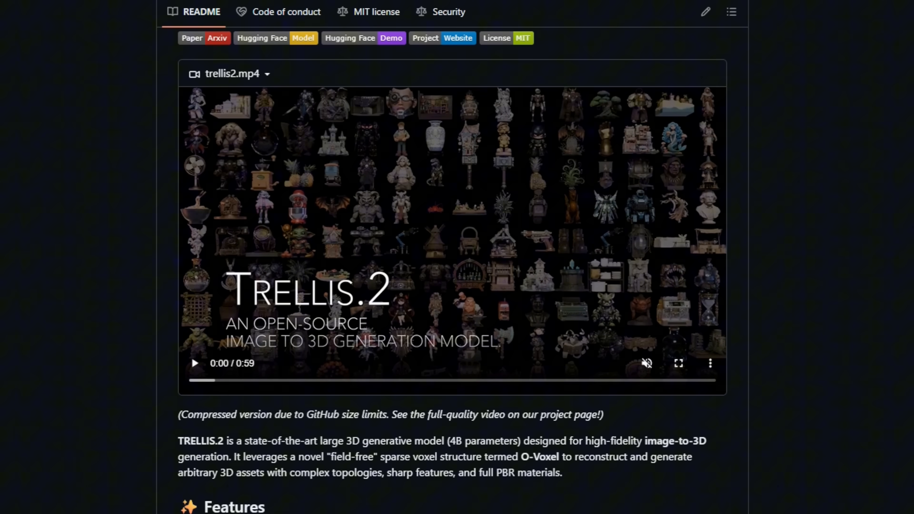
scroll("down", 3)
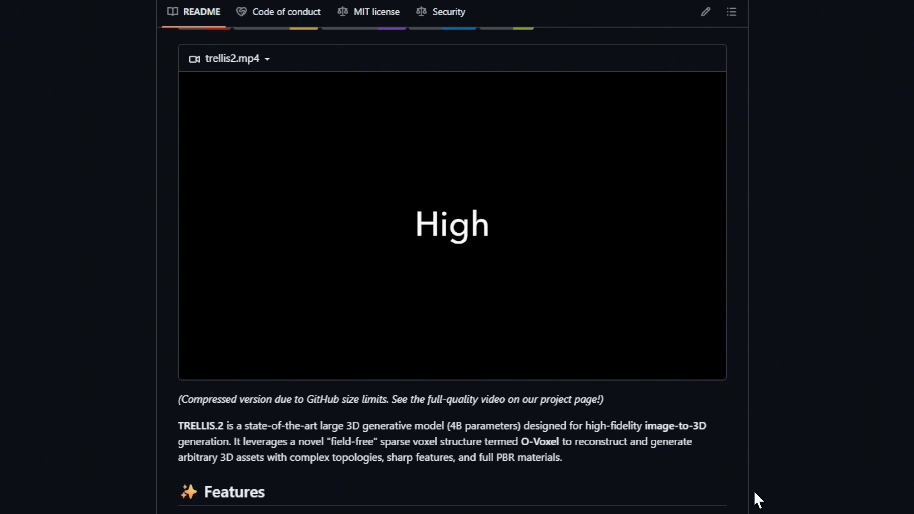
- Play the TRELLIS.2 demo video, skip ahead through it, then continue down to Features
left_click(452, 227)
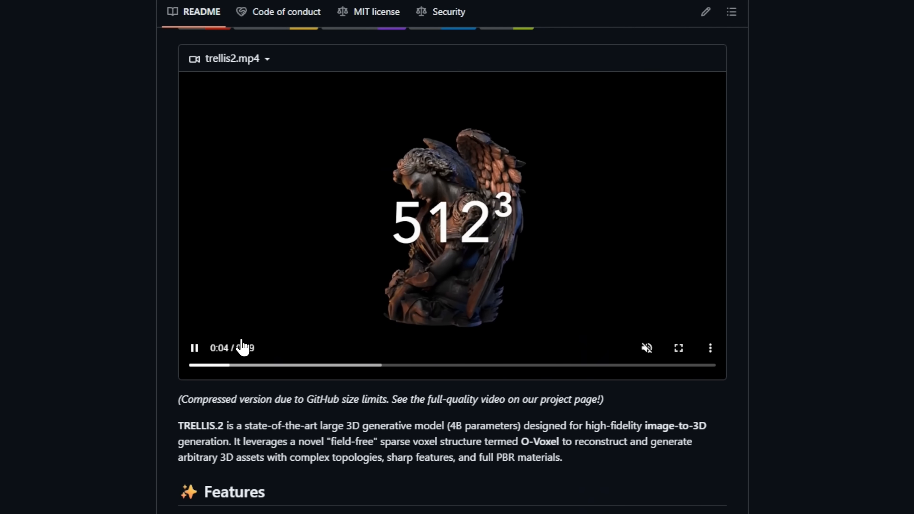
left_click(321, 365)
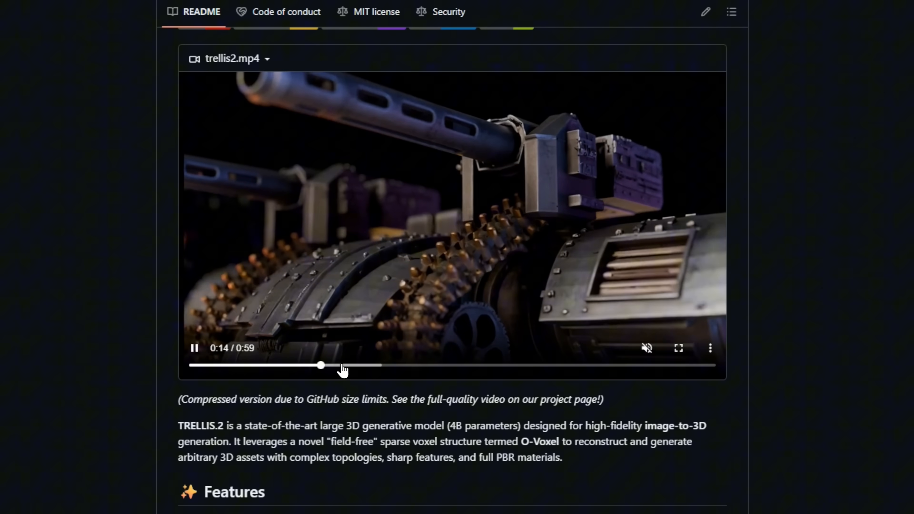
left_click_drag(321, 366, 376, 365)
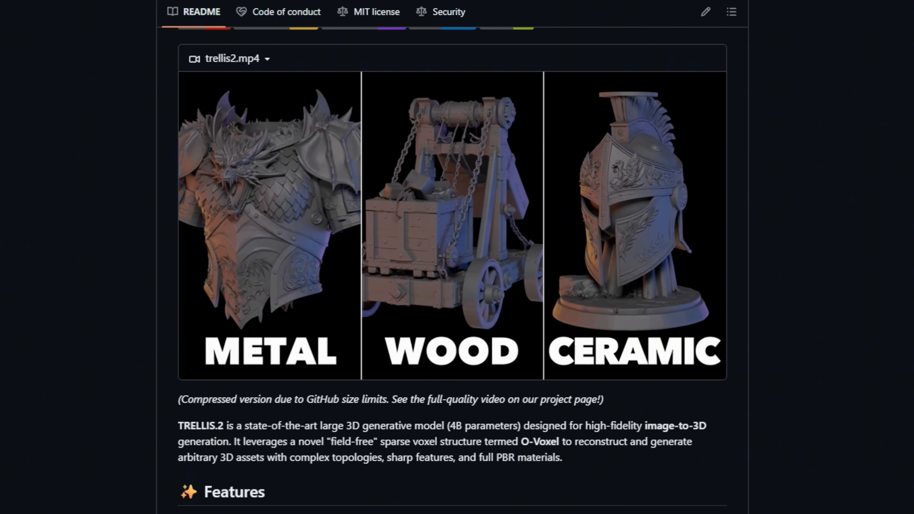
scroll("down", 3)
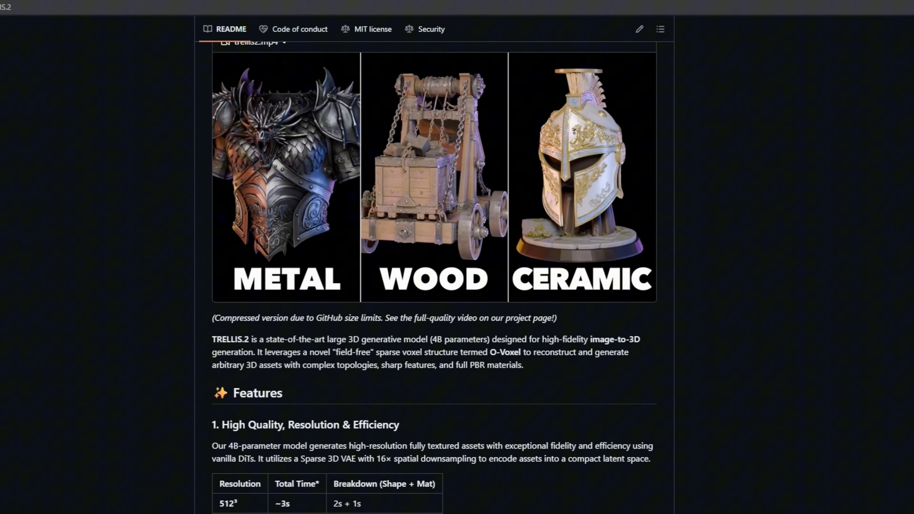
scroll("down", 3)
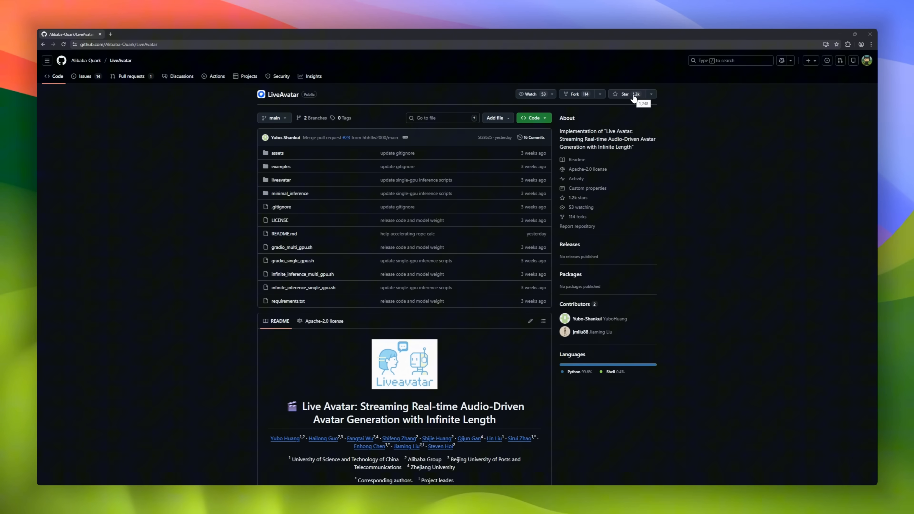
- Scroll the LiveAvatar README past Highlights, News and Todo List to Installation
scroll("down", 3)
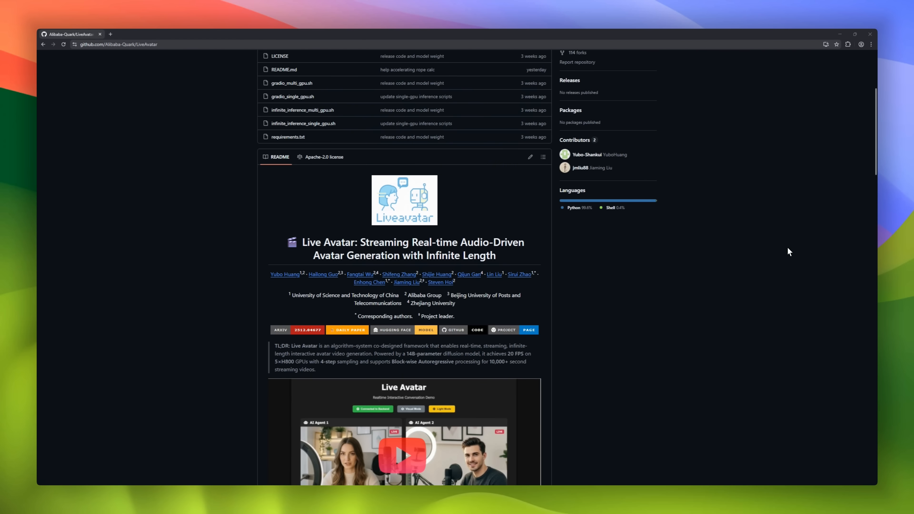
scroll("down", 3)
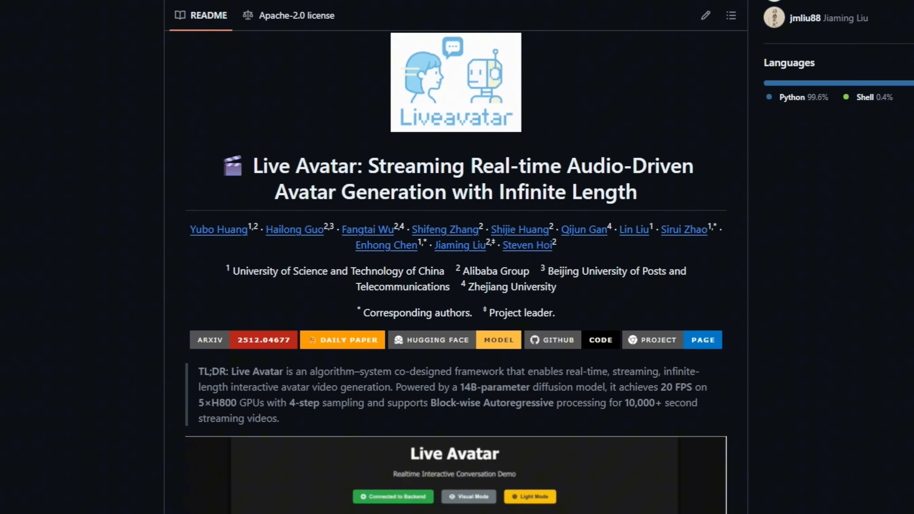
scroll("down", 3)
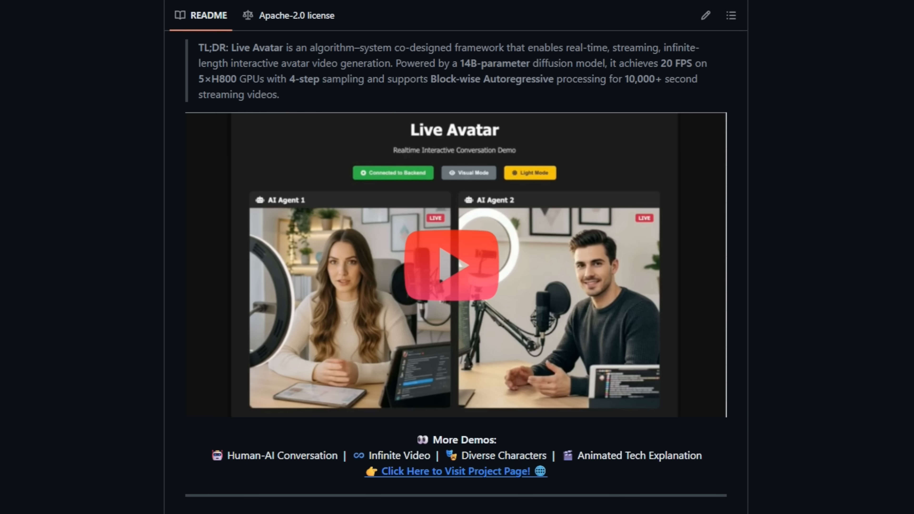
scroll("down", 3)
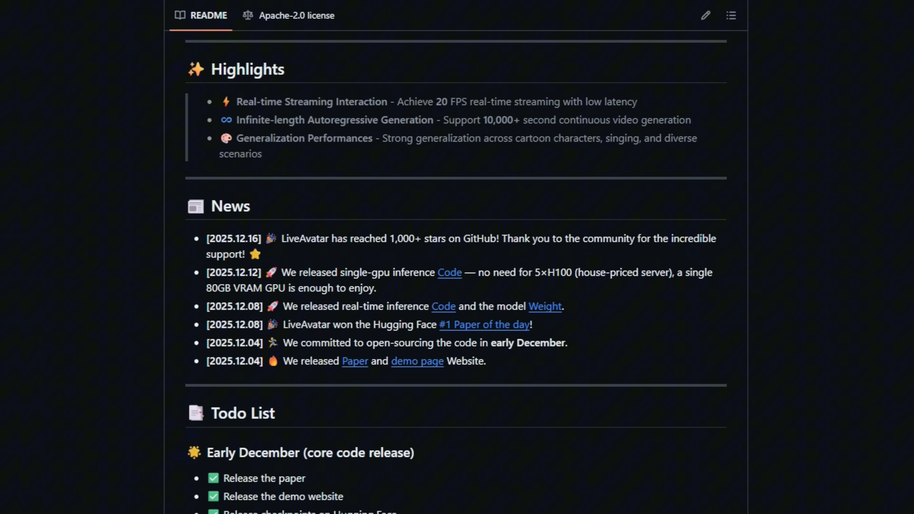
scroll("down", 3)
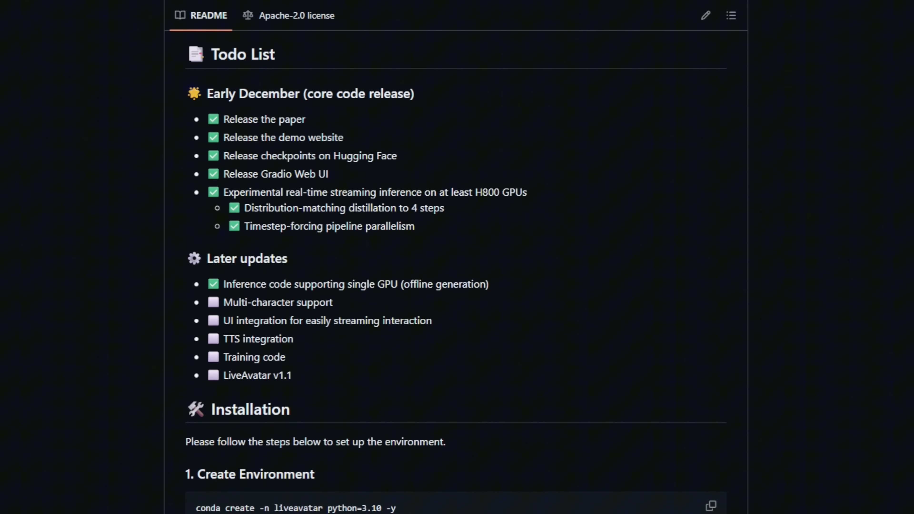
scroll("down", 3)
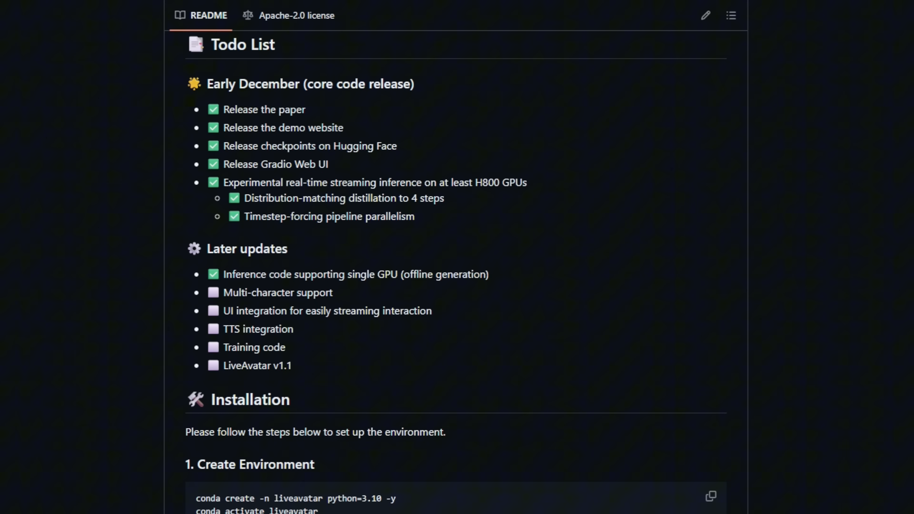
scroll("down", 3)
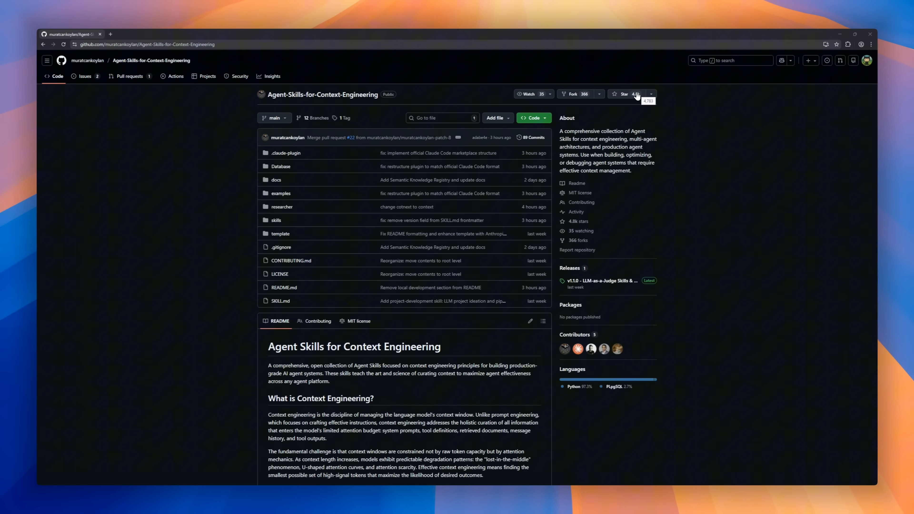
- Scroll the Agent Skills README through Skills Overview, design philosophy and Usage to the Examples table
scroll("down", 3)
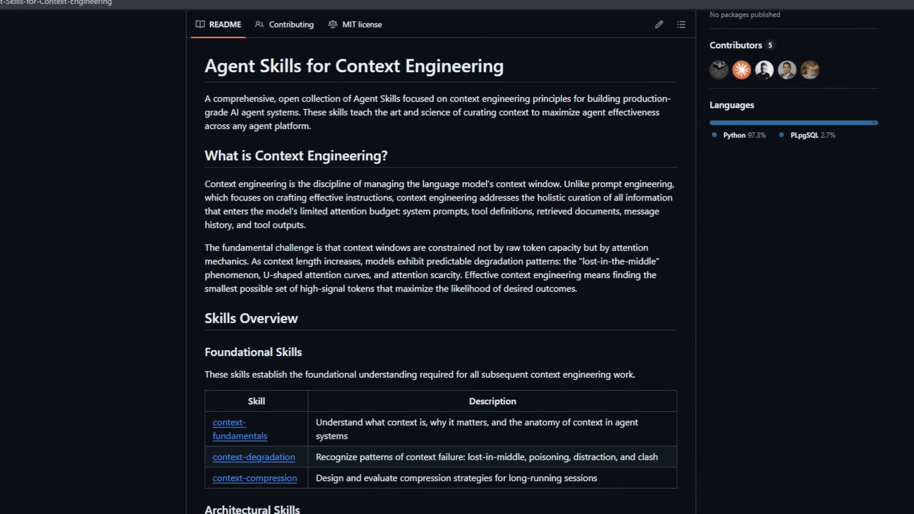
scroll("down", 3)
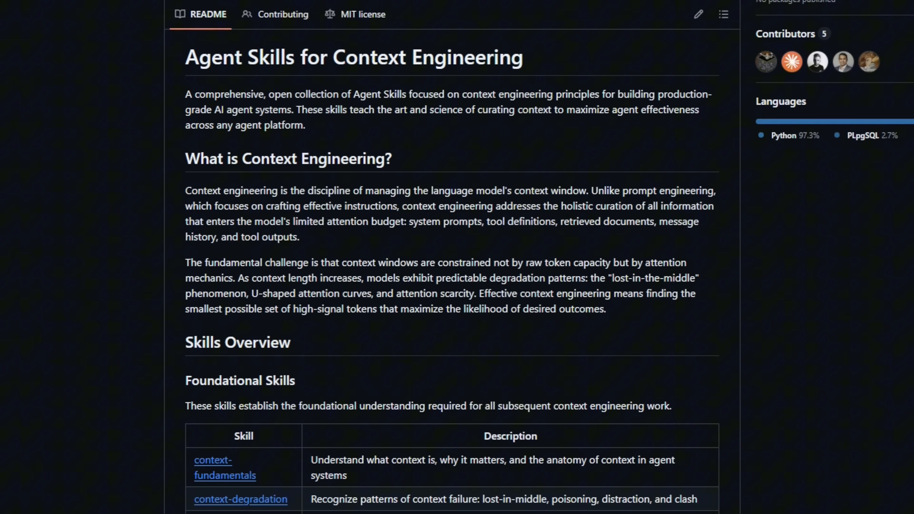
scroll("down", 3)
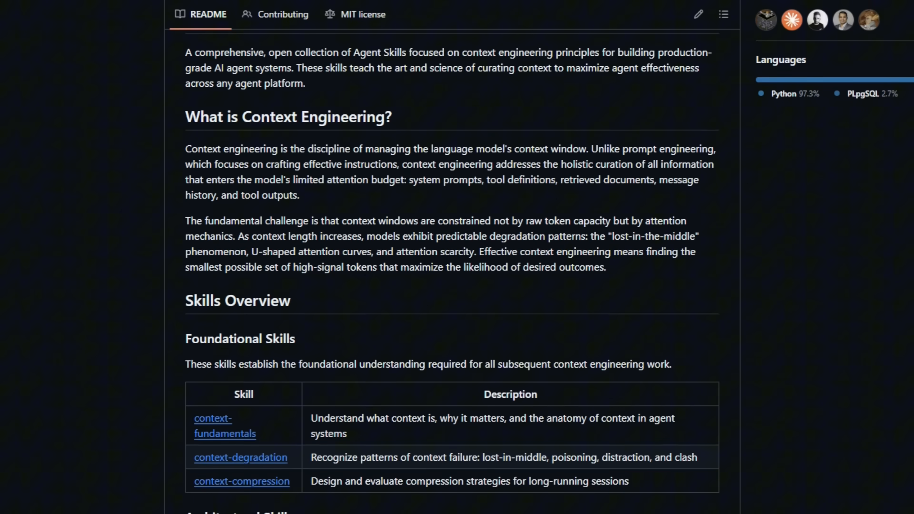
scroll("down", 3)
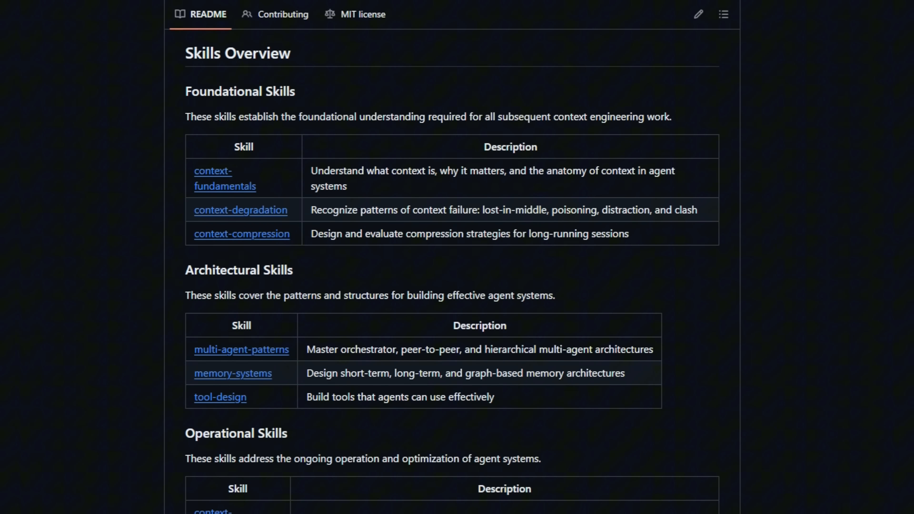
scroll("down", 3)
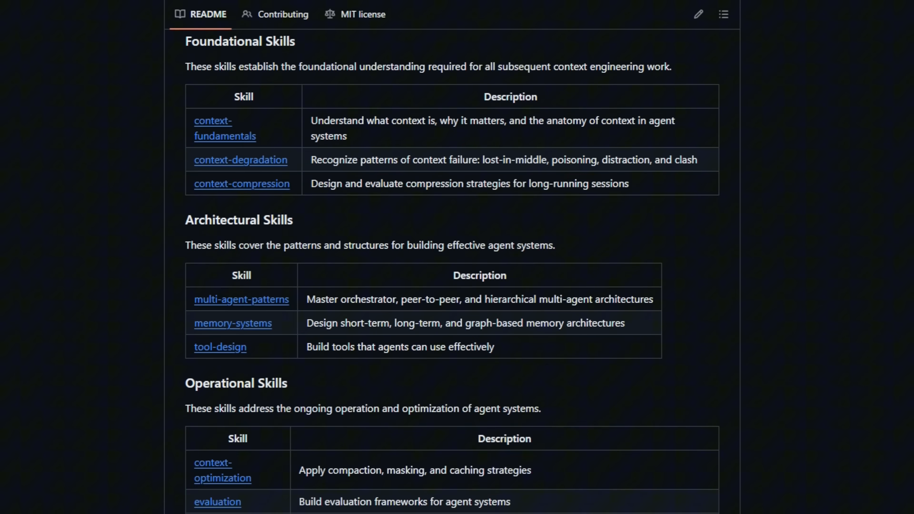
scroll("down", 3)
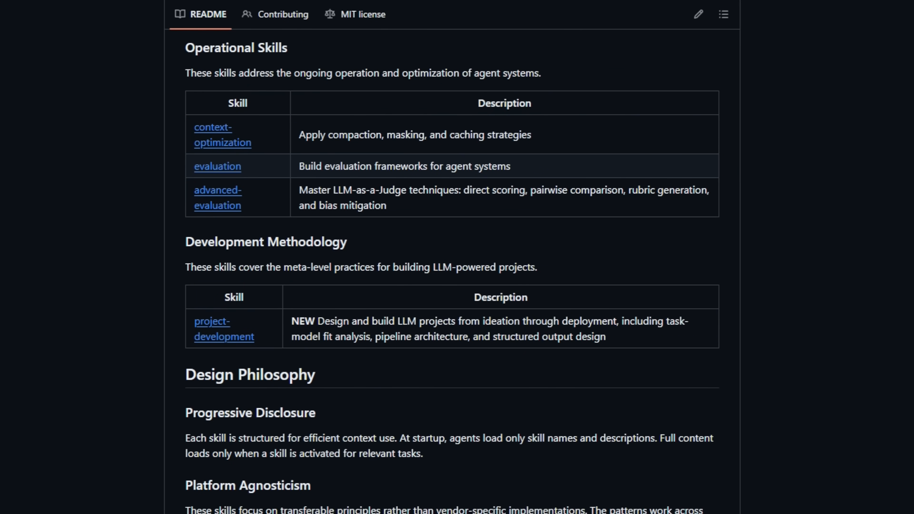
scroll("down", 3)
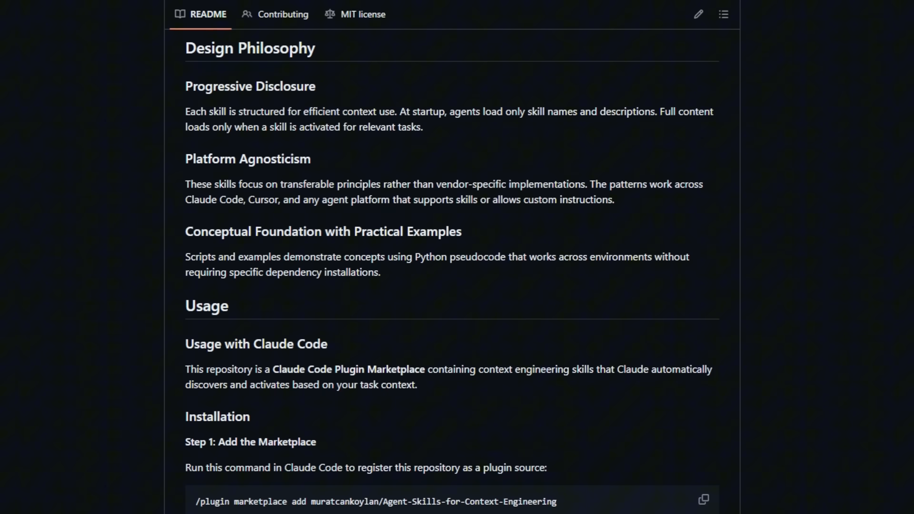
scroll("down", 3)
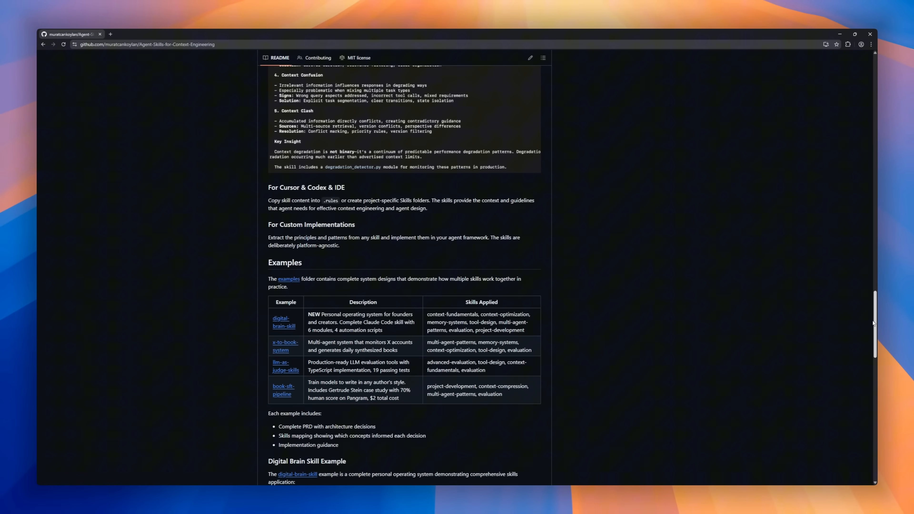
scroll("down", 3)
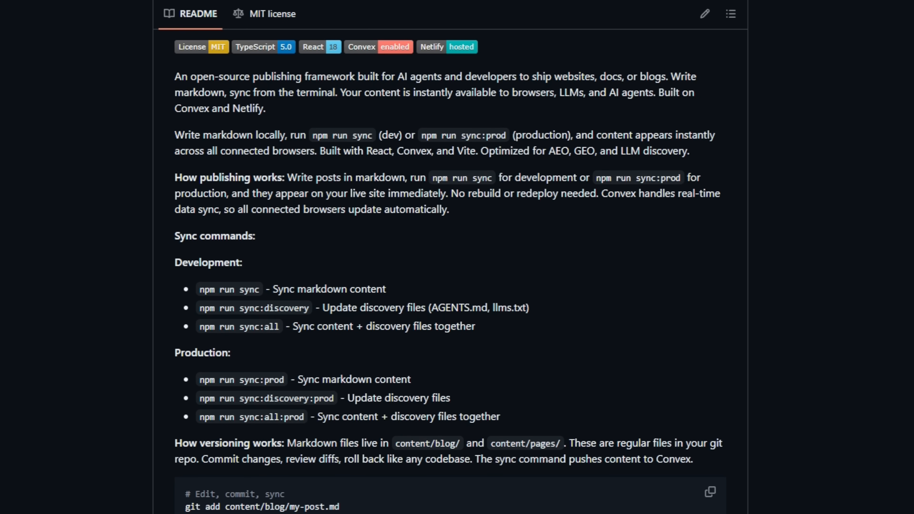
- Scroll the markdown-site README past AI Agent Chat to License, then move to the next repository
scroll("down", 3)
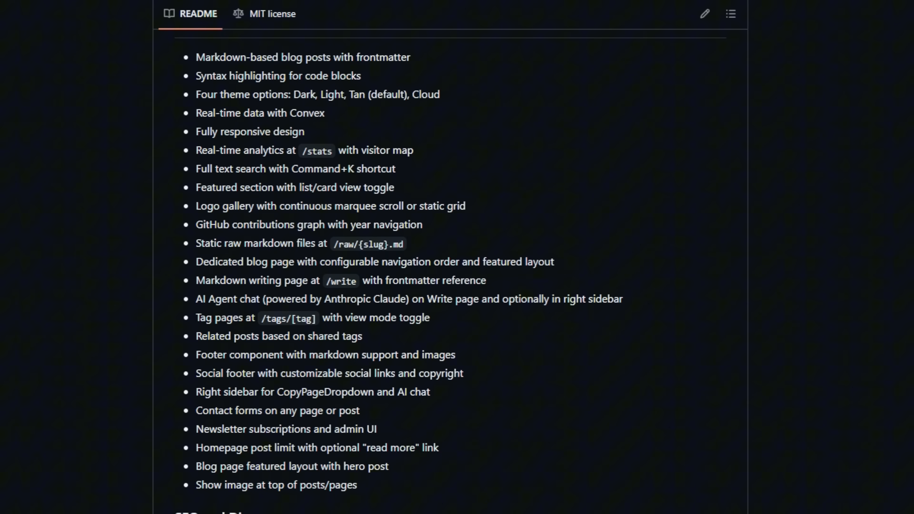
scroll("down", 3)
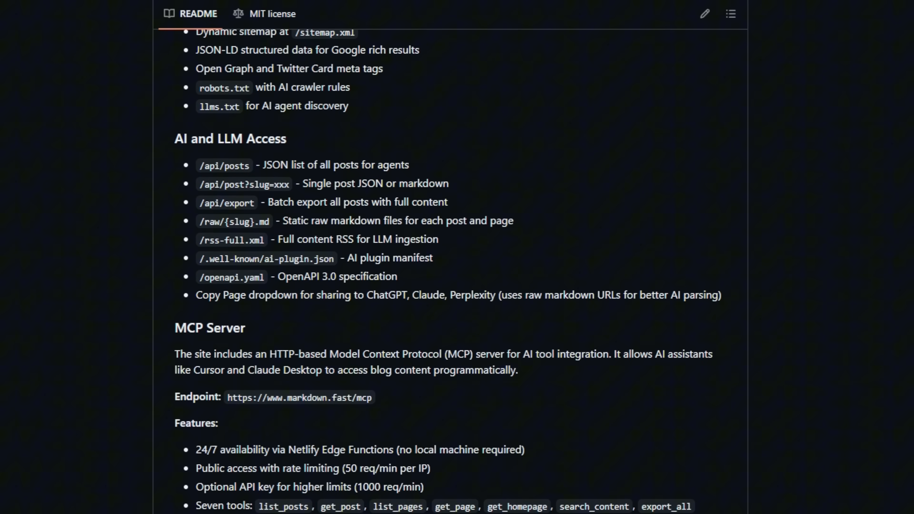
scroll("down", 3)
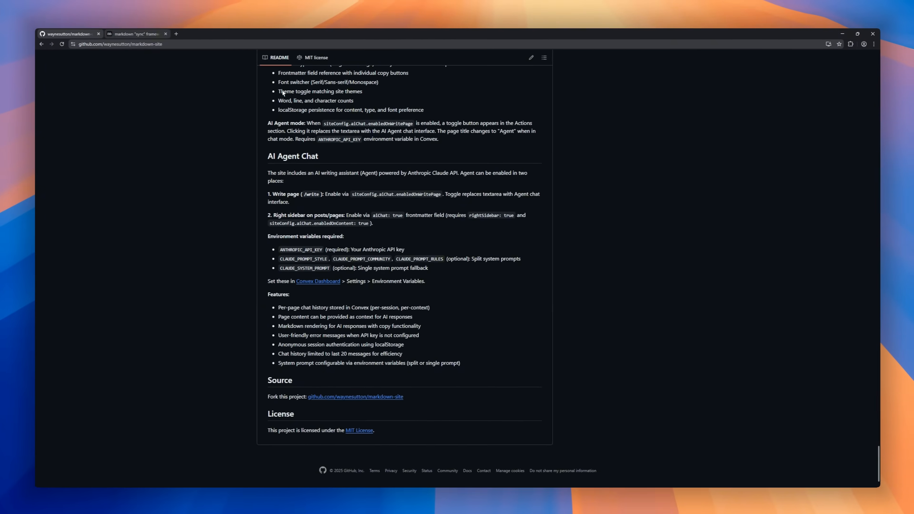
left_click(137, 34)
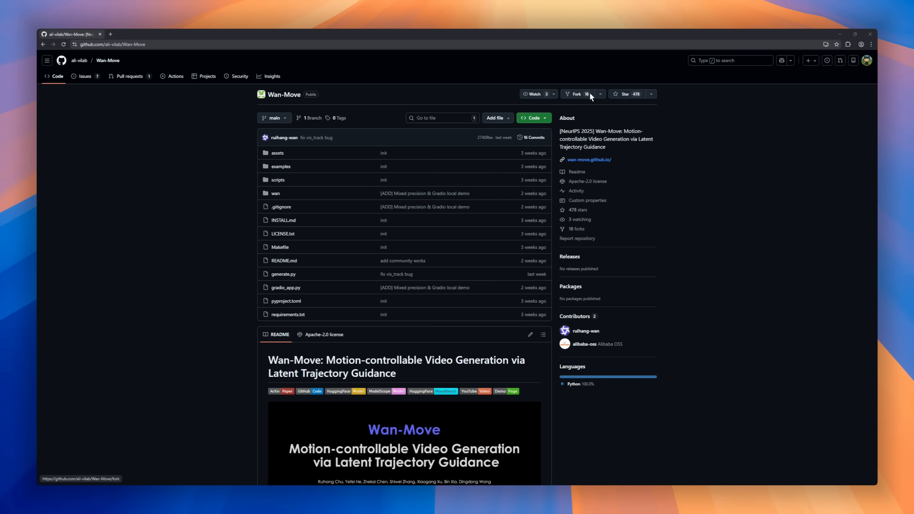
- Scroll the Wan-Move README past motion demos, framework and MoveBench comparison to Quickstart
scroll("down", 3)
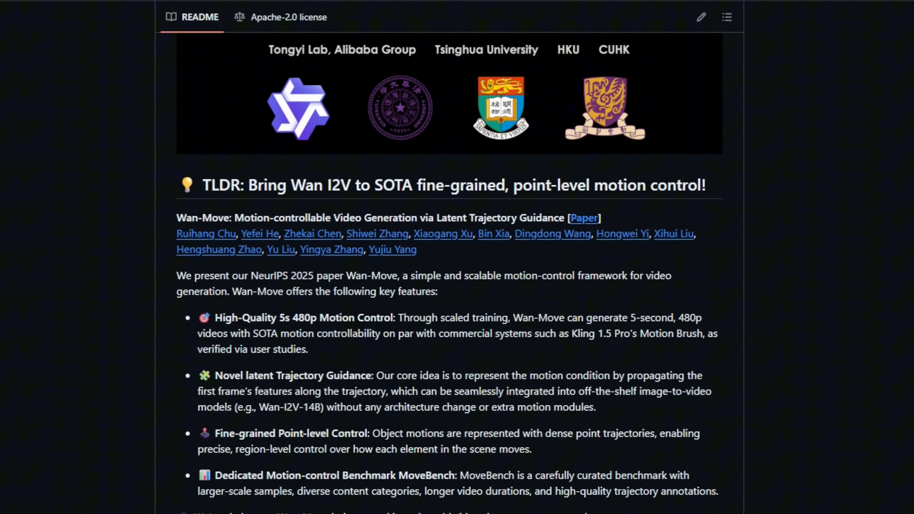
scroll("down", 3)
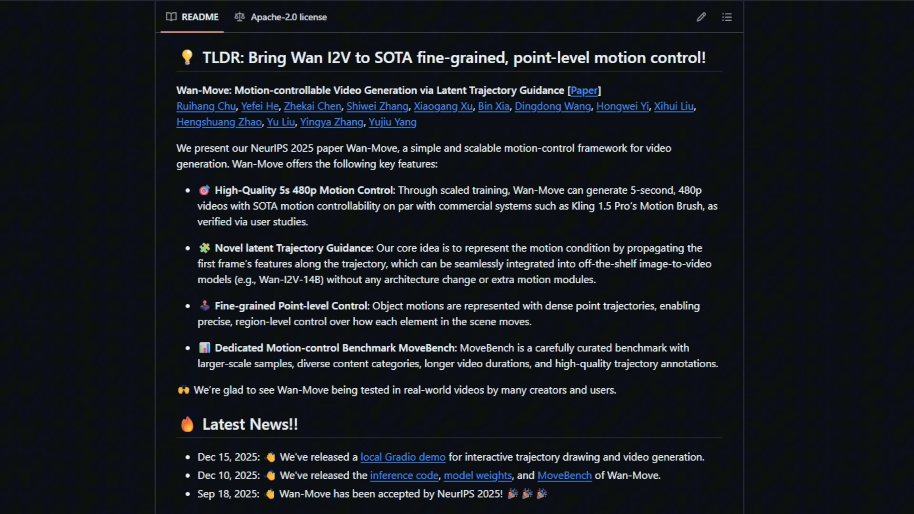
scroll("down", 3)
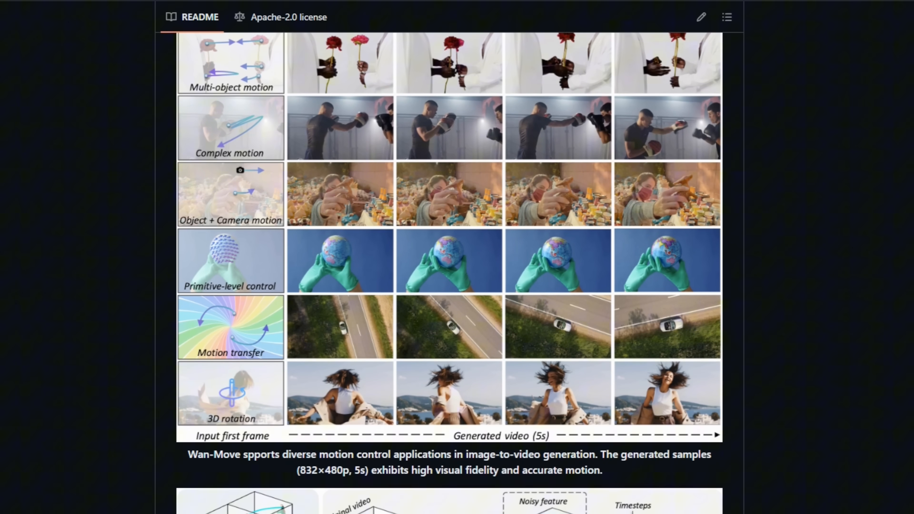
scroll("down", 3)
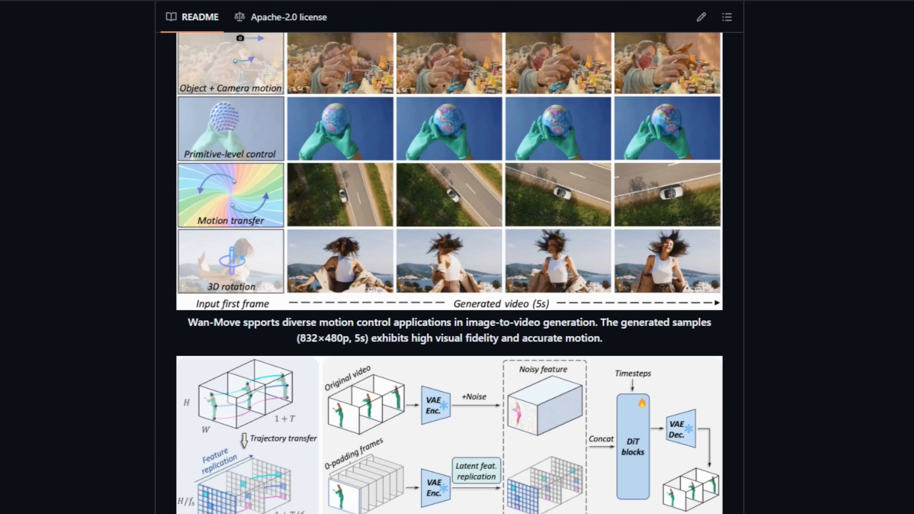
scroll("down", 3)
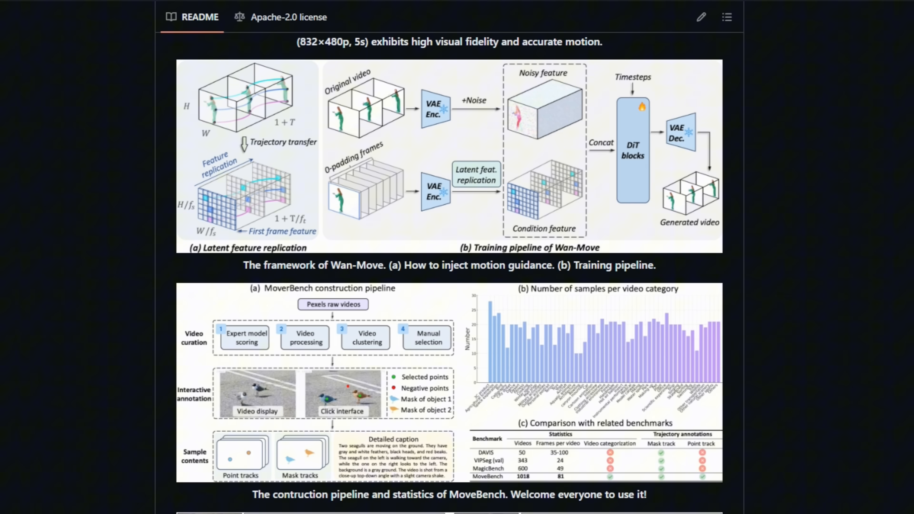
scroll("down", 3)
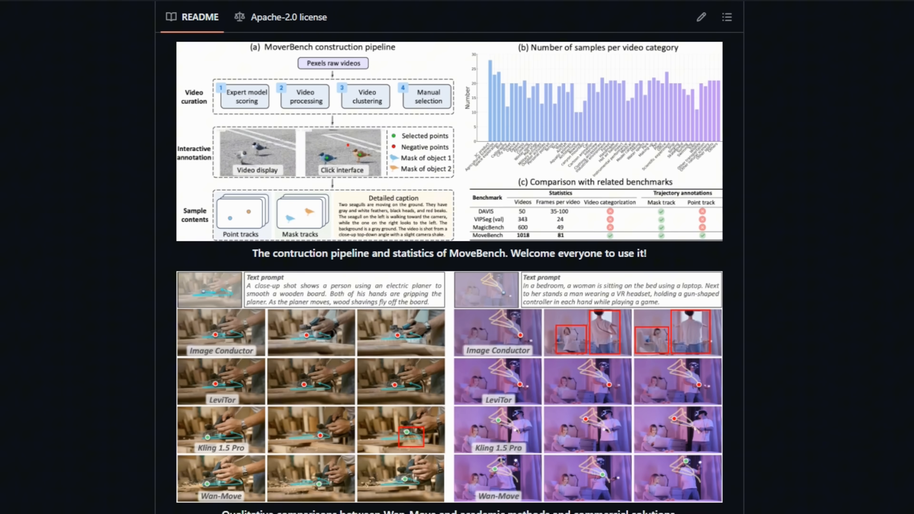
scroll("down", 3)
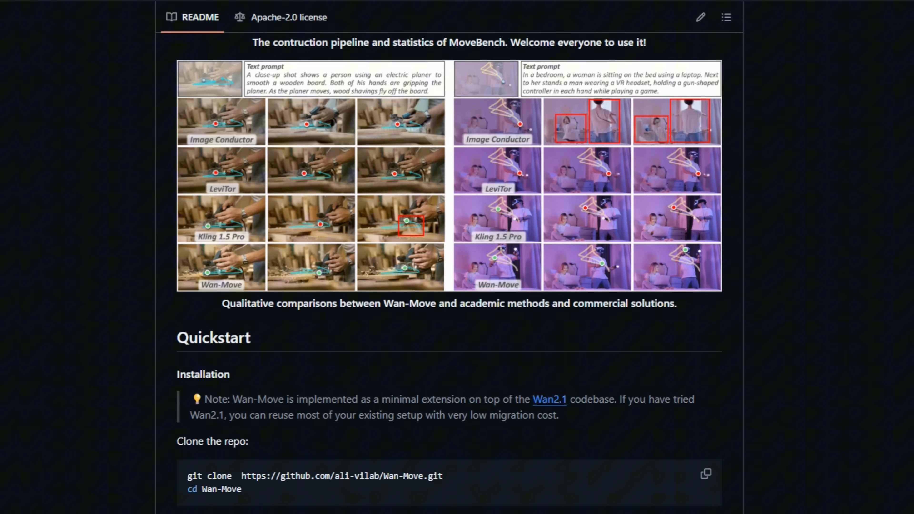
scroll("down", 3)
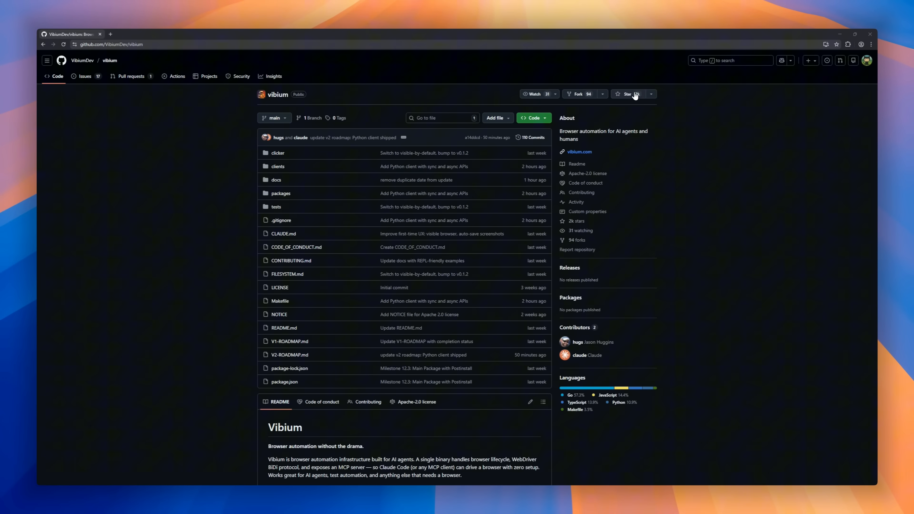
- Scroll the Vibium README through quick reference, architecture and components to the Sync API example
scroll("down", 3)
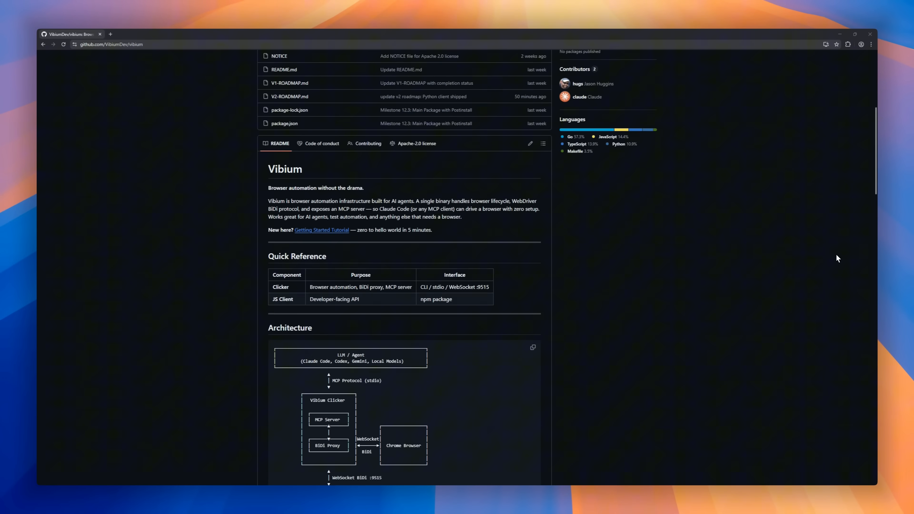
scroll("down", 3)
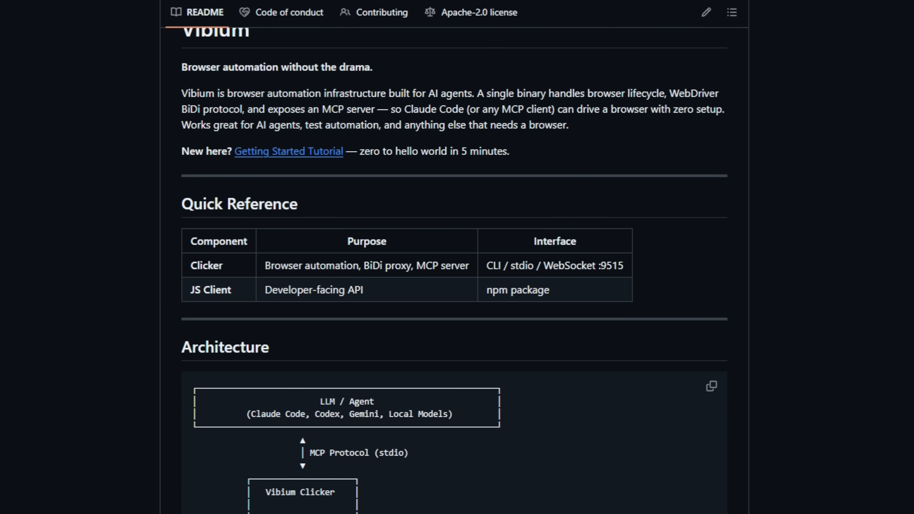
scroll("down", 3)
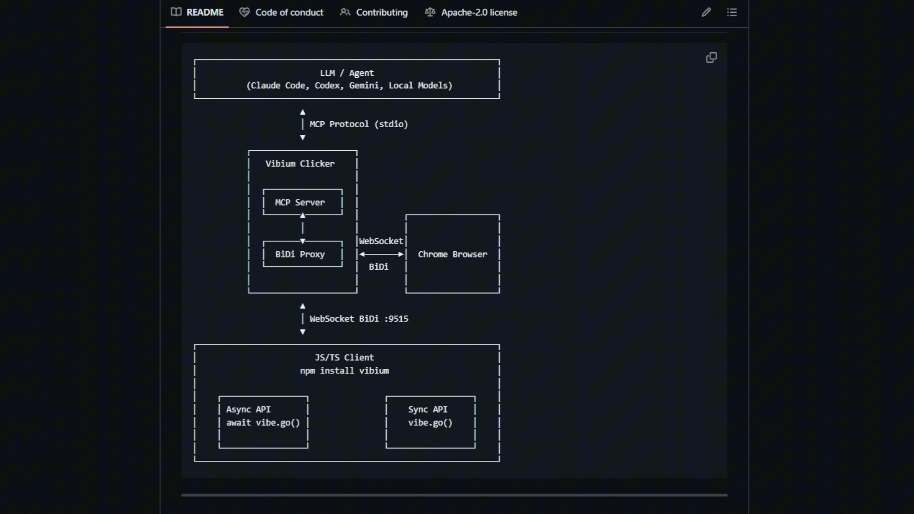
scroll("down", 3)
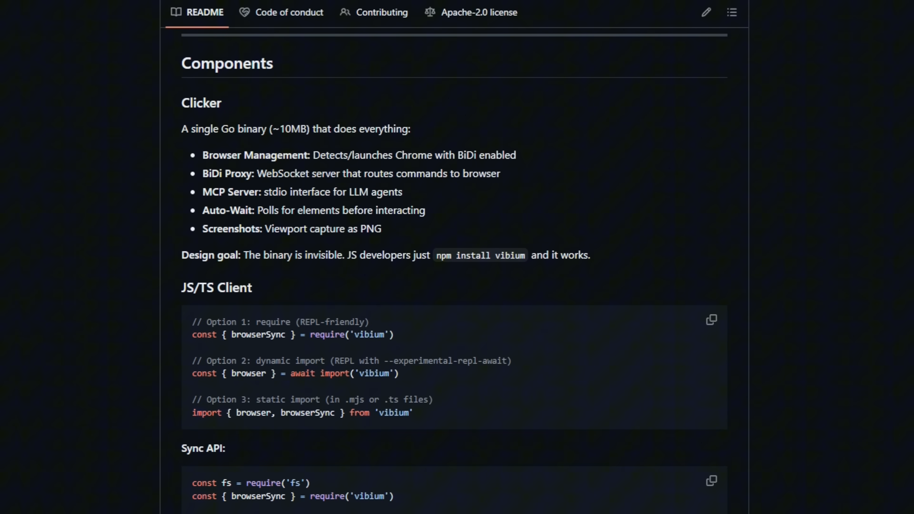
scroll("down", 3)
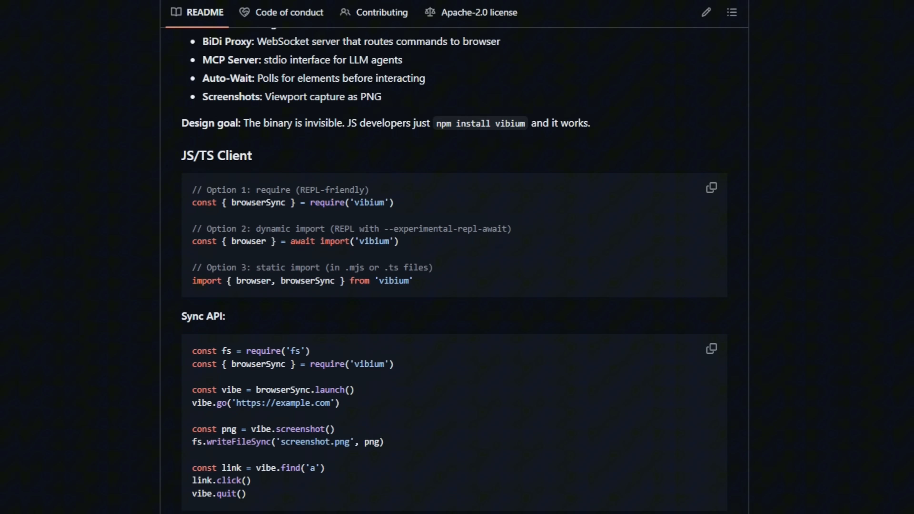
scroll("down", 3)
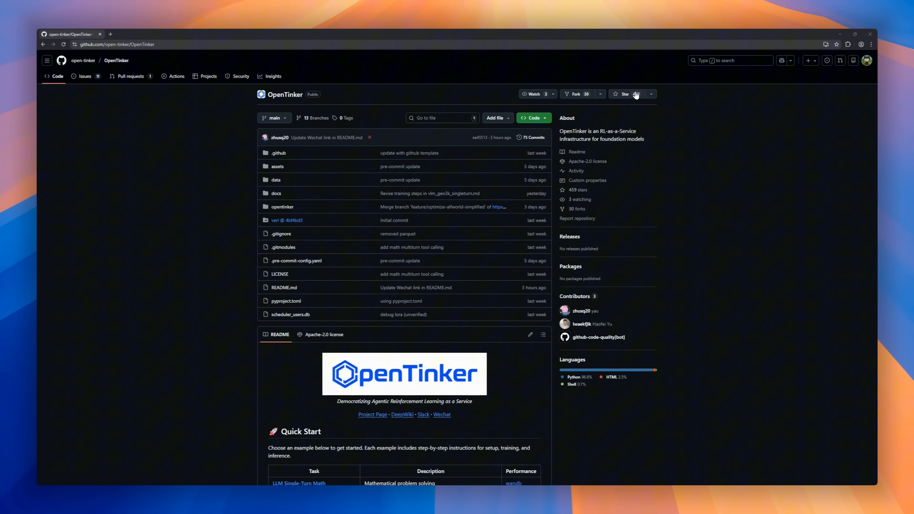
- Scroll the OpenTinker README through quick start, installation and server setup to Environments and Citation
scroll("down", 3)
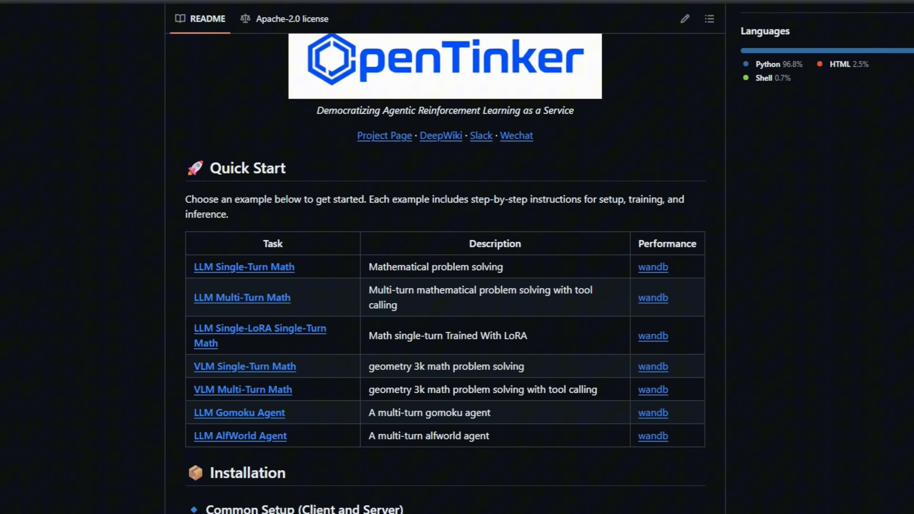
scroll("down", 3)
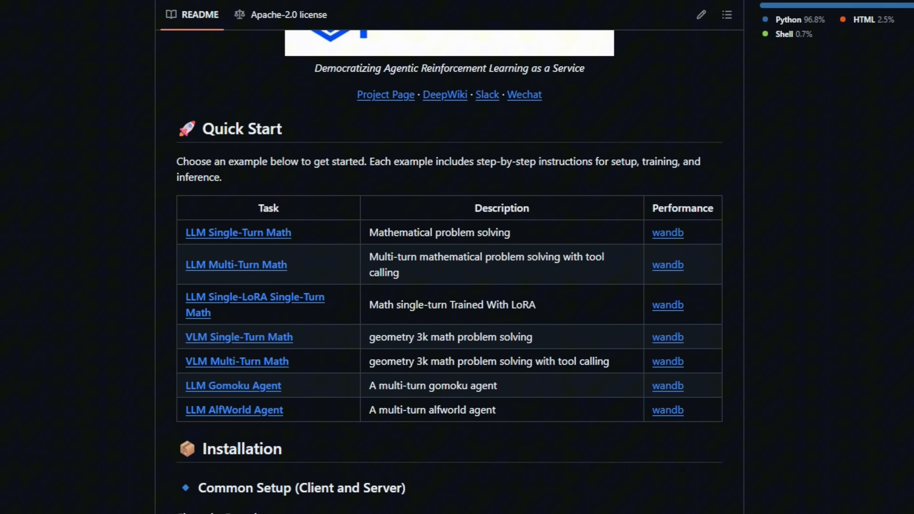
scroll("down", 3)
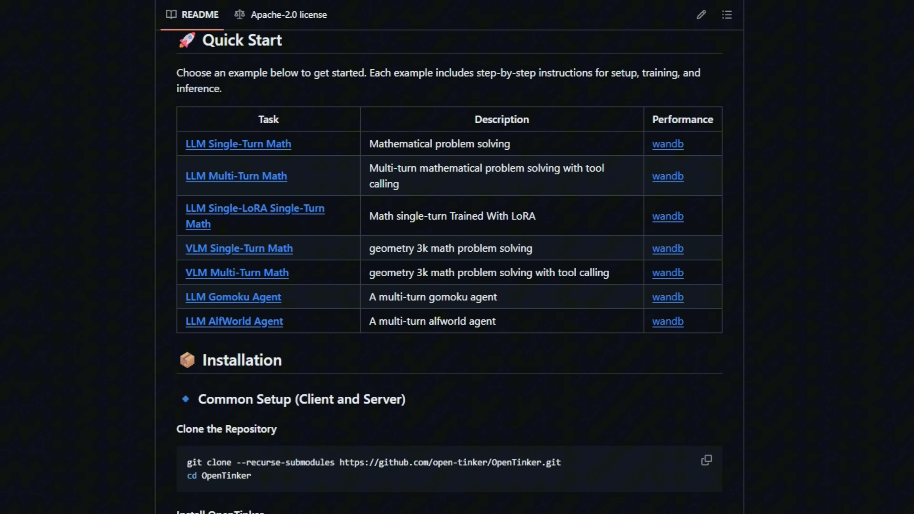
scroll("down", 3)
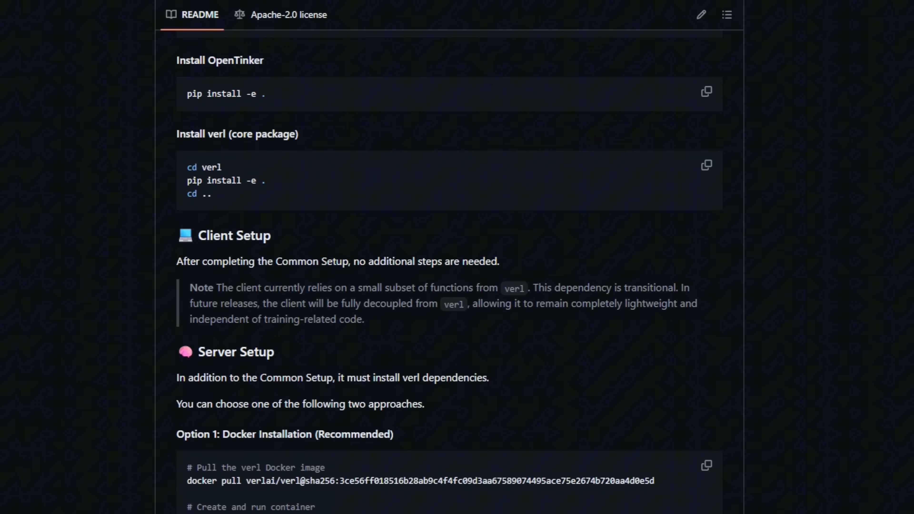
scroll("down", 3)
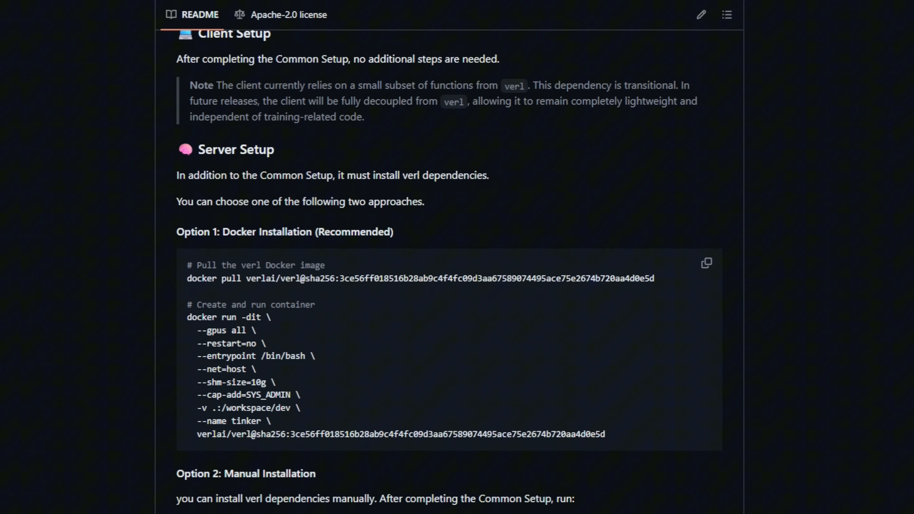
scroll("down", 3)
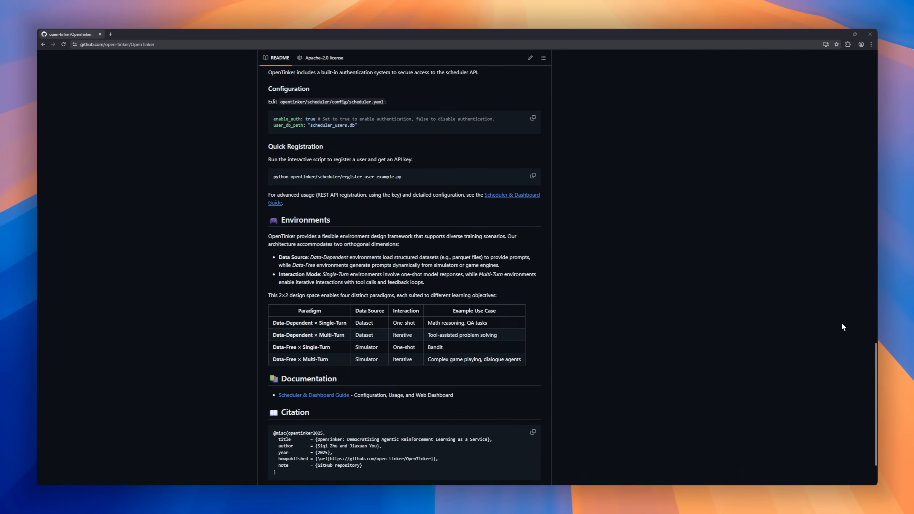
scroll("down", 3)
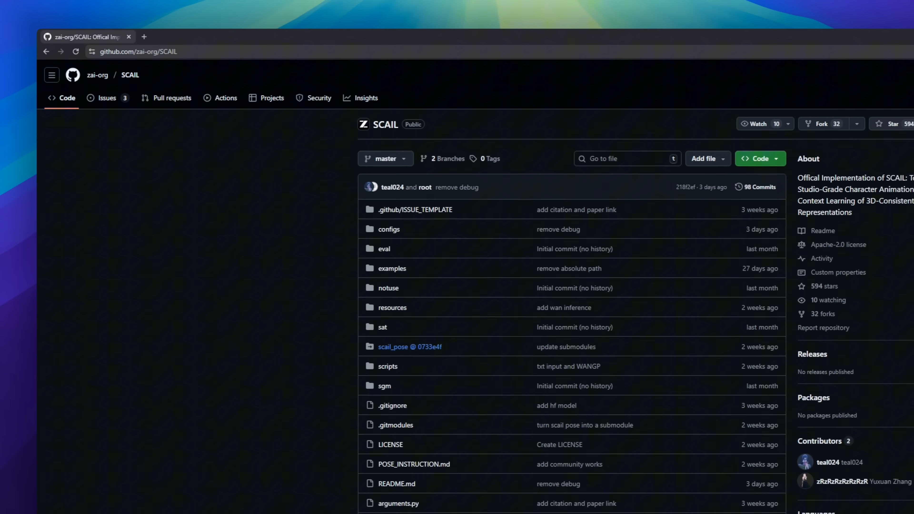
- Scroll the SCAIL README through motivation and Community Works to Model Inference and Acknowledgements
scroll("down", 3)
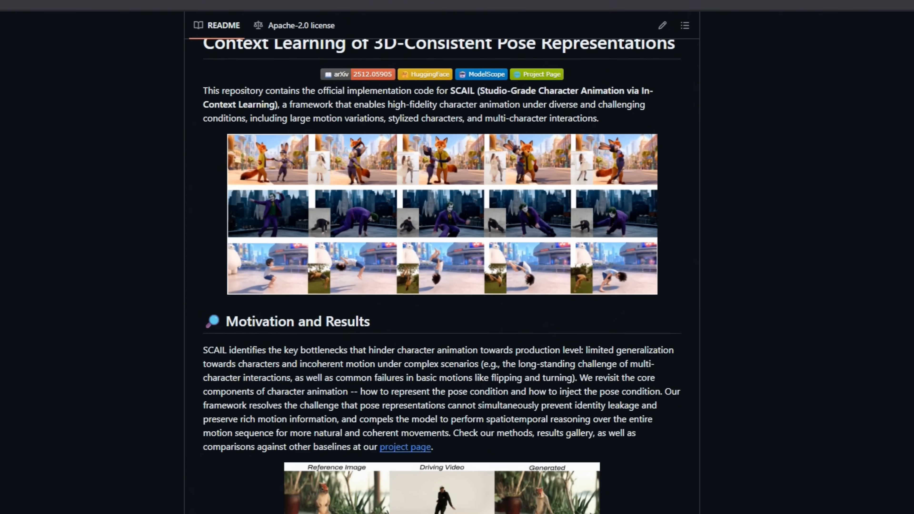
scroll("down", 3)
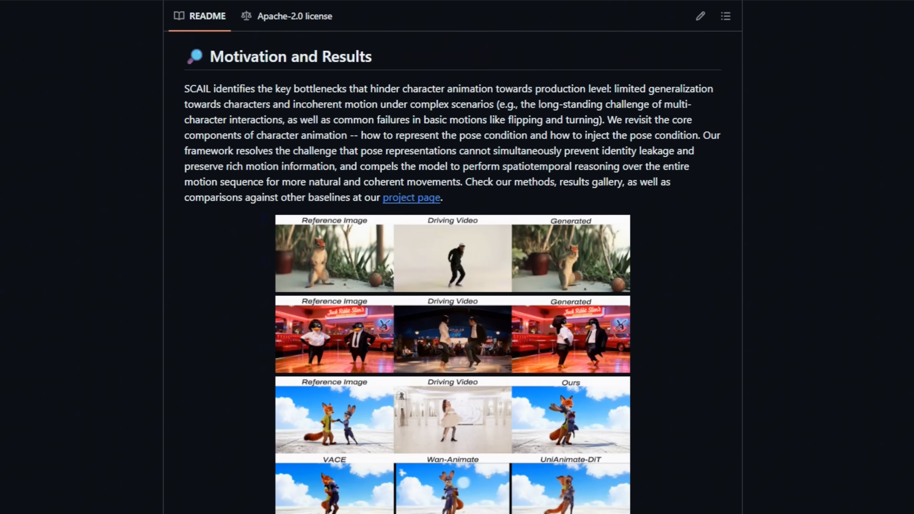
scroll("down", 3)
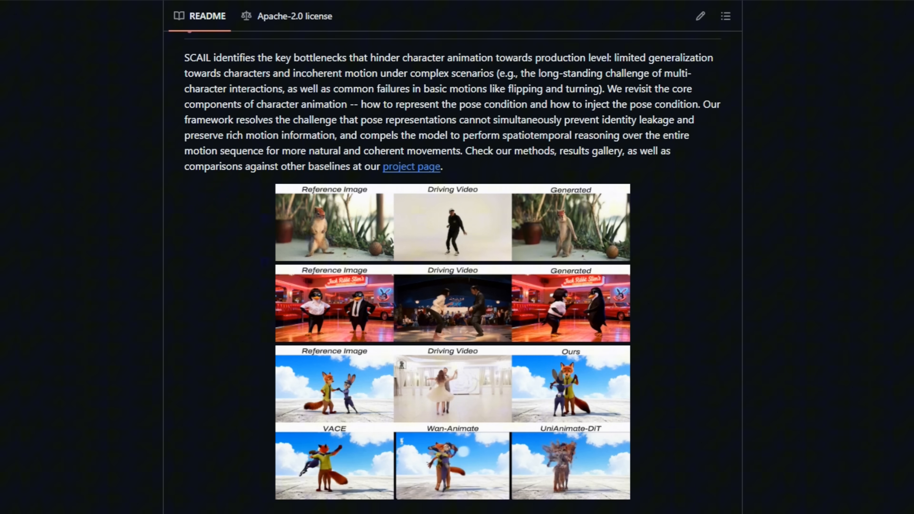
scroll("down", 3)
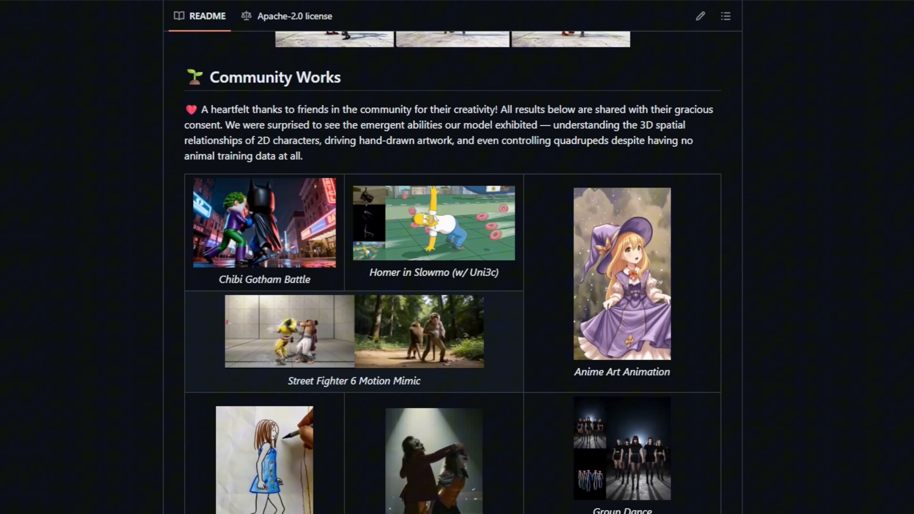
scroll("down", 3)
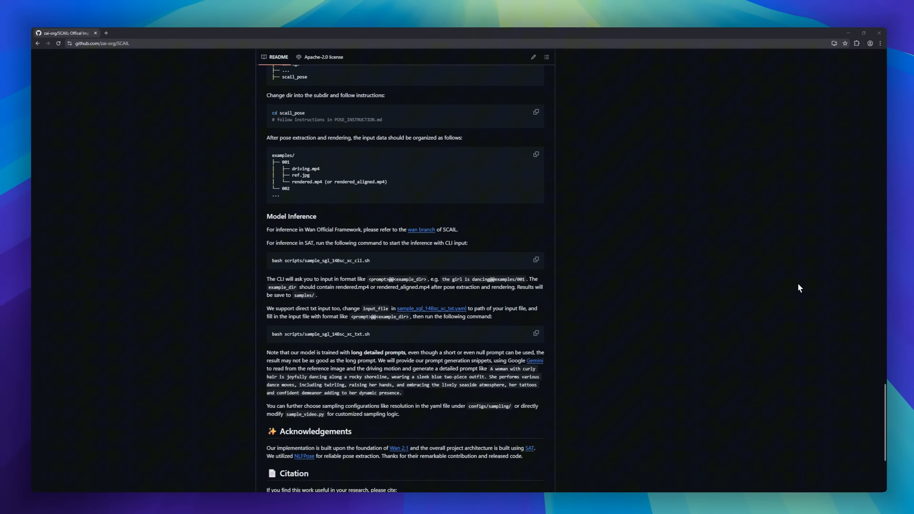
scroll("down", 3)
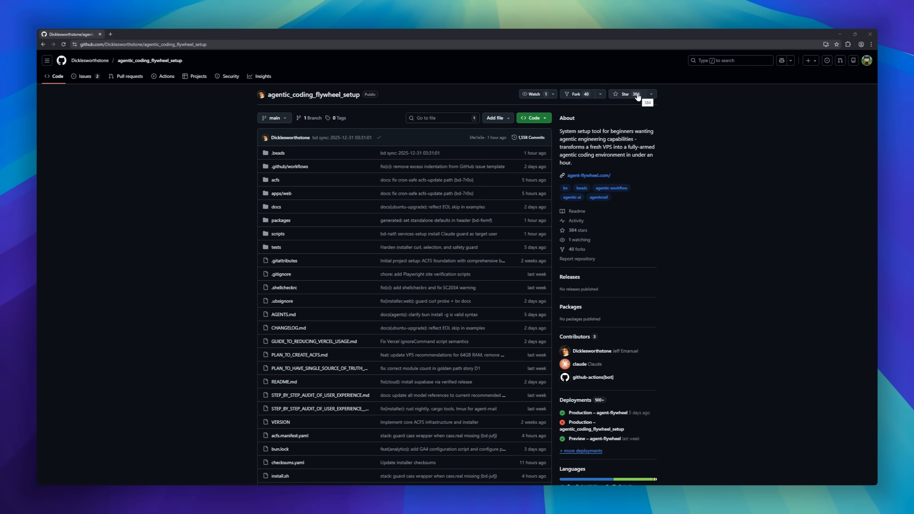
- Scroll the agentic_coding_flywheel_setup README past Quick Install to the TL;DR section
scroll("down", 3)
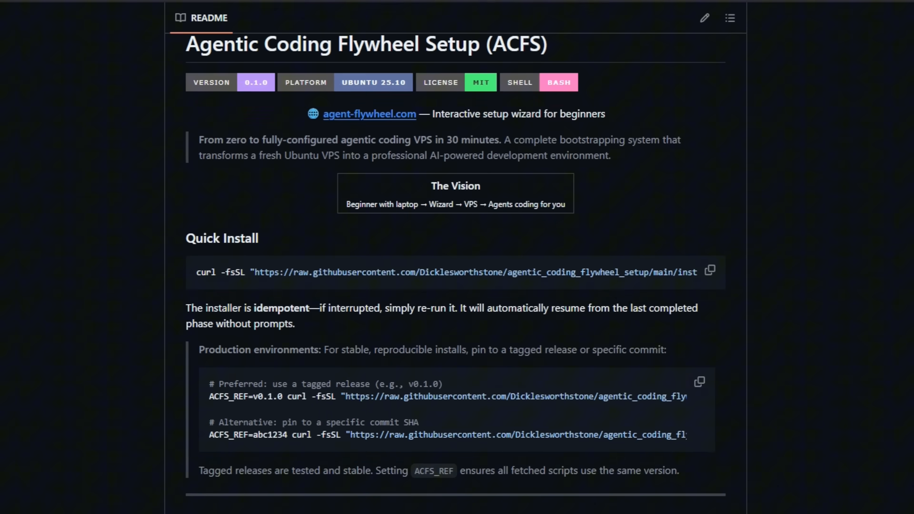
scroll("down", 3)
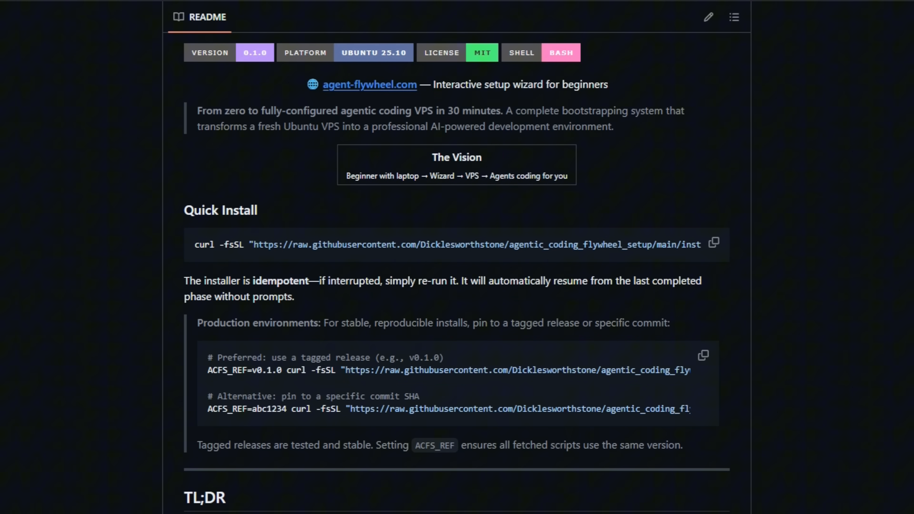
scroll("down", 3)
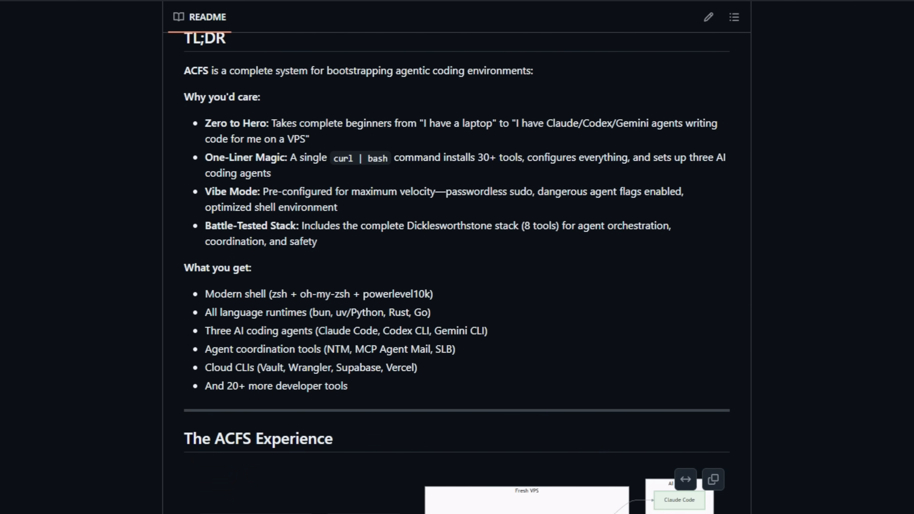
scroll("down", 3)
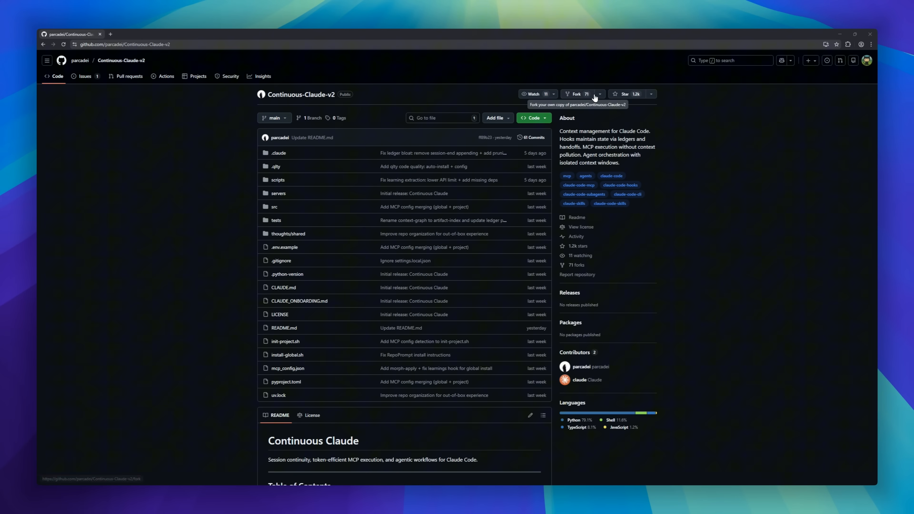
- Scroll the Continuous-Claude-v2 README through architecture, solution and quick start to the How to Talk to Claude tables
scroll("down", 3)
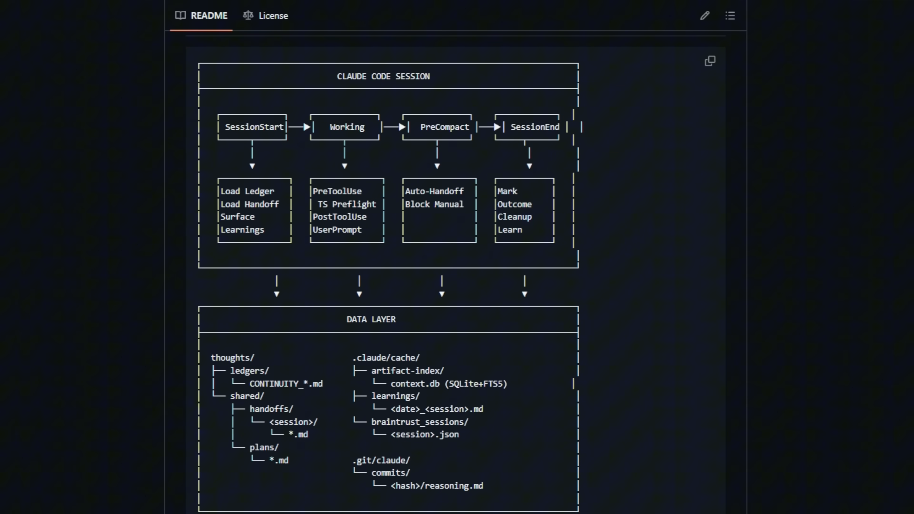
scroll("down", 3)
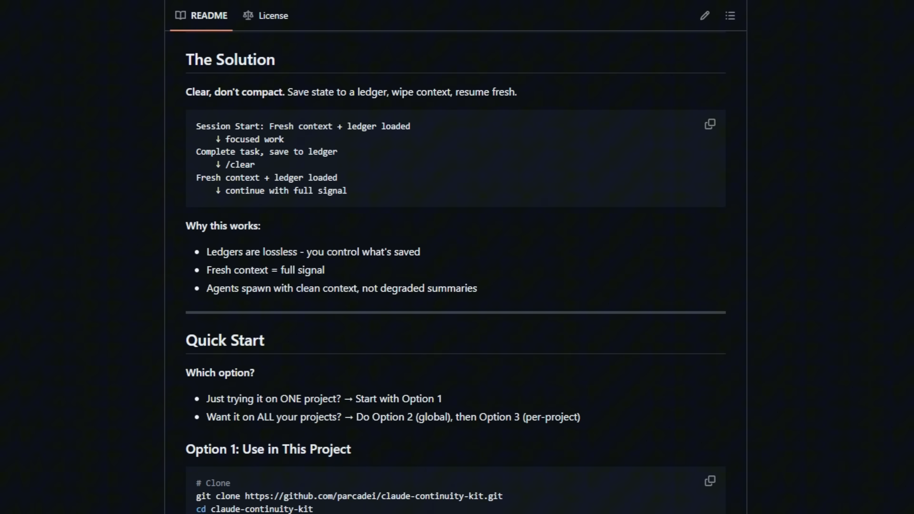
scroll("down", 3)
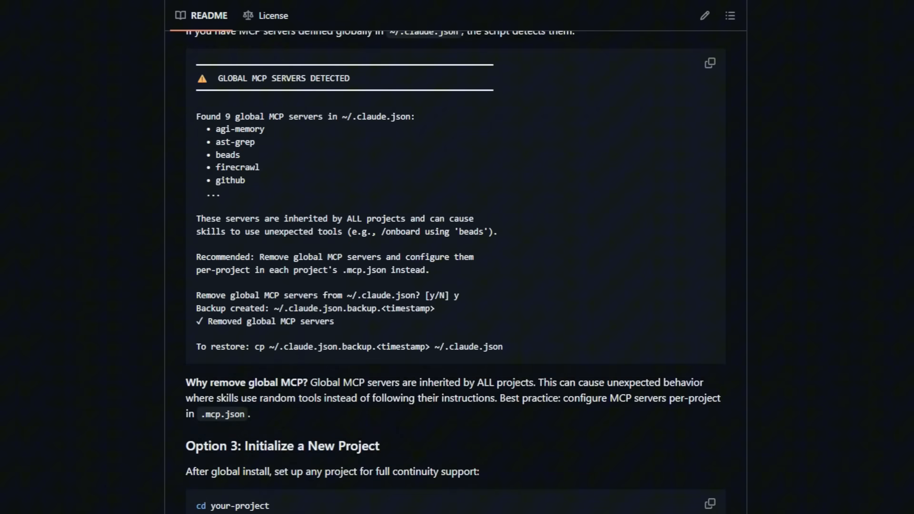
scroll("down", 3)
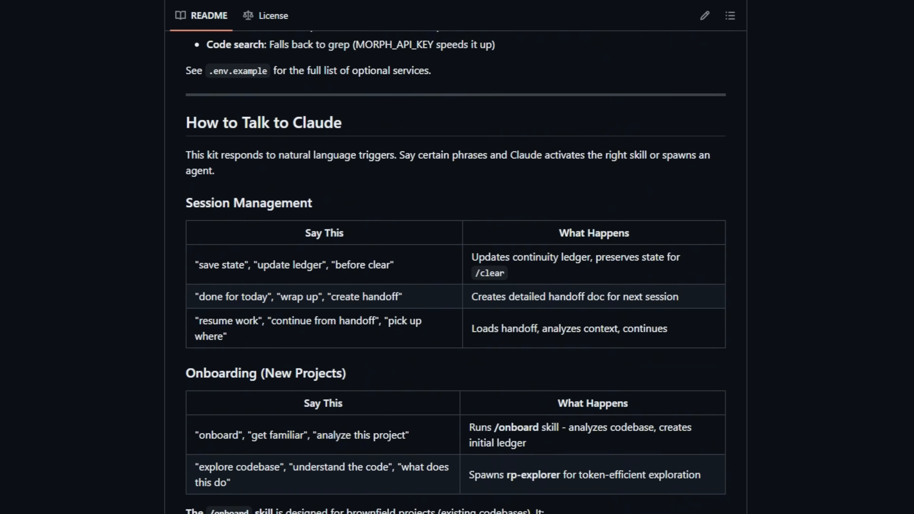
scroll("down", 3)
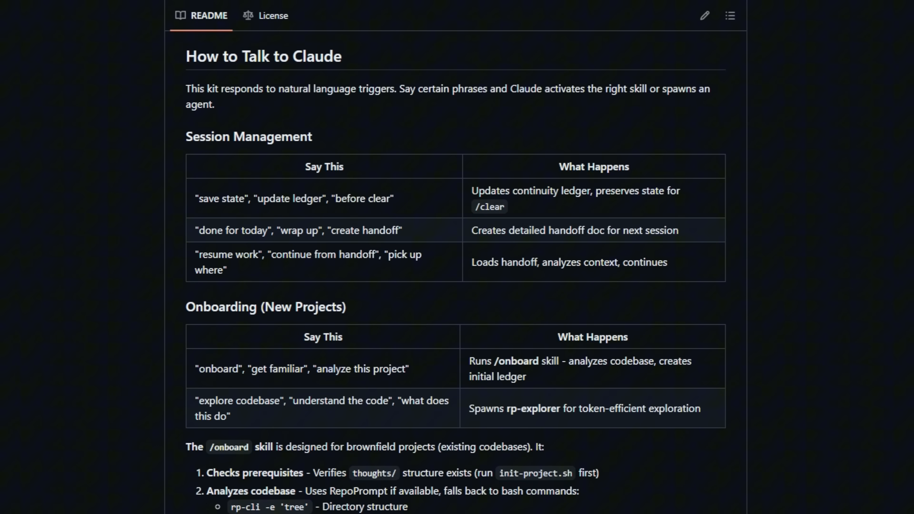
scroll("down", 3)
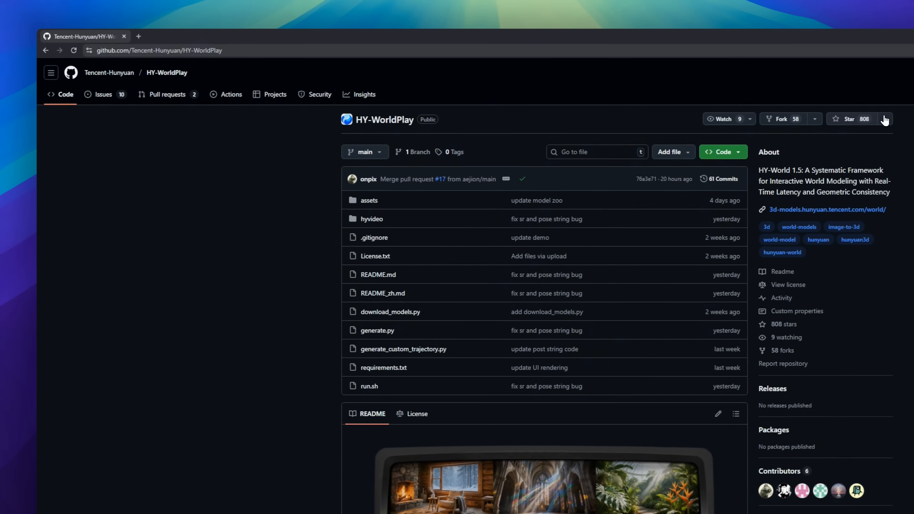
- Scroll the HY-World 1.5 README from its title to the demo video and start playing it
scroll("down", 3)
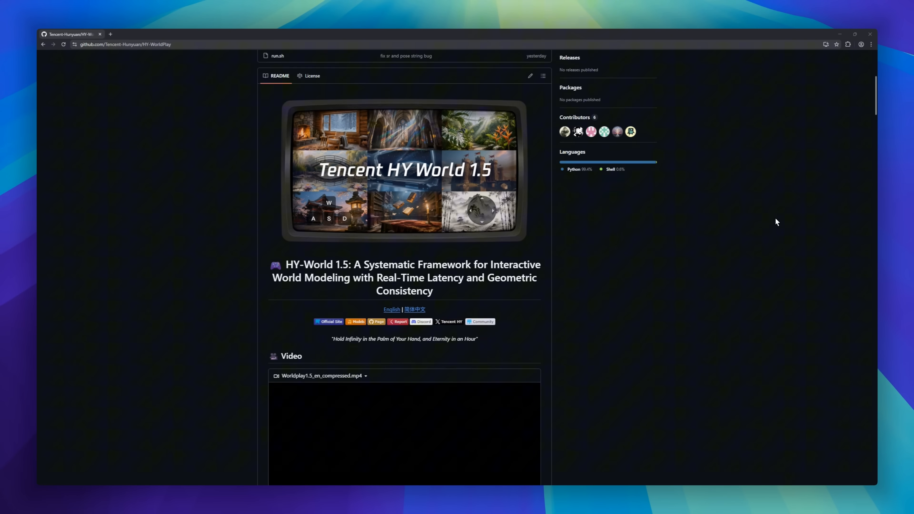
scroll("down", 3)
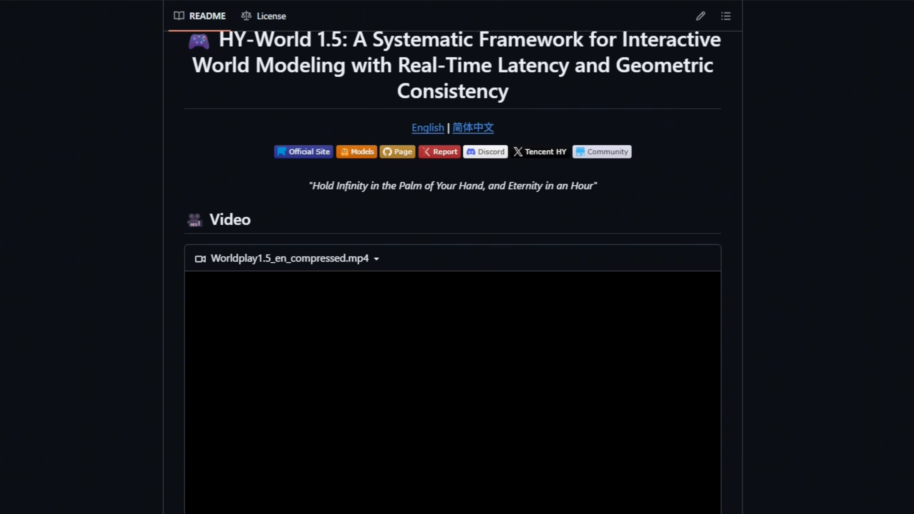
scroll("down", 3)
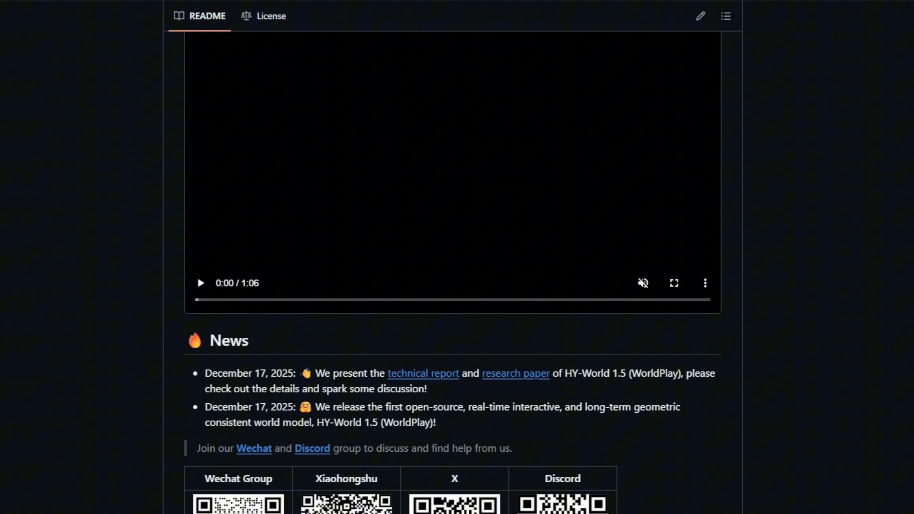
left_click(201, 282)
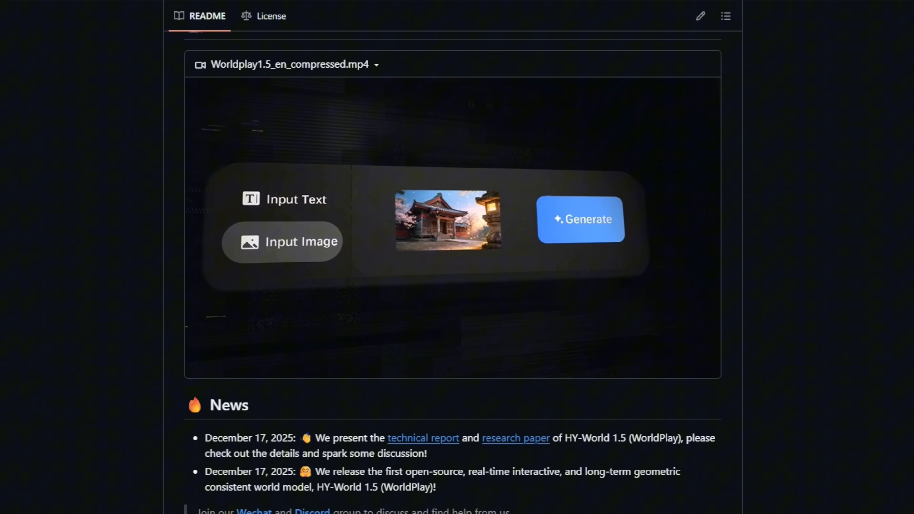
- Continue down the README past News to the Introduction section
scroll("down", 3)
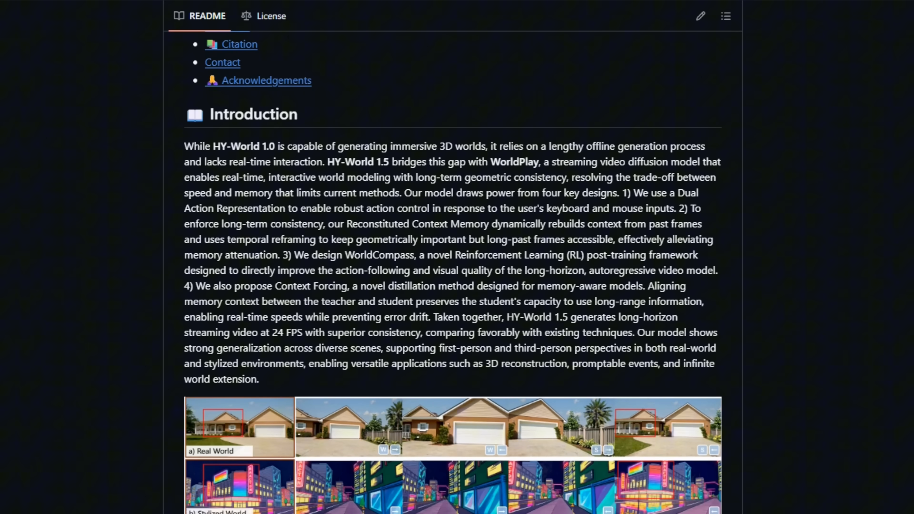
scroll("down", 3)
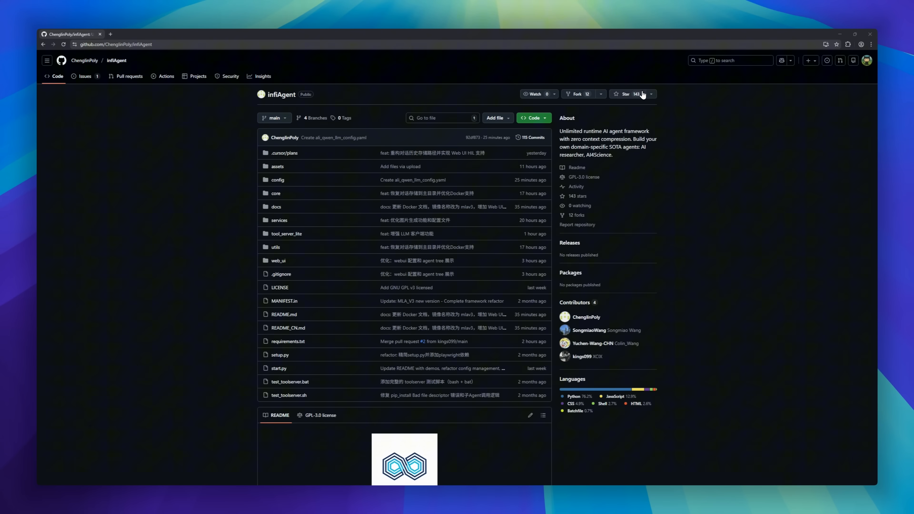
mouse_move(577, 93)
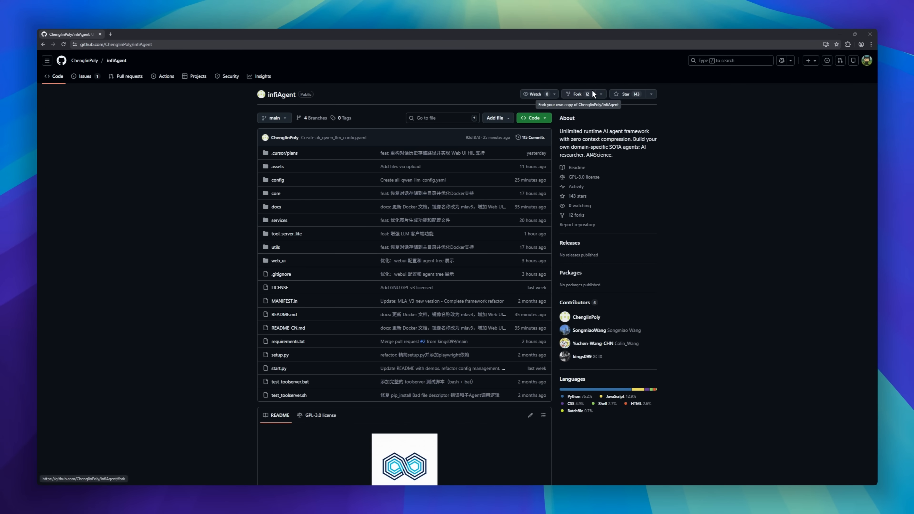
- Scroll the infiAgent README through Key Features, default configuration and updates to the Outputs demo paper images
scroll("down", 3)
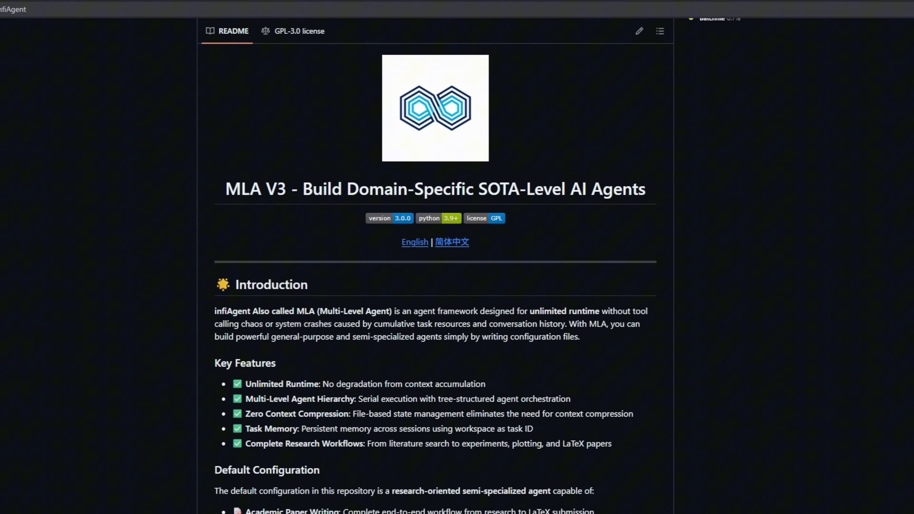
scroll("down", 3)
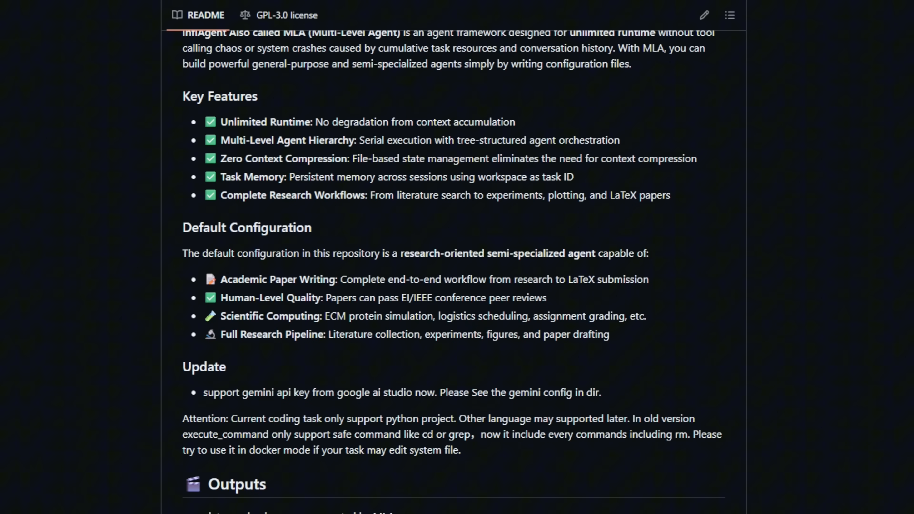
scroll("down", 3)
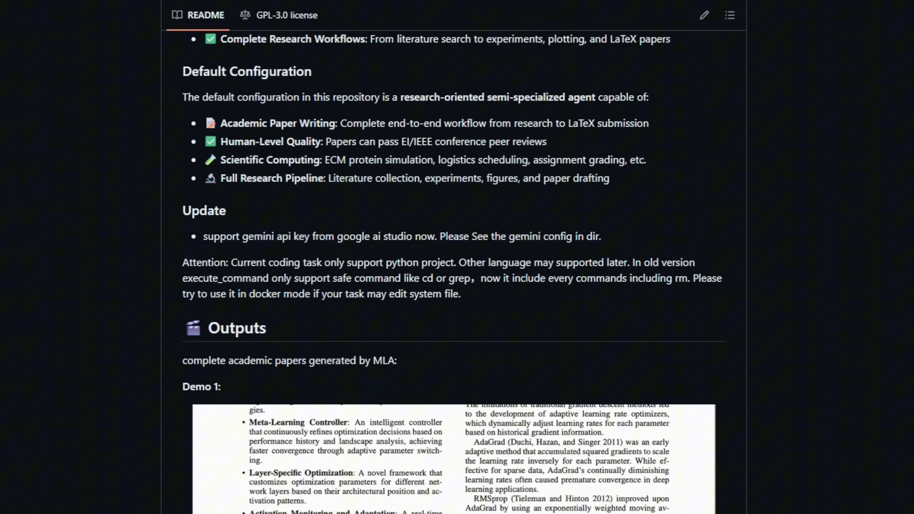
scroll("down", 3)
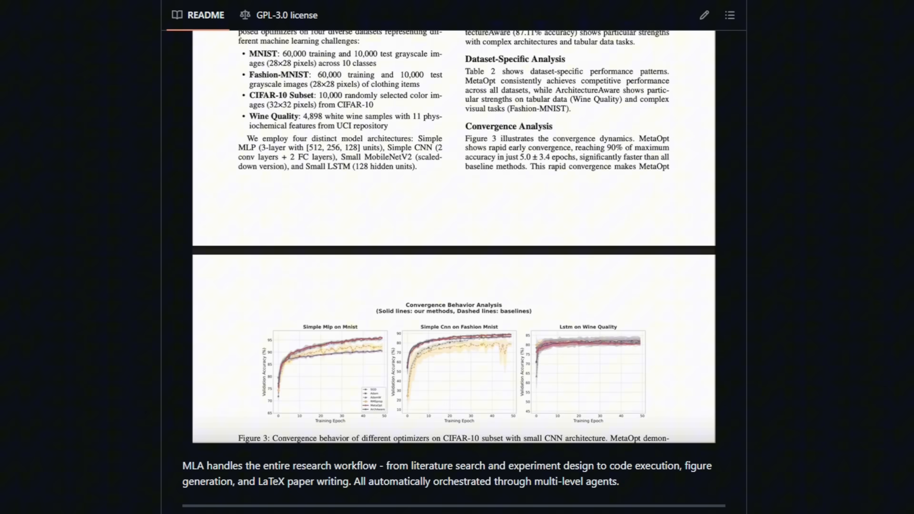
scroll("down", 3)
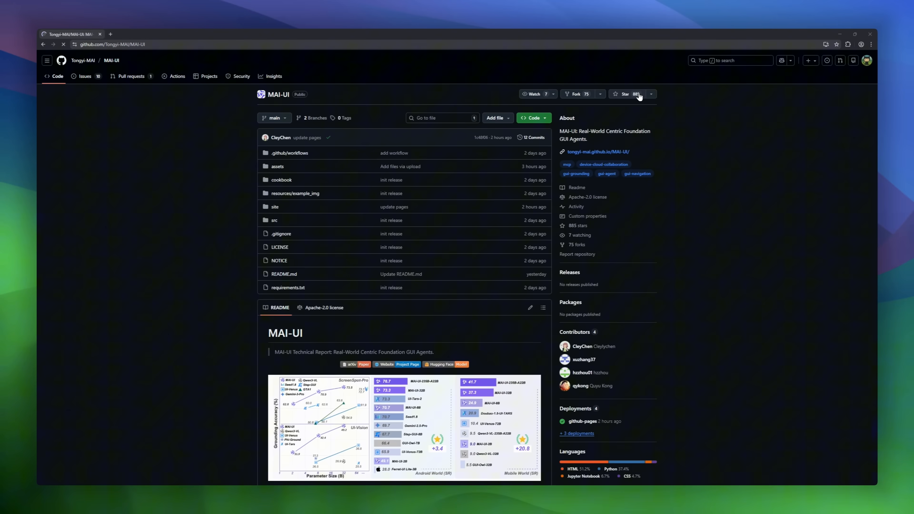
- Scroll the MAI-UI README through News, table of contents and Background to the Results benchmark tables
scroll("down", 3)
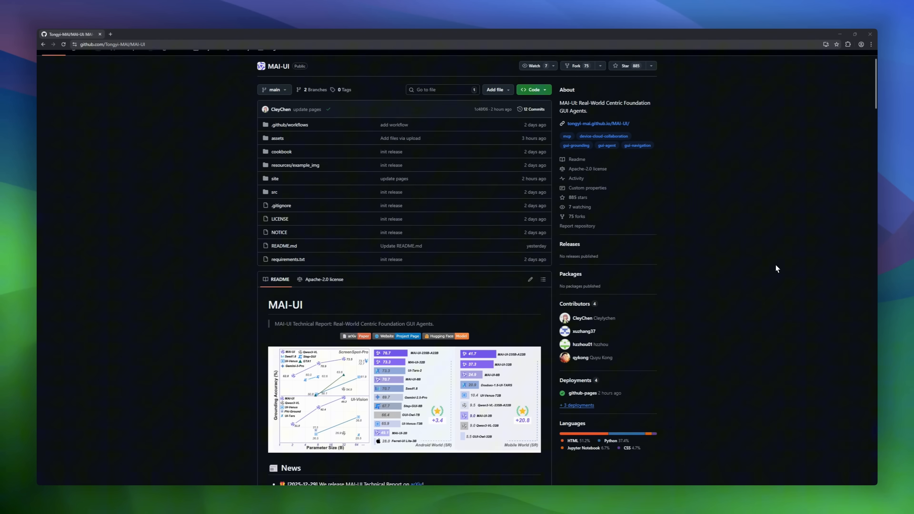
scroll("down", 3)
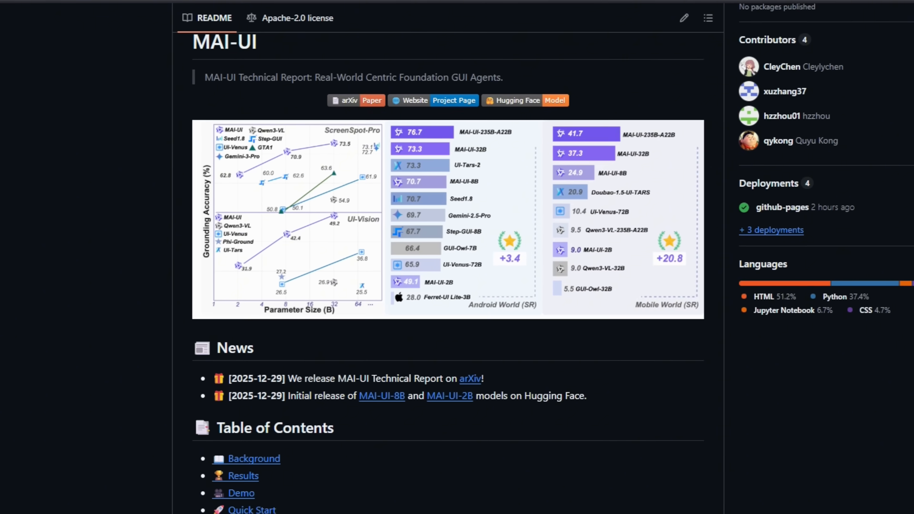
scroll("down", 3)
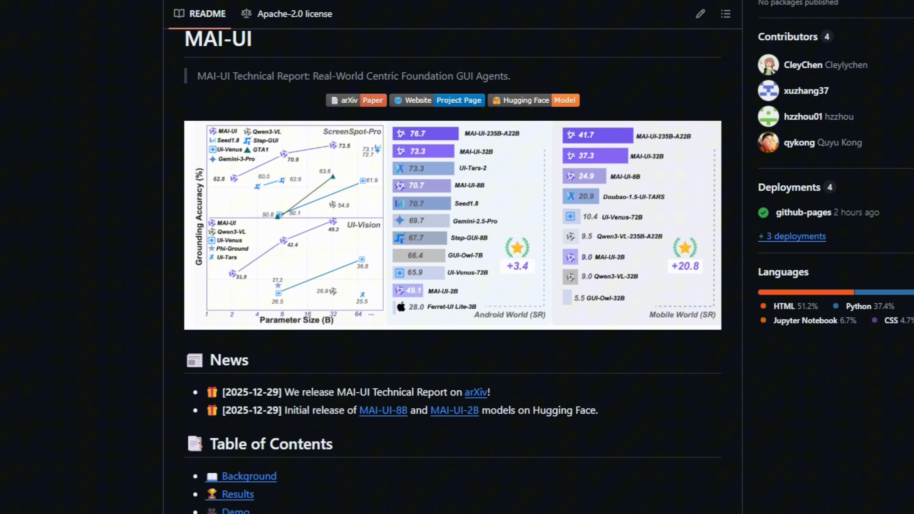
scroll("down", 3)
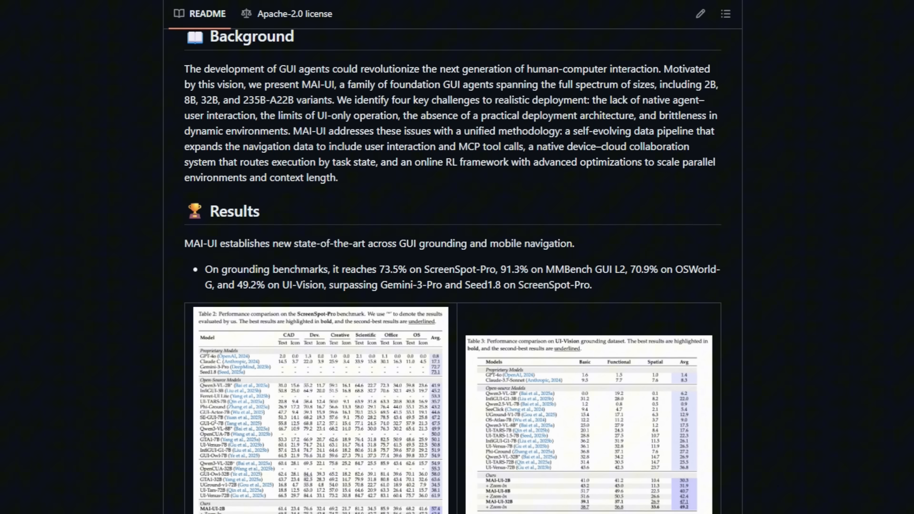
scroll("down", 3)
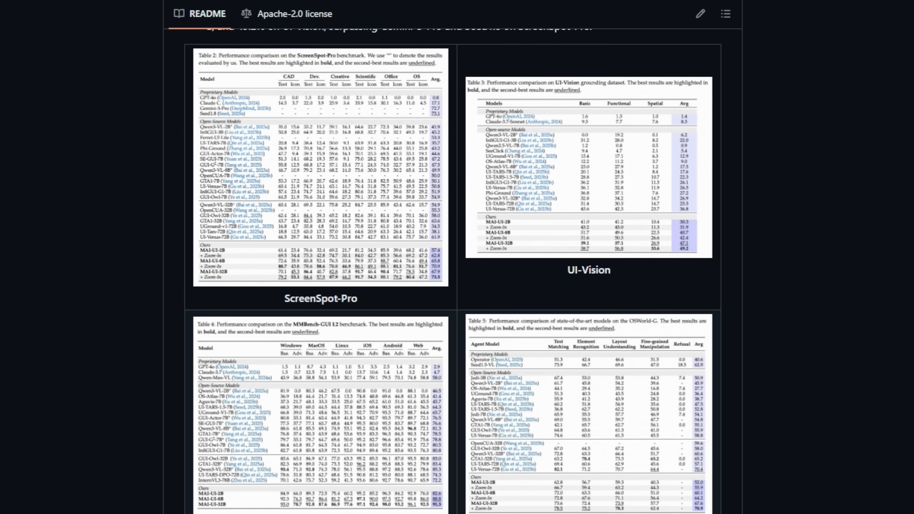
scroll("down", 3)
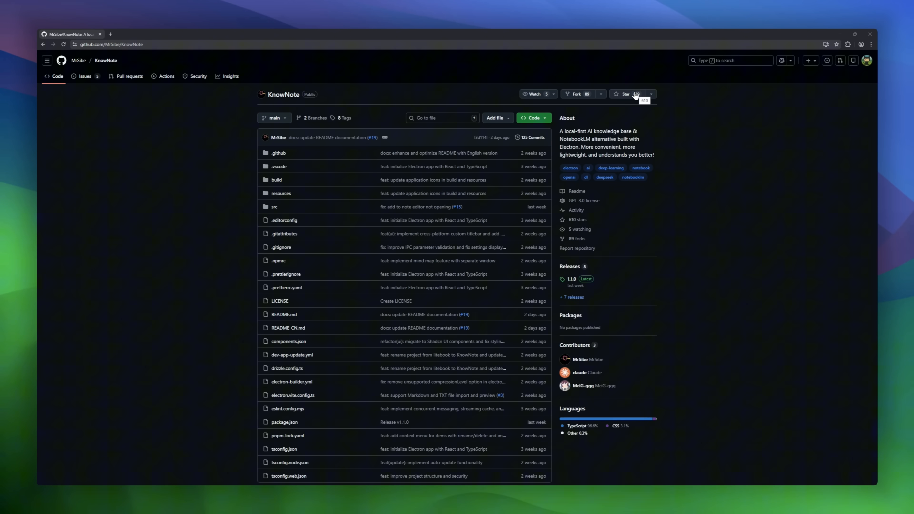
- Scroll the KnowNote README through Why KnowNote, features and Who is this for to the Preview screenshot
scroll("down", 3)
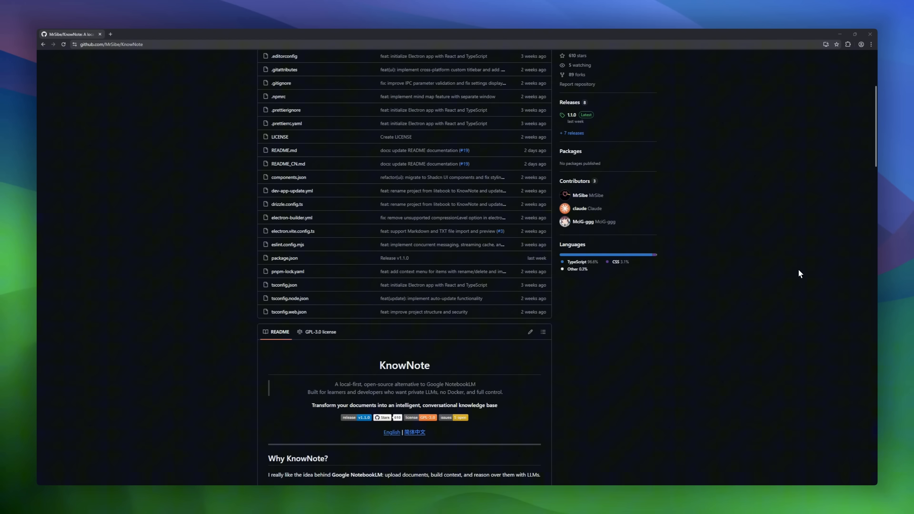
scroll("down", 3)
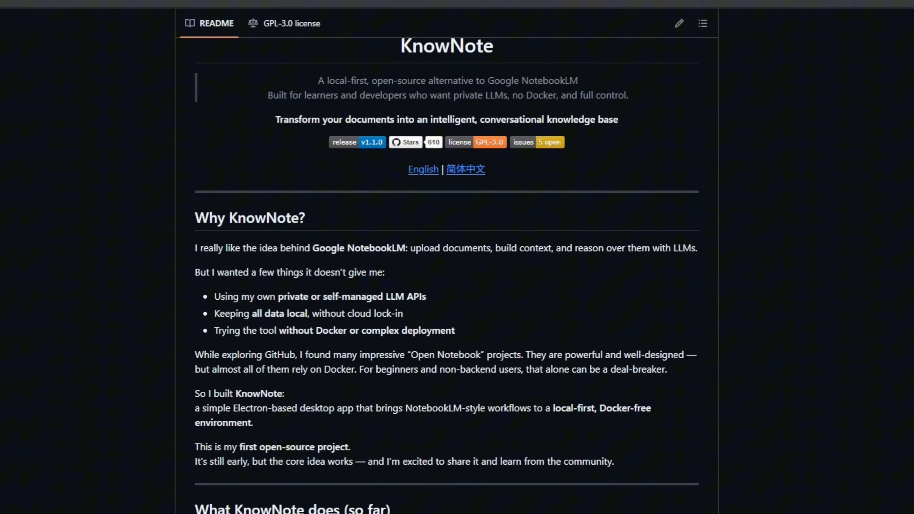
scroll("down", 3)
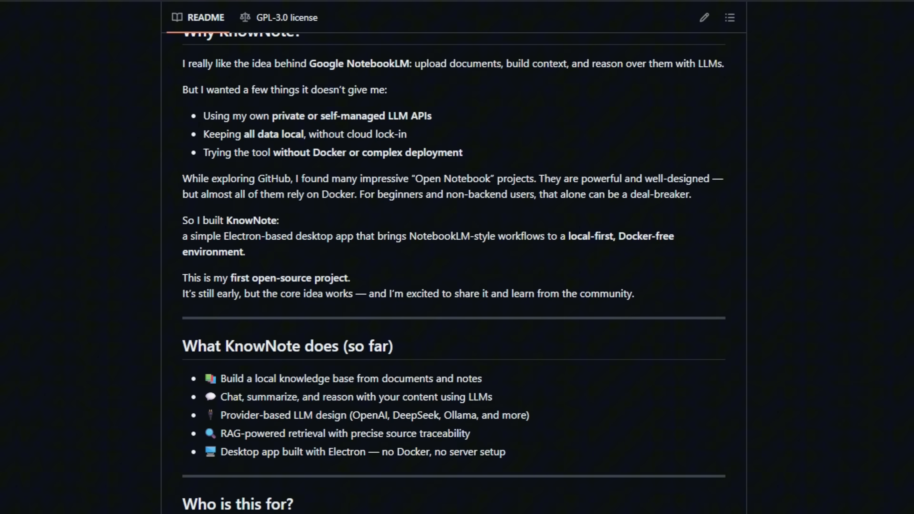
scroll("down", 3)
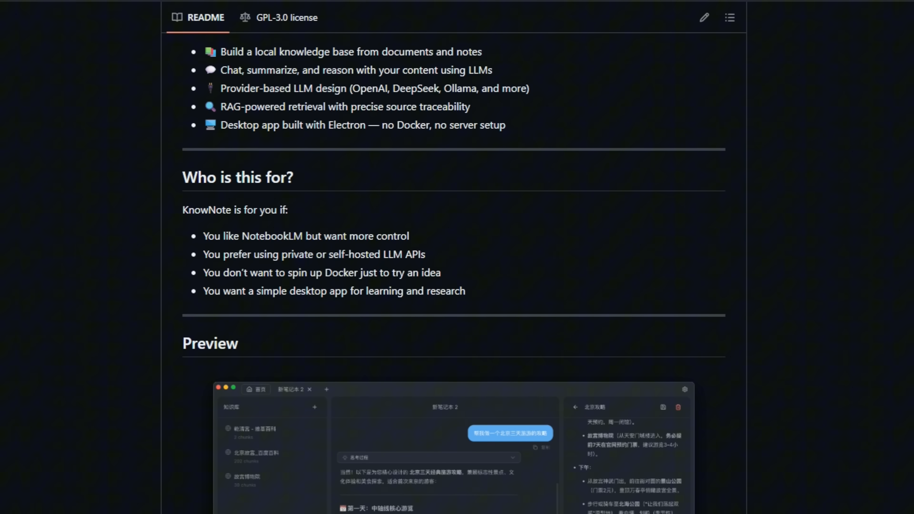
scroll("down", 3)
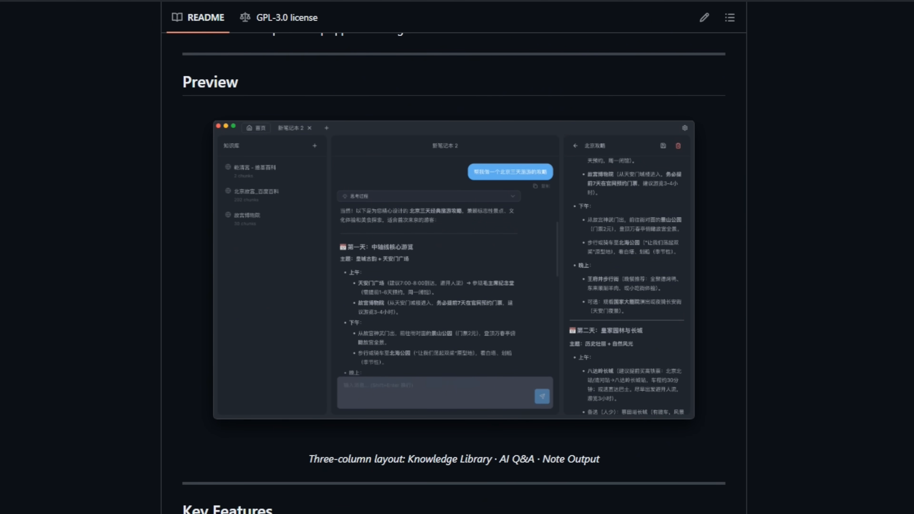
scroll("down", 3)
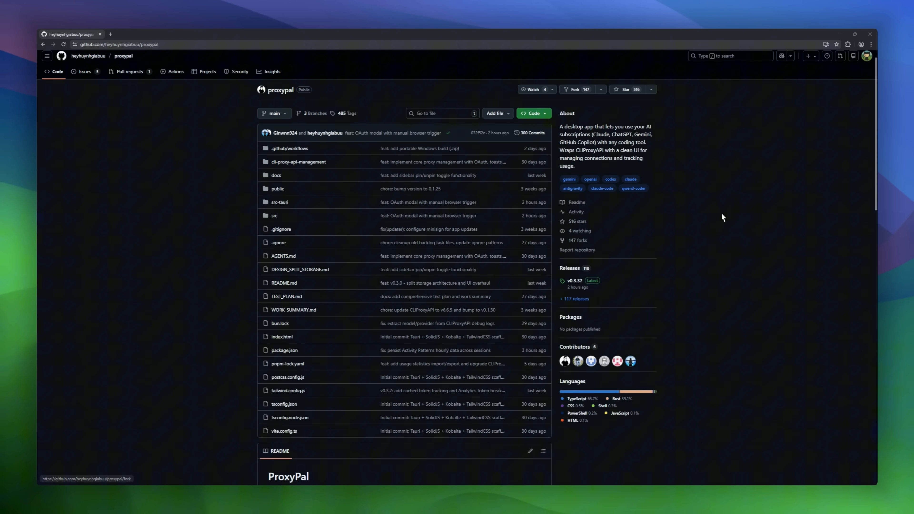
- Scroll the ProxyPal README through Features, Quick Start, Supported Platforms and clients to Contributing and Adding a New Agent
scroll("down", 3)
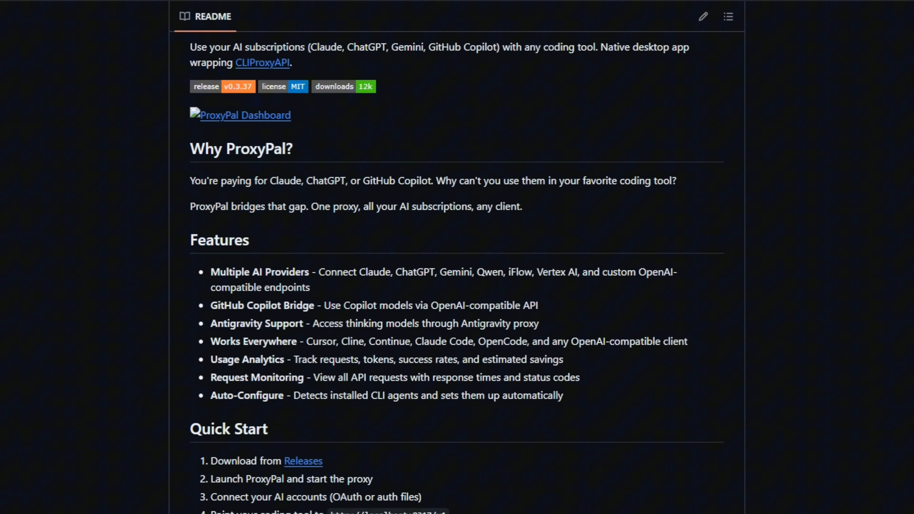
scroll("down", 3)
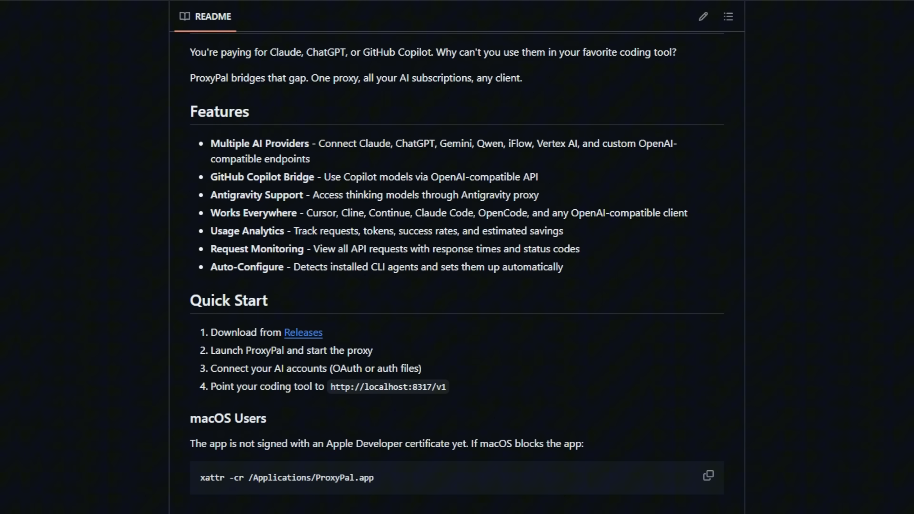
scroll("down", 3)
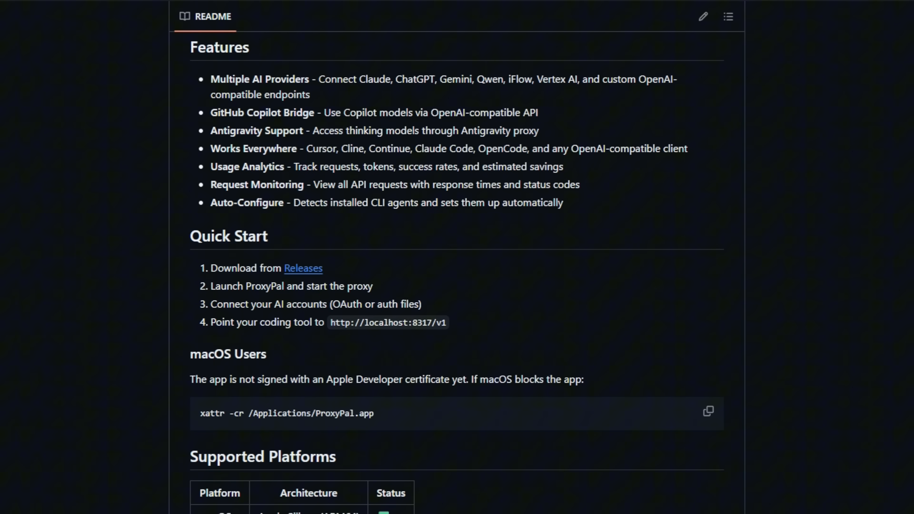
scroll("down", 3)
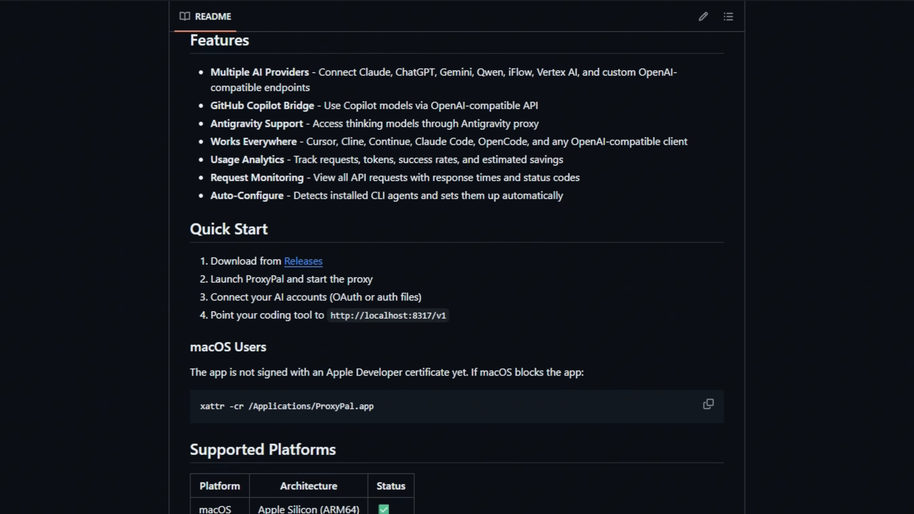
scroll("down", 3)
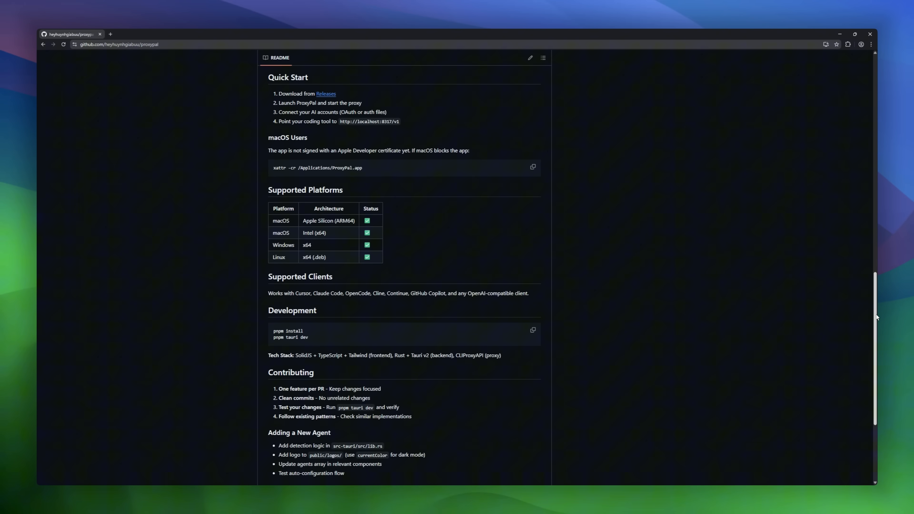
scroll("down", 3)
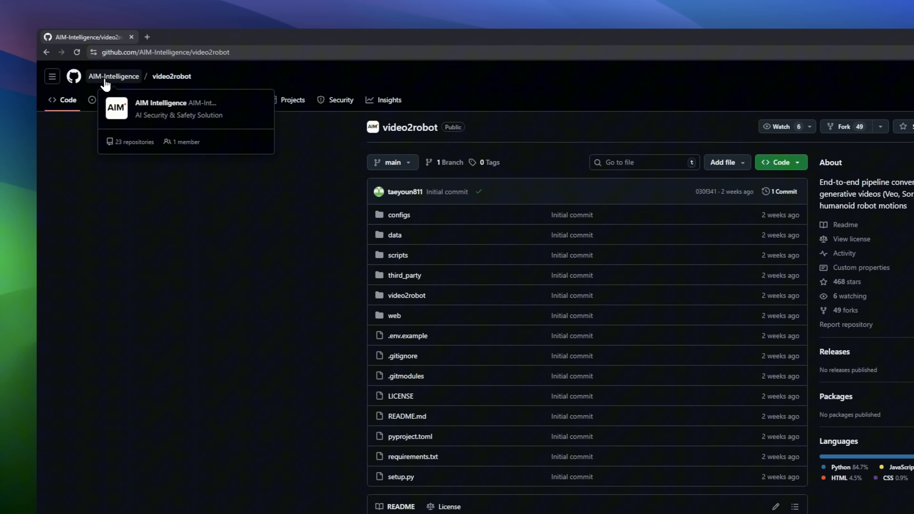
mouse_move(785, 84)
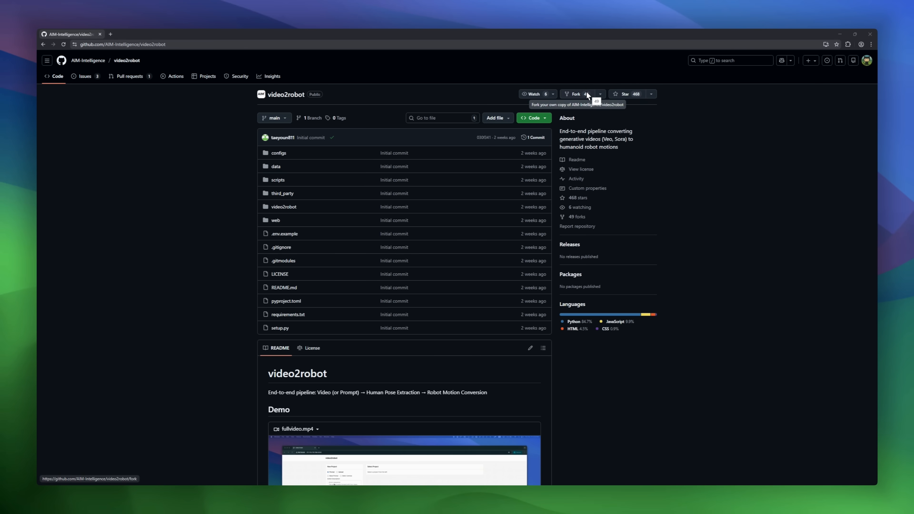
- Scroll the video2robot README to the Demo section and play the fullvideo.mp4 running-person demo
scroll("down", 3)
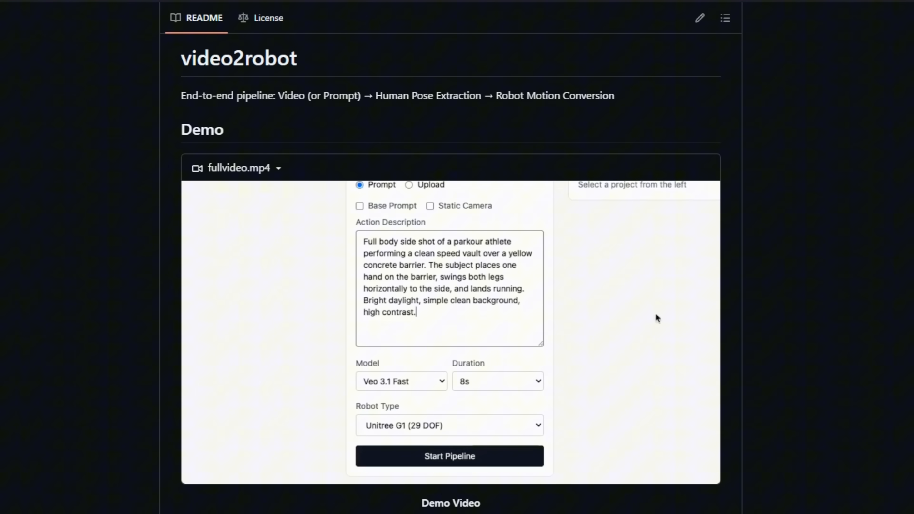
left_click(449, 425)
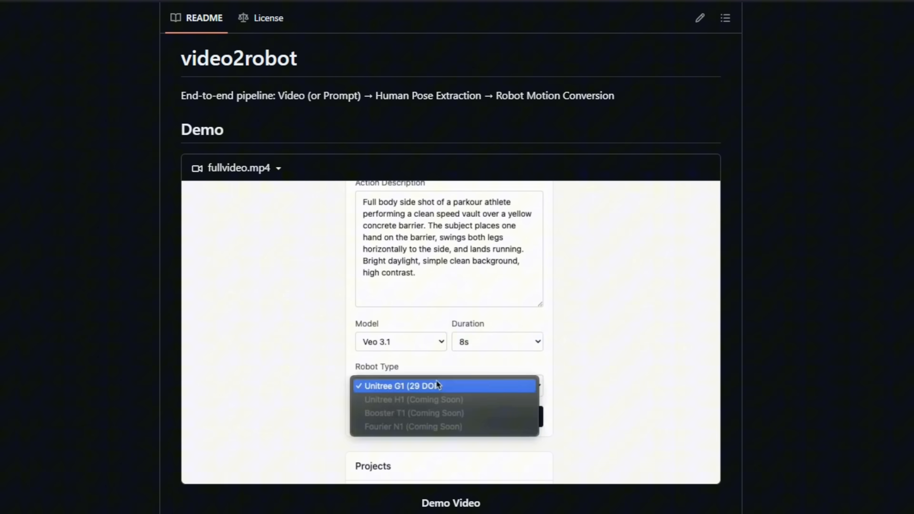
left_click(444, 385)
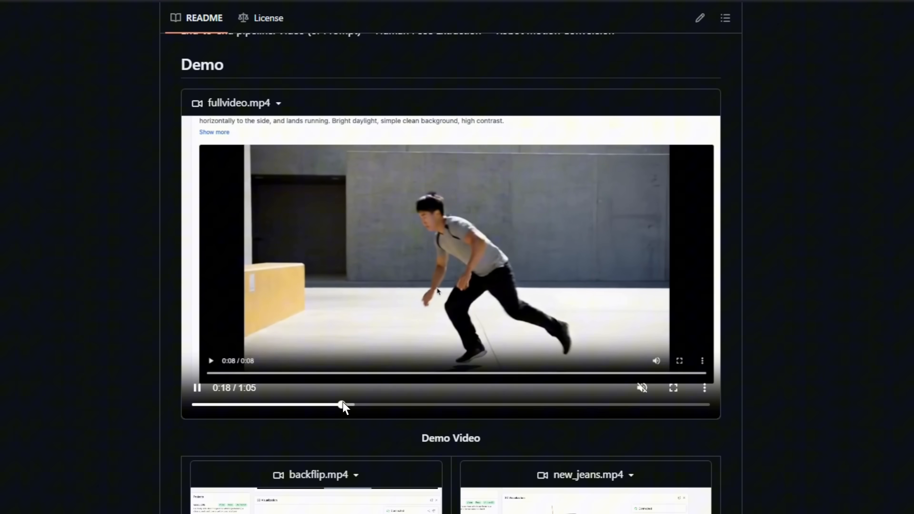
scroll("down", 3)
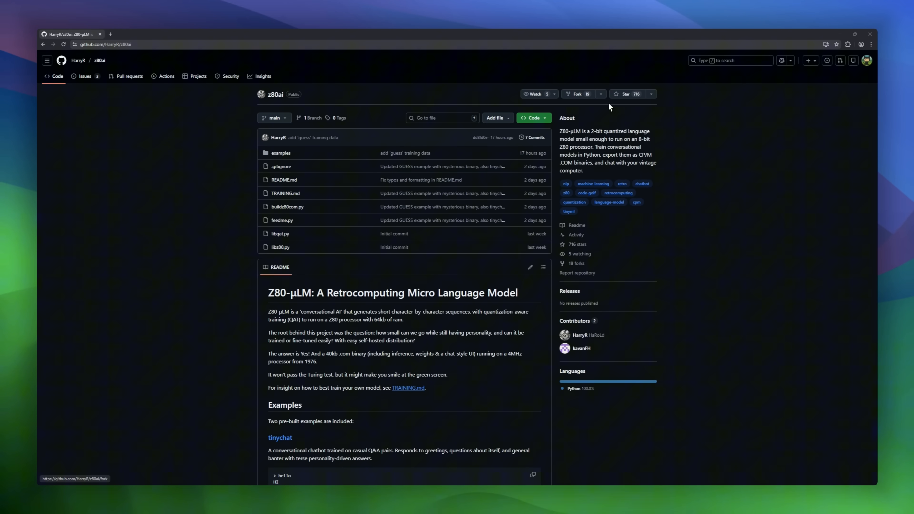
- Scroll the z80ai README through examples, Features, interaction style and Architecture to the Z80 Inner Loops section
scroll("down", 3)
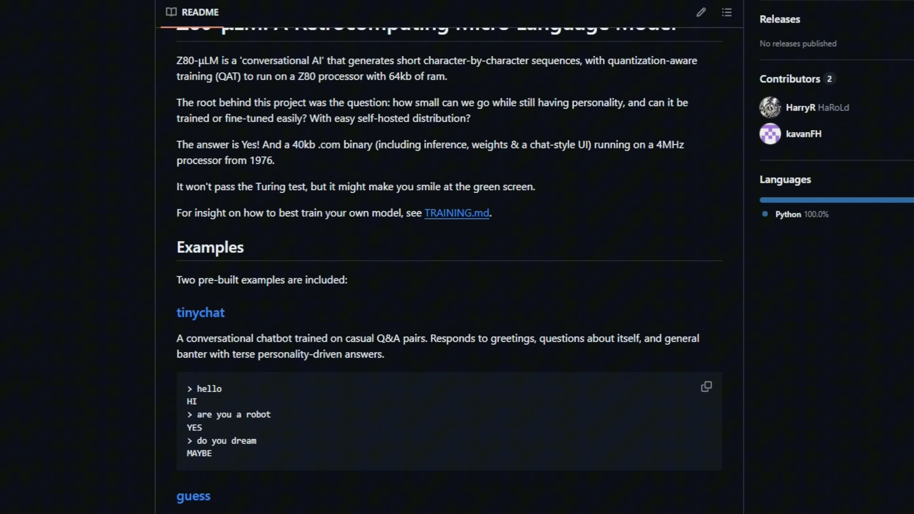
scroll("down", 3)
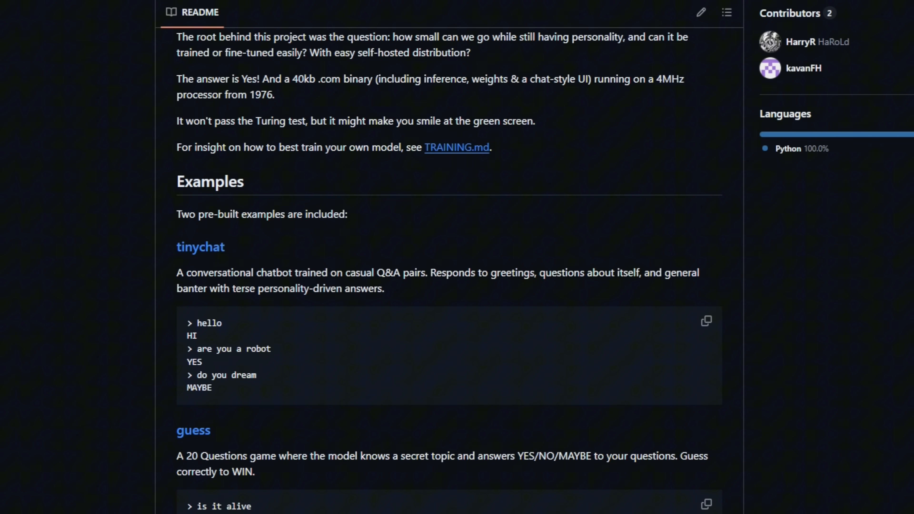
scroll("down", 3)
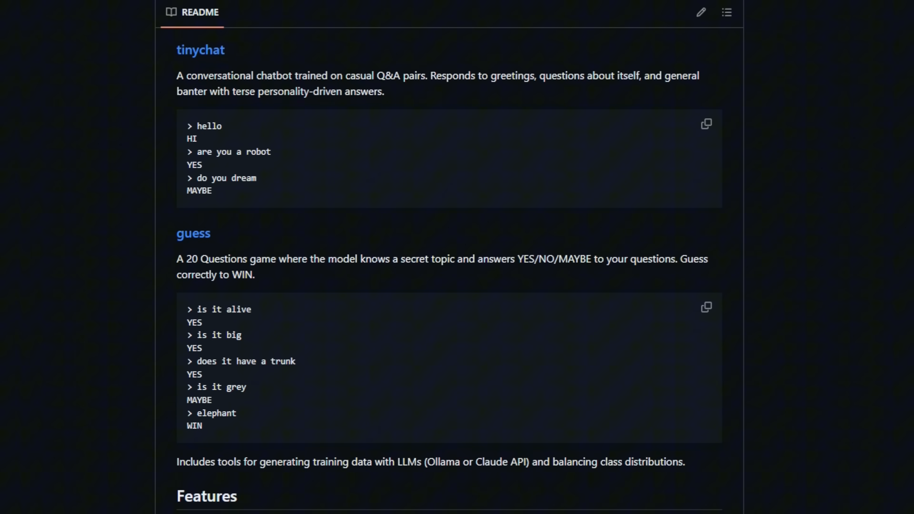
scroll("down", 3)
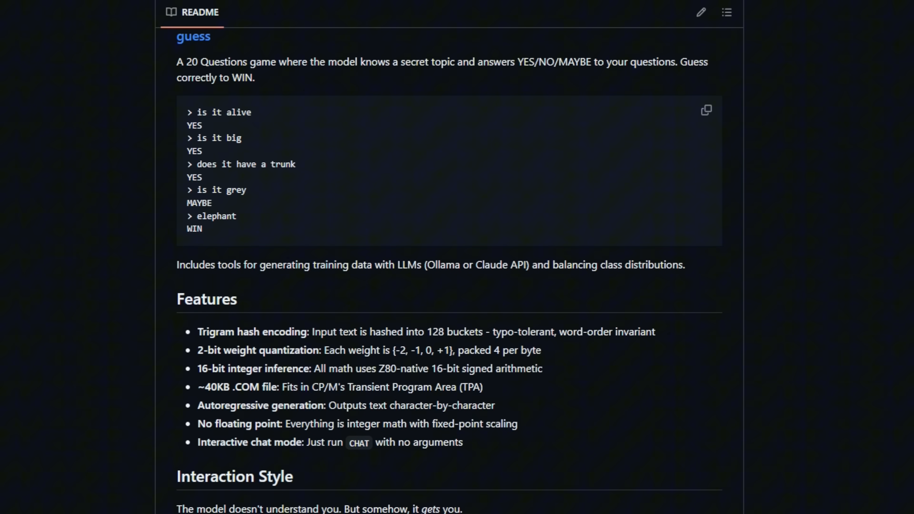
scroll("down", 3)
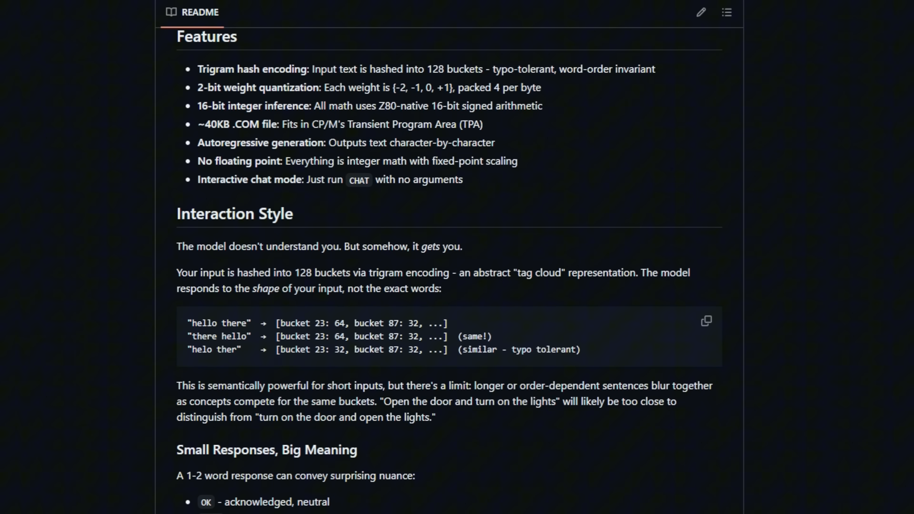
scroll("down", 3)
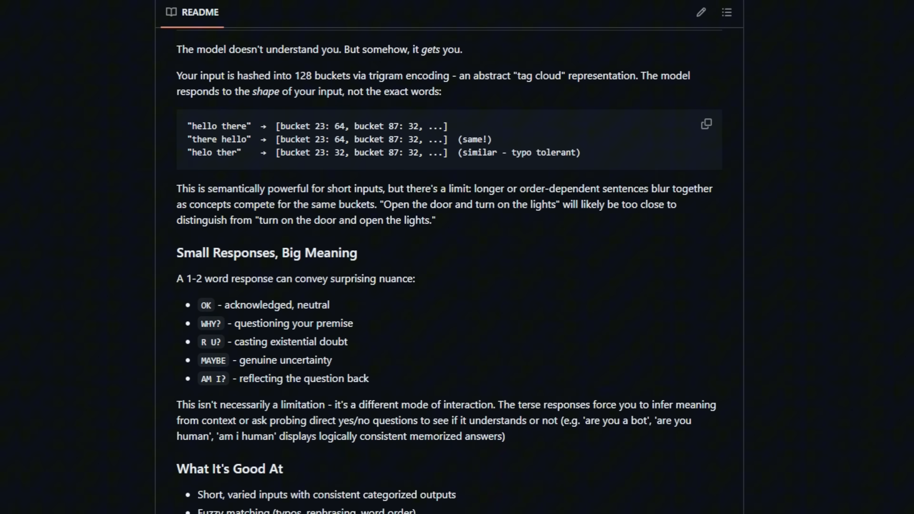
scroll("down", 3)
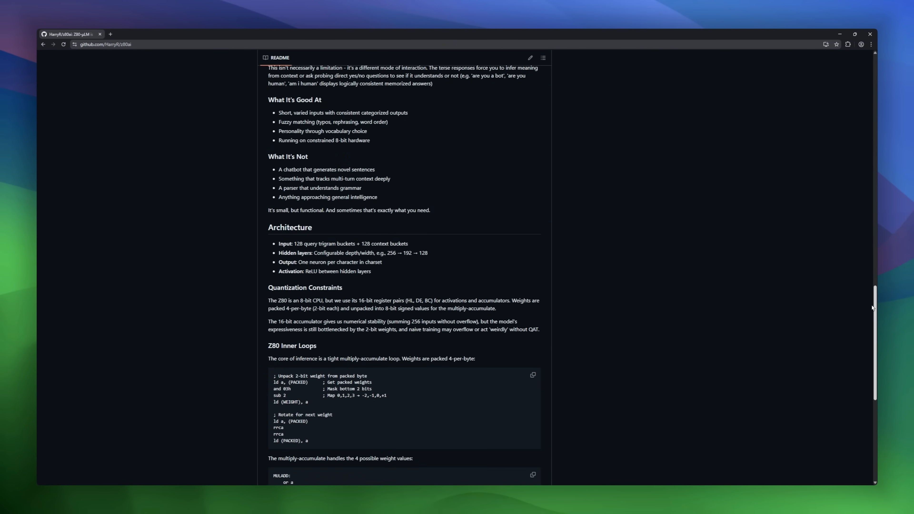
scroll("down", 3)
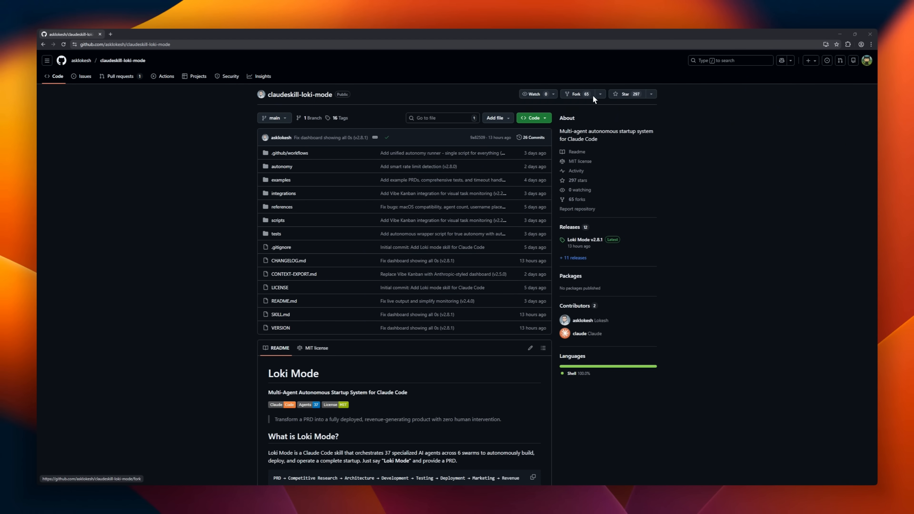
- Scroll the Loki Mode README past Features, Agent Swarms and installation to Usage and Live Output
scroll("down", 3)
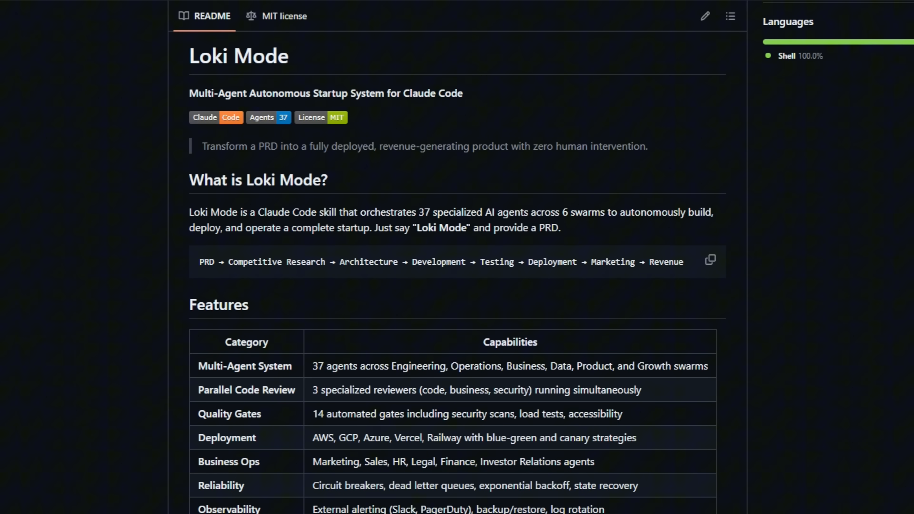
scroll("down", 3)
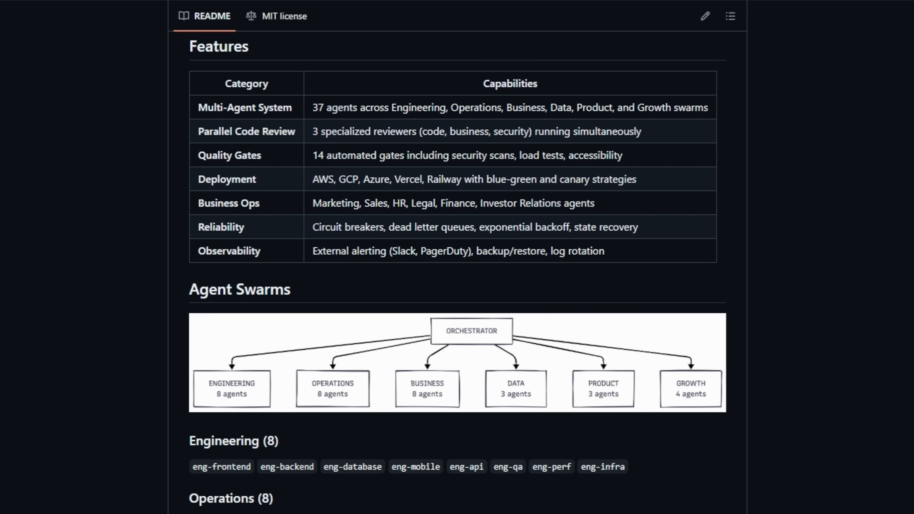
scroll("down", 3)
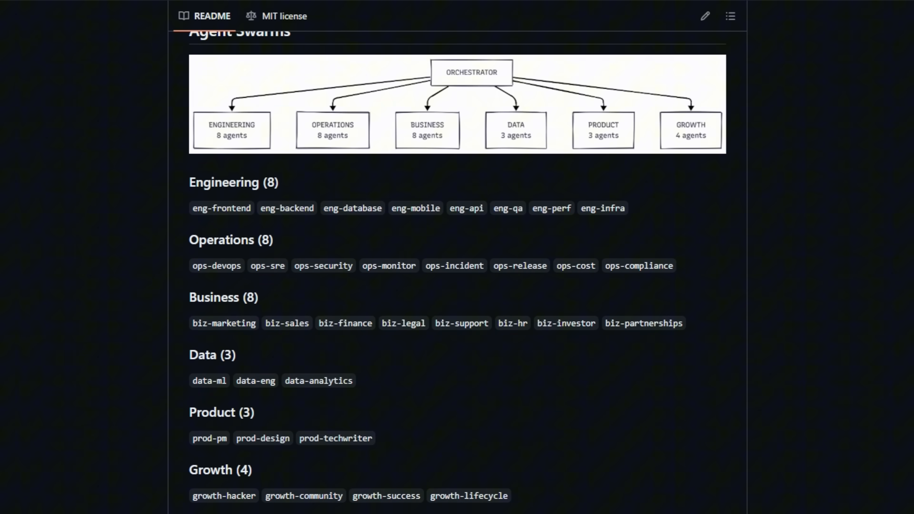
scroll("down", 3)
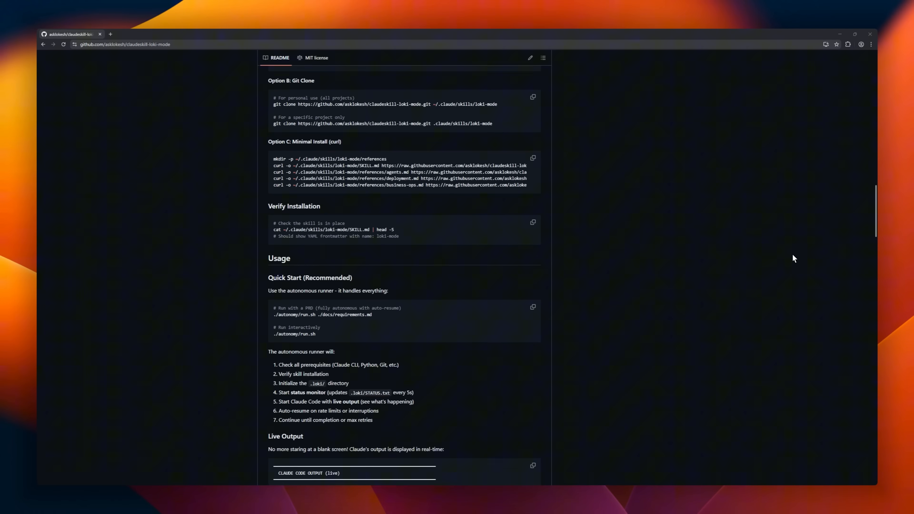
scroll("down", 3)
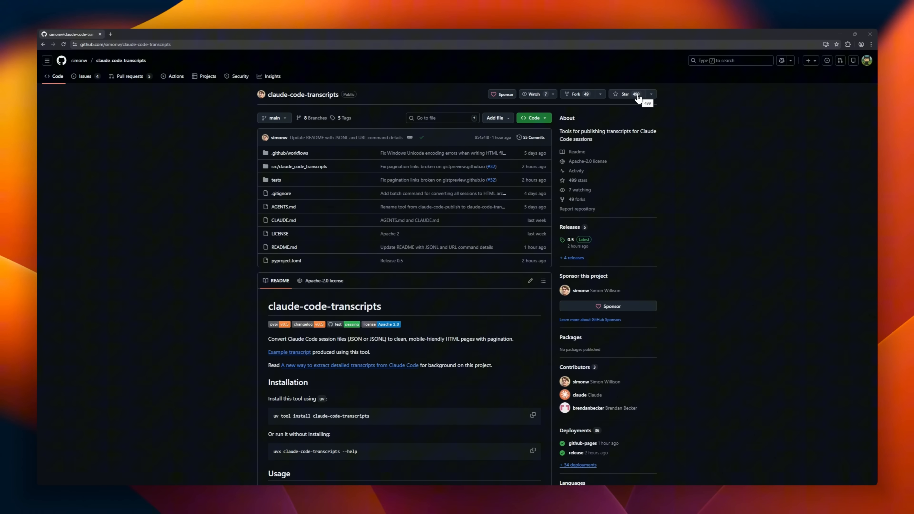
- Scroll the claude-code-transcripts README through Installation, Usage and Output options to the Web sessions section
scroll("down", 3)
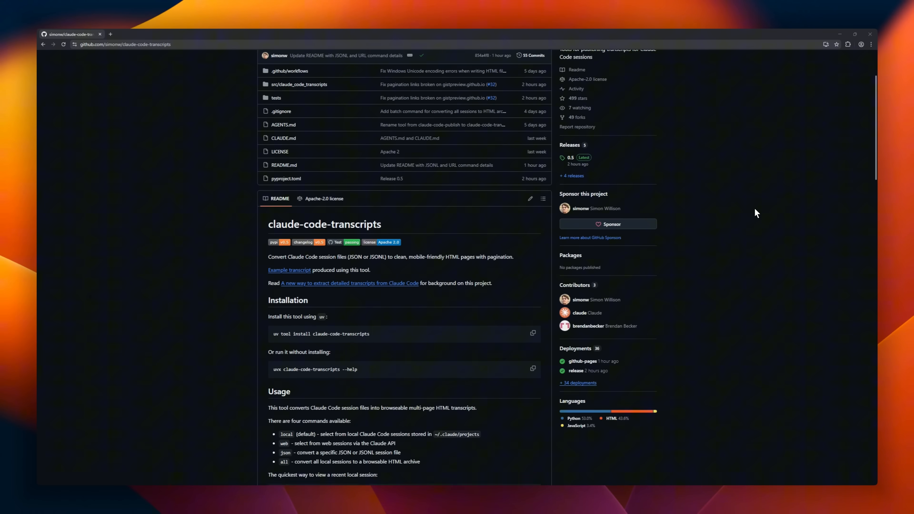
scroll("down", 3)
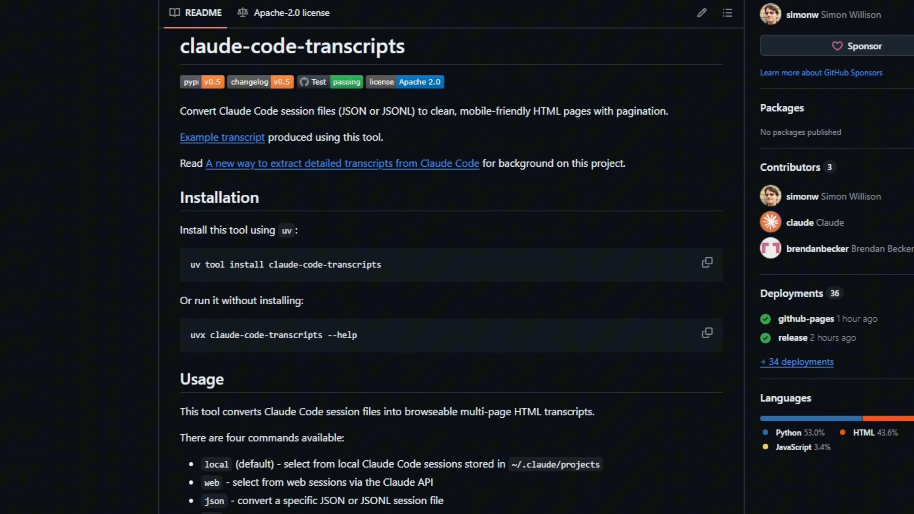
scroll("down", 3)
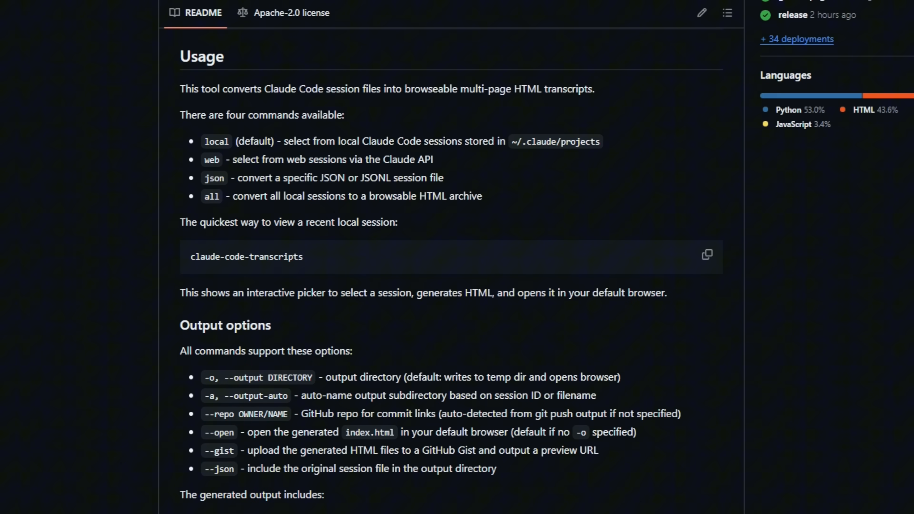
scroll("down", 3)
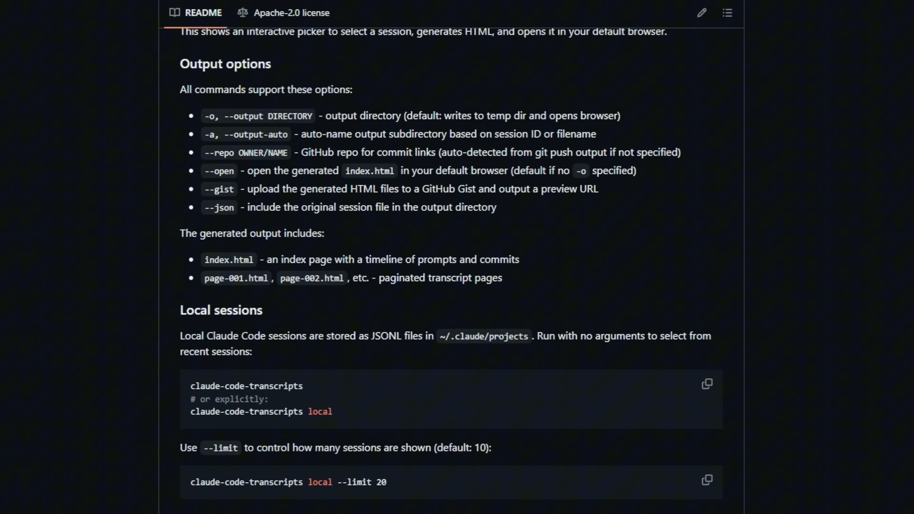
scroll("down", 3)
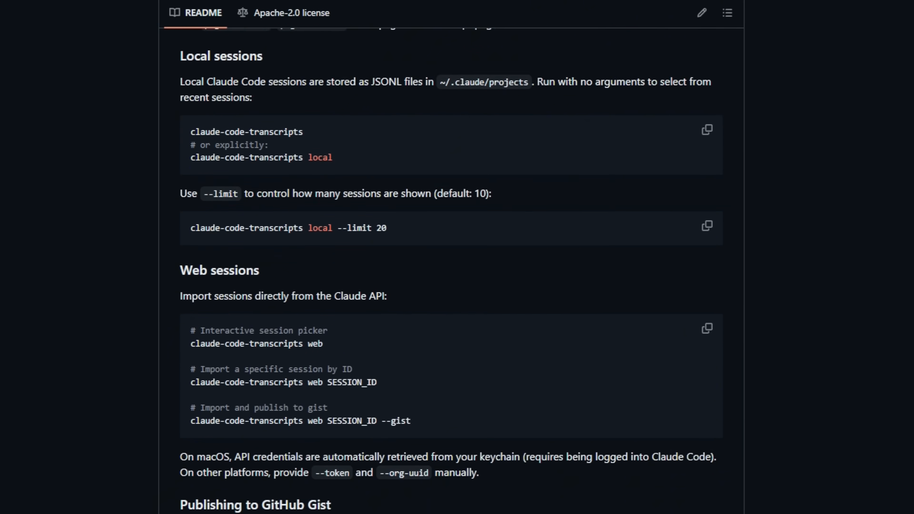
scroll("down", 3)
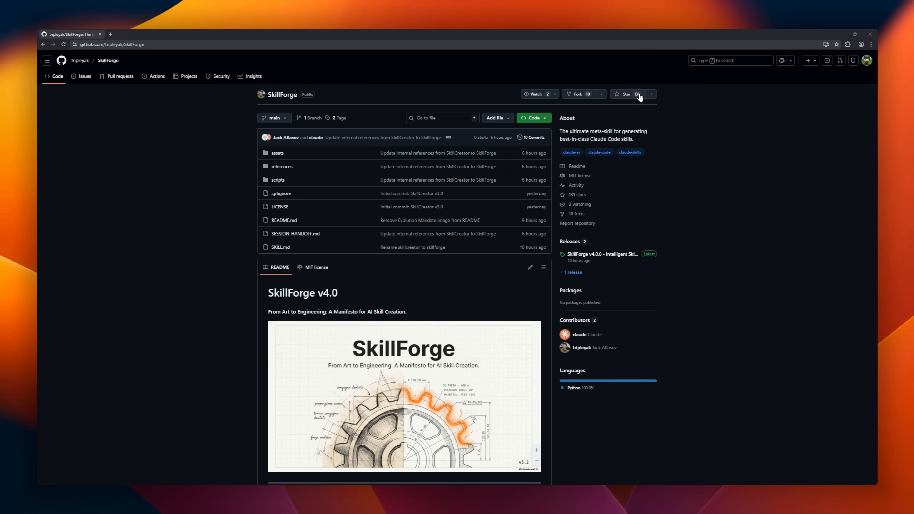
- Scroll the SkillForge README through The Problem, The Solution and architecture to Phase 4: Multi-Agent Synthesis
scroll("down", 3)
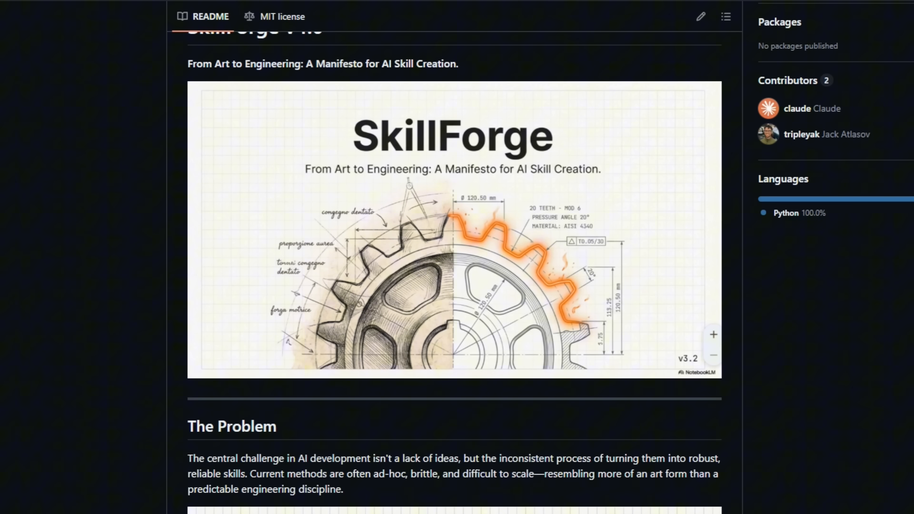
scroll("down", 3)
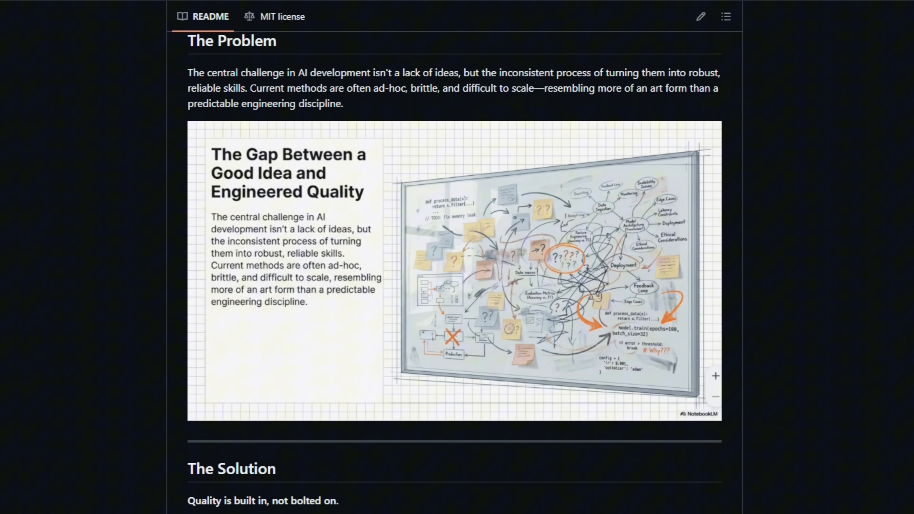
scroll("down", 3)
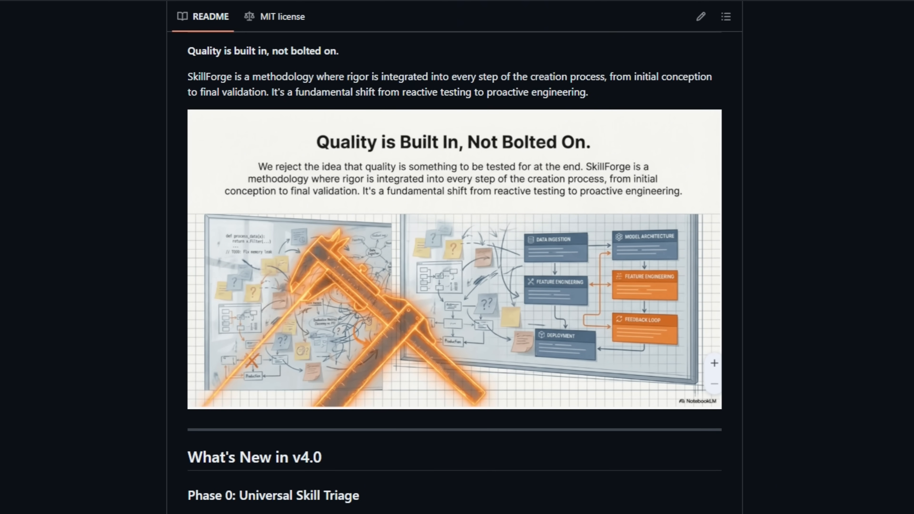
scroll("down", 3)
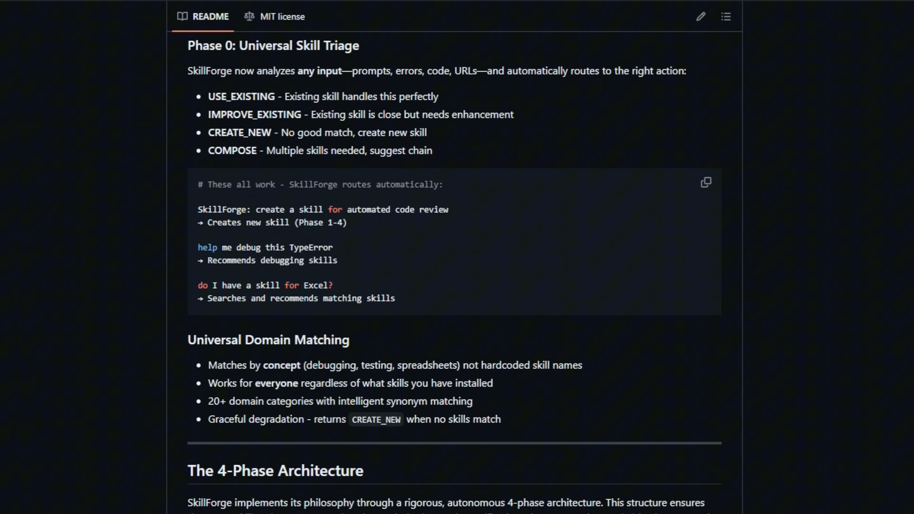
scroll("down", 3)
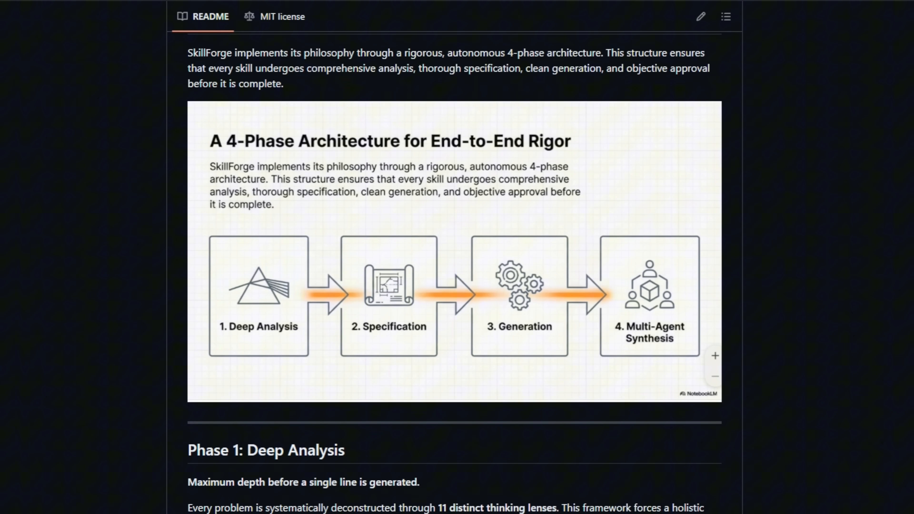
scroll("down", 3)
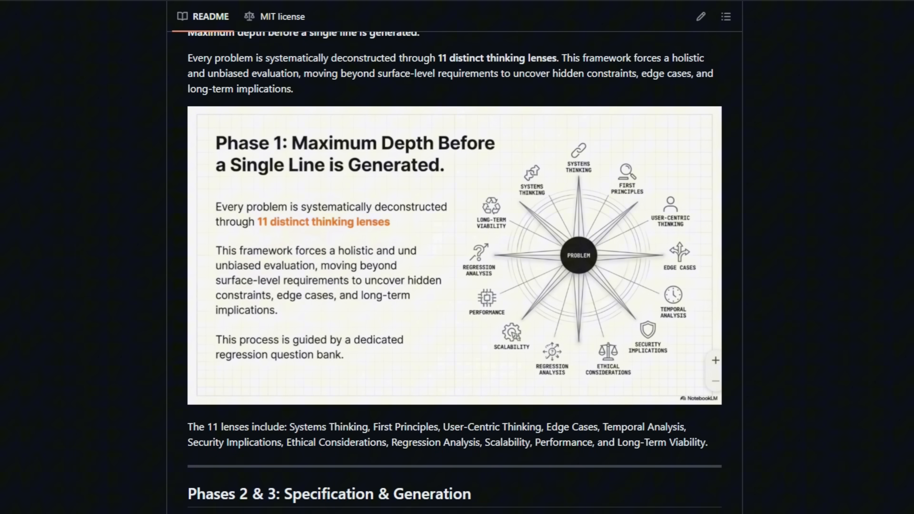
scroll("down", 3)
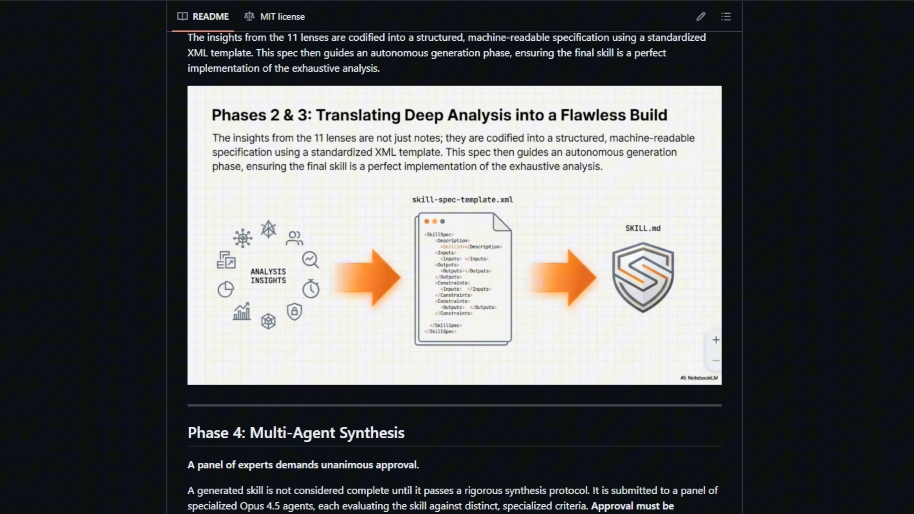